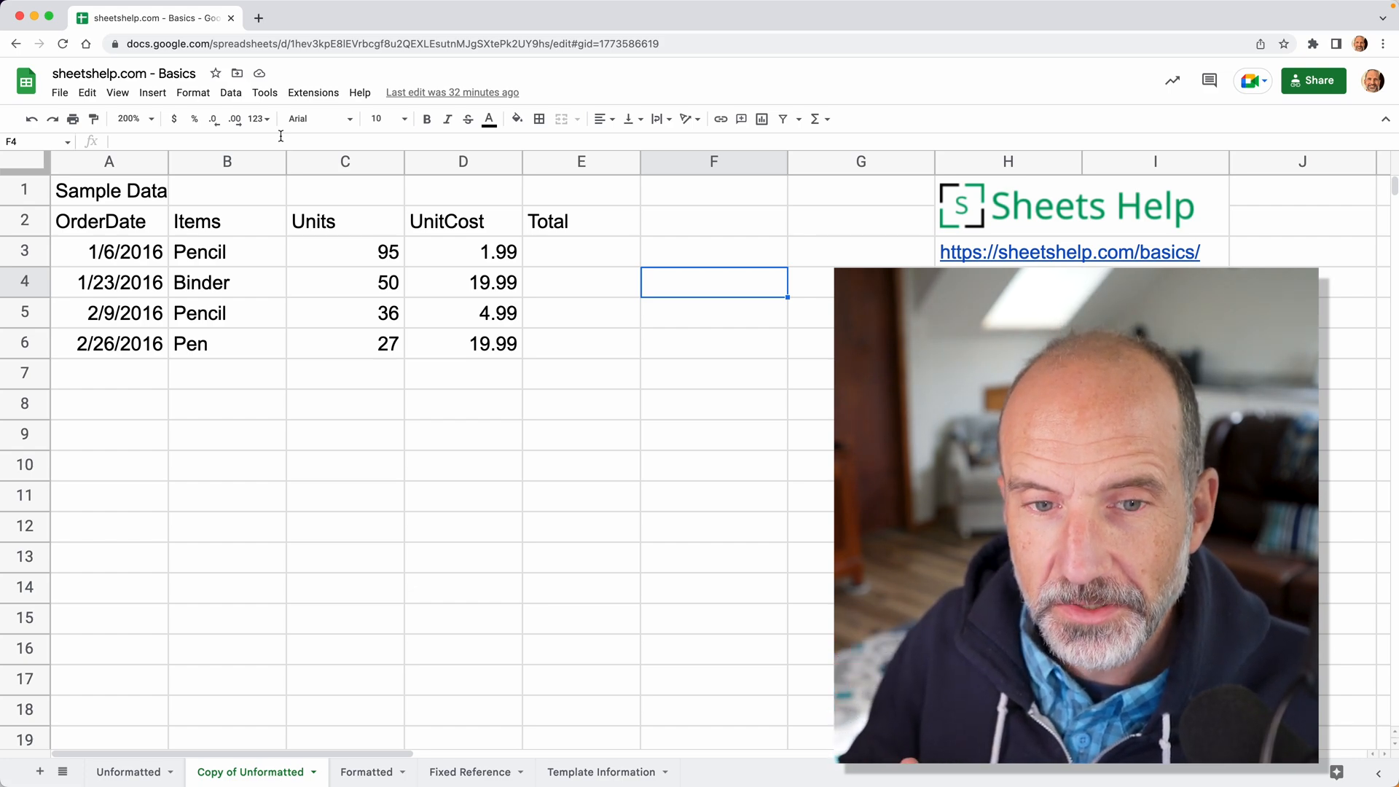
Enter =SUM(C2:C6) in C7 to total the Units column, showing 208.
type("=SUM(C2:C6)")
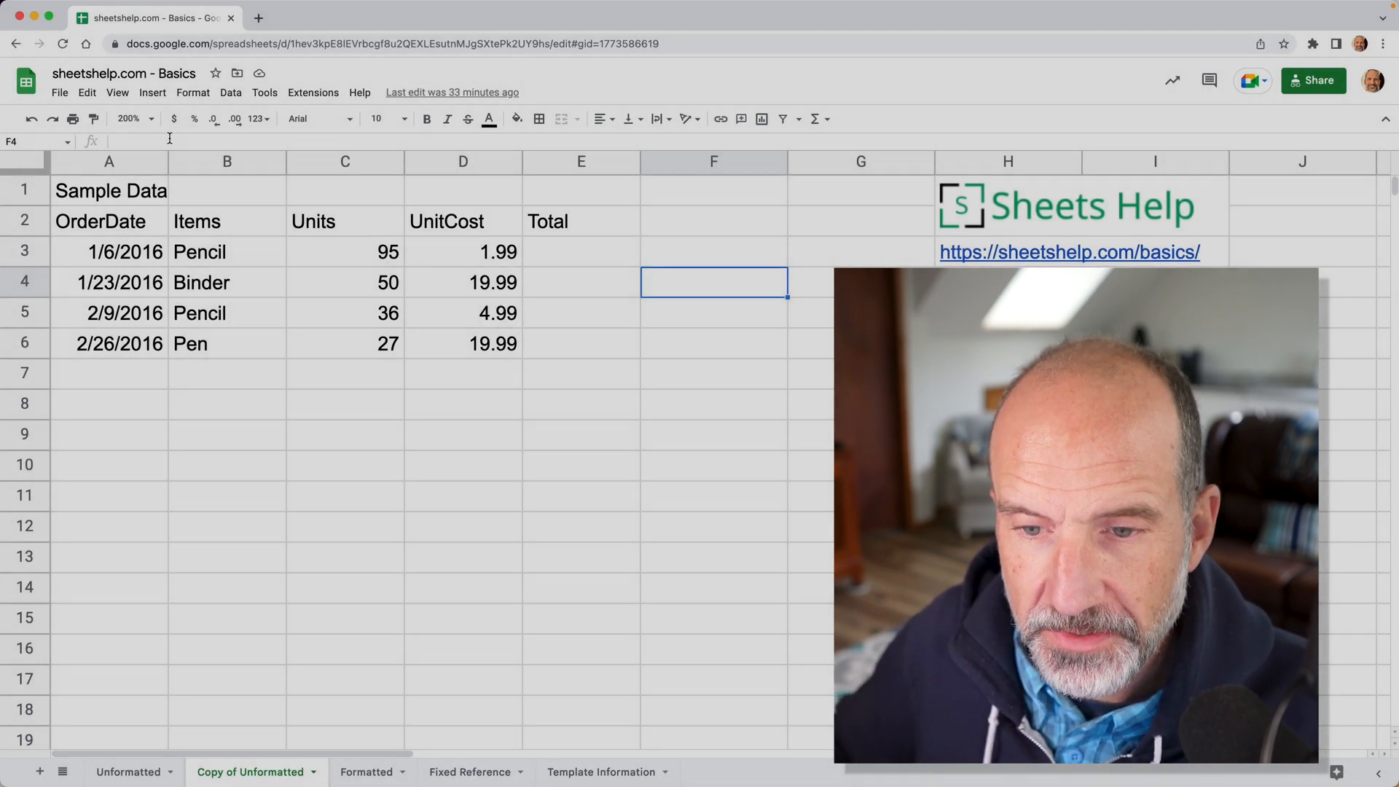
left_click(345, 374)
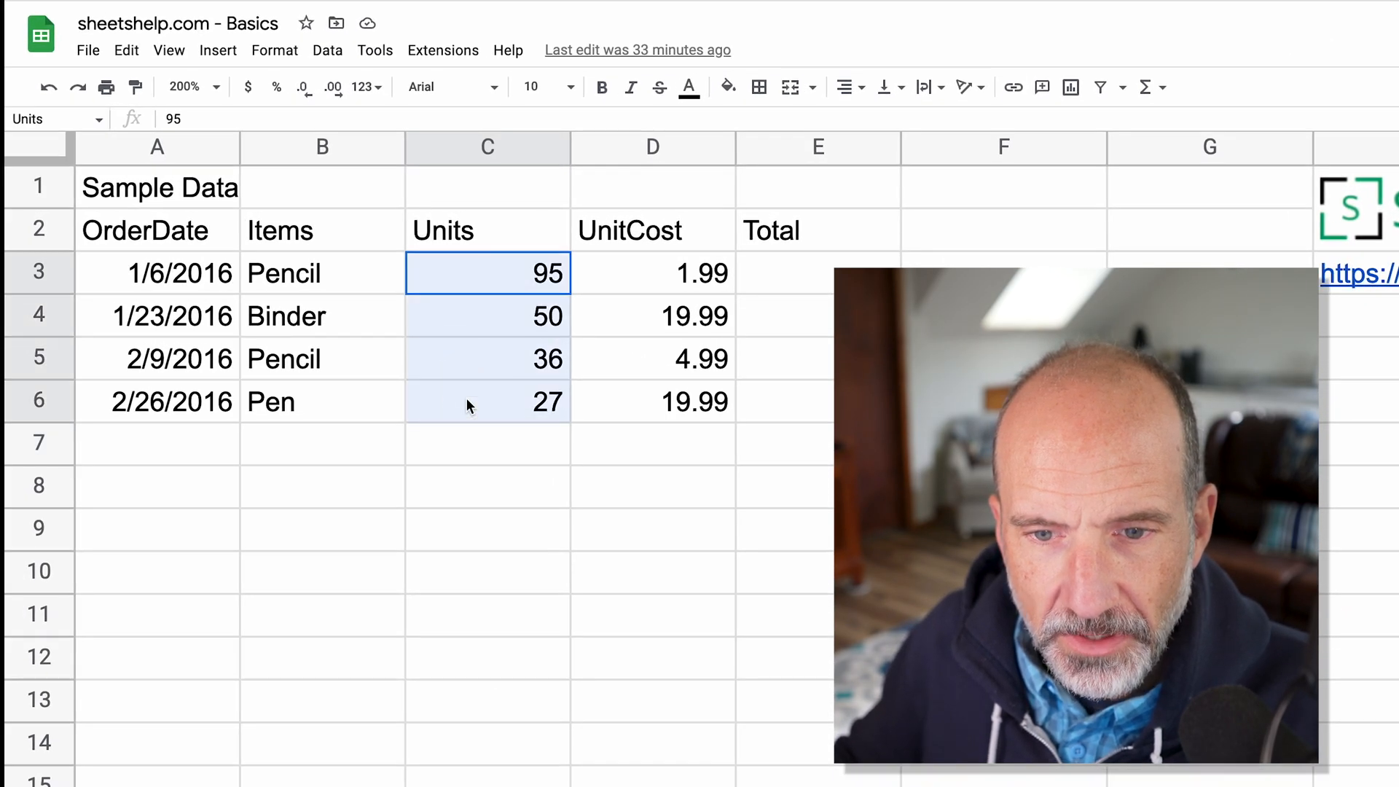
left_click(488, 444)
type("=")
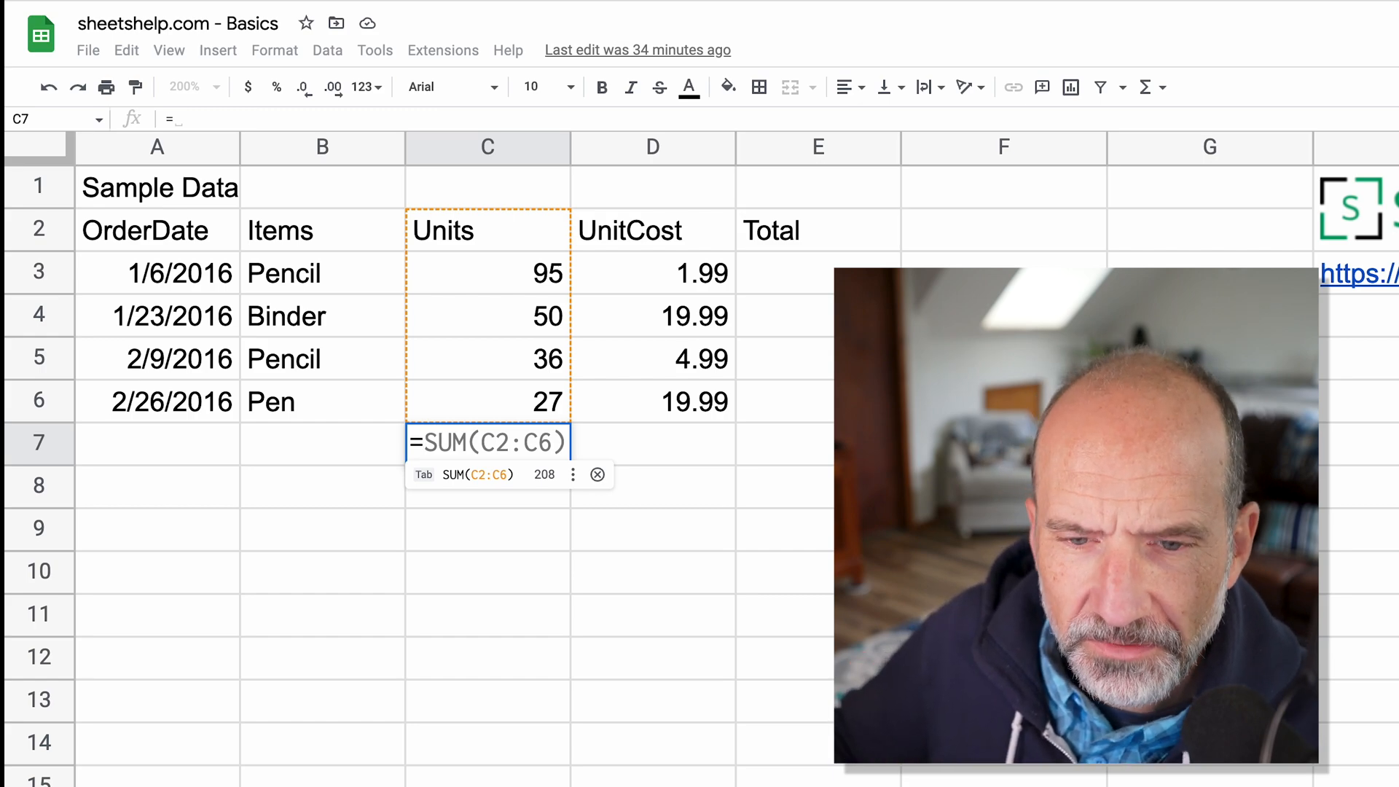
mouse_move(516, 255)
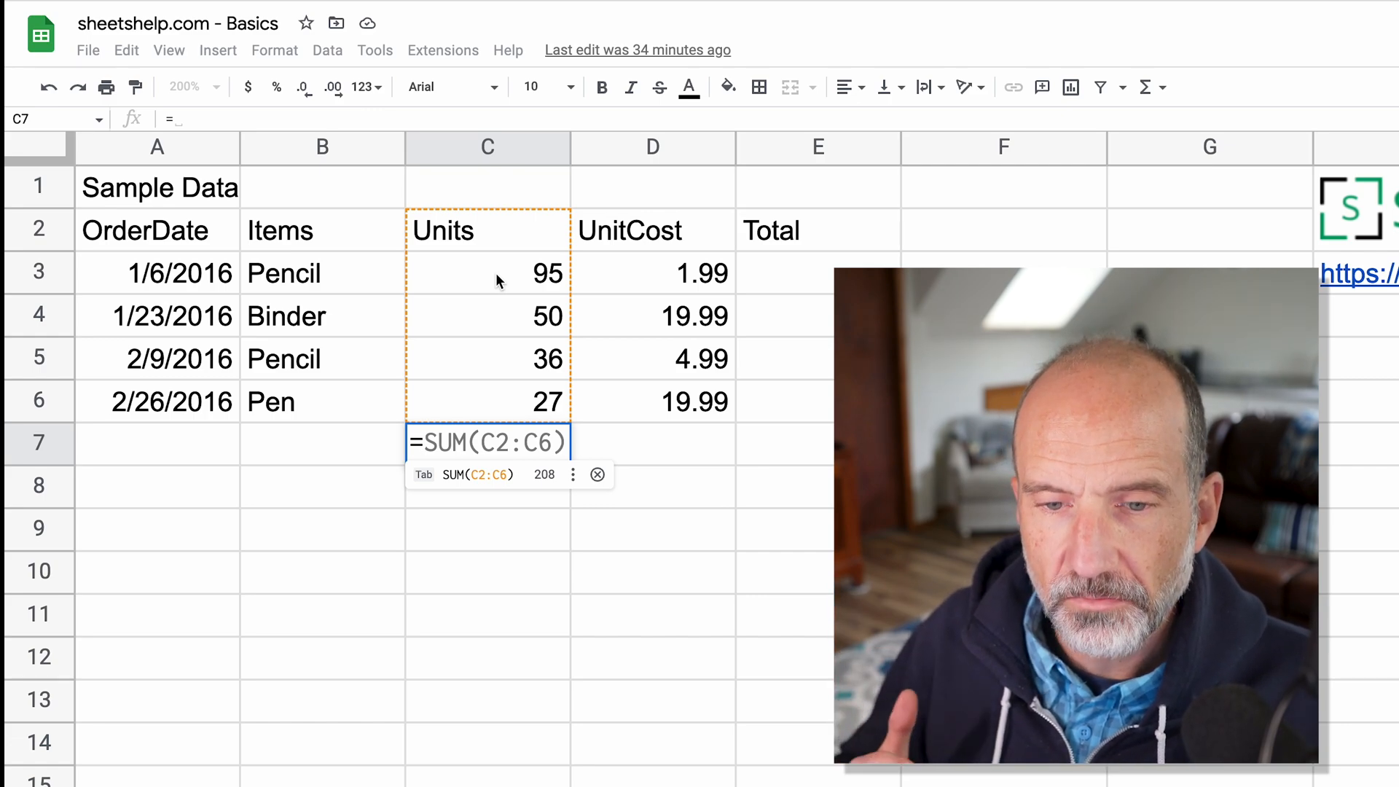
mouse_move(464, 381)
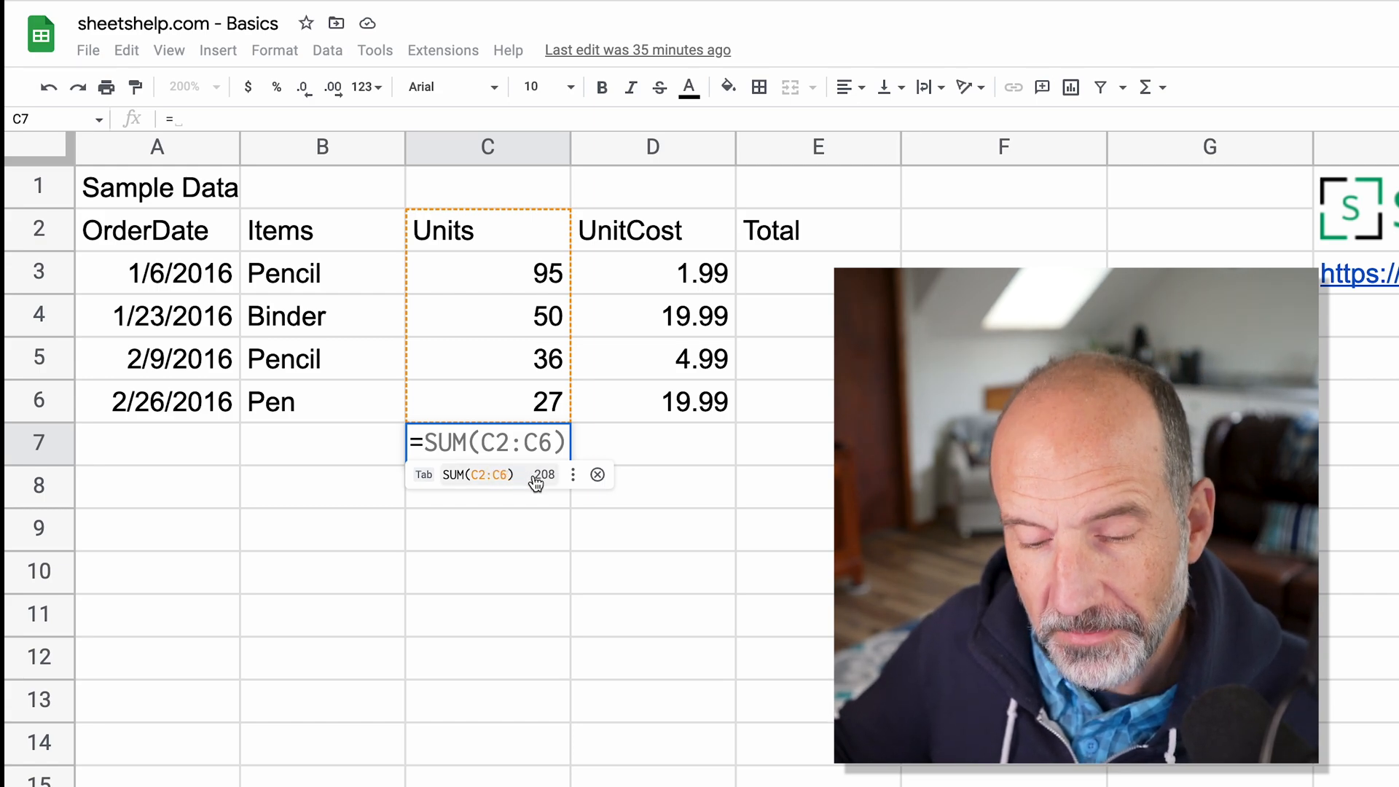
key("Enter")
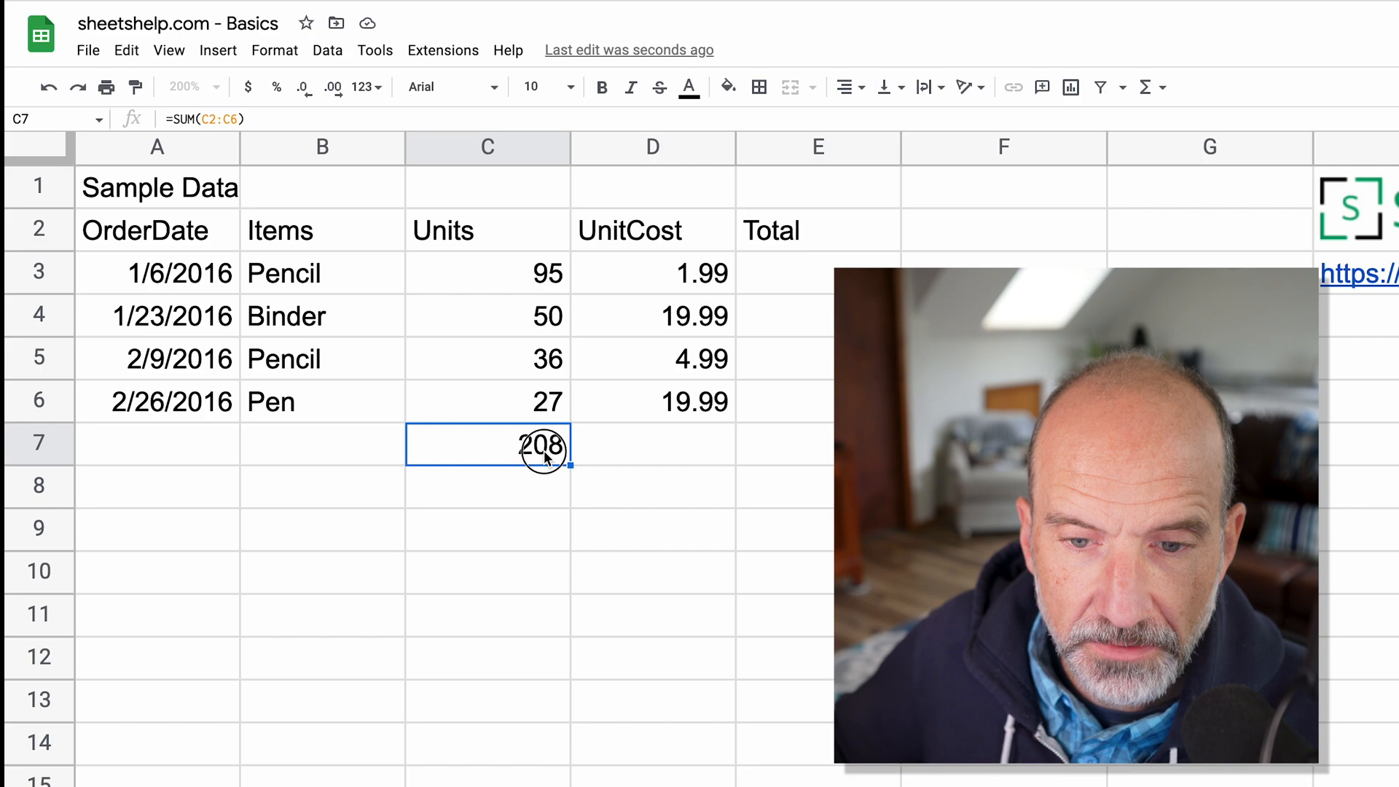
Change the Pencil units in C5 from 36 to 40.
double_click(487, 445)
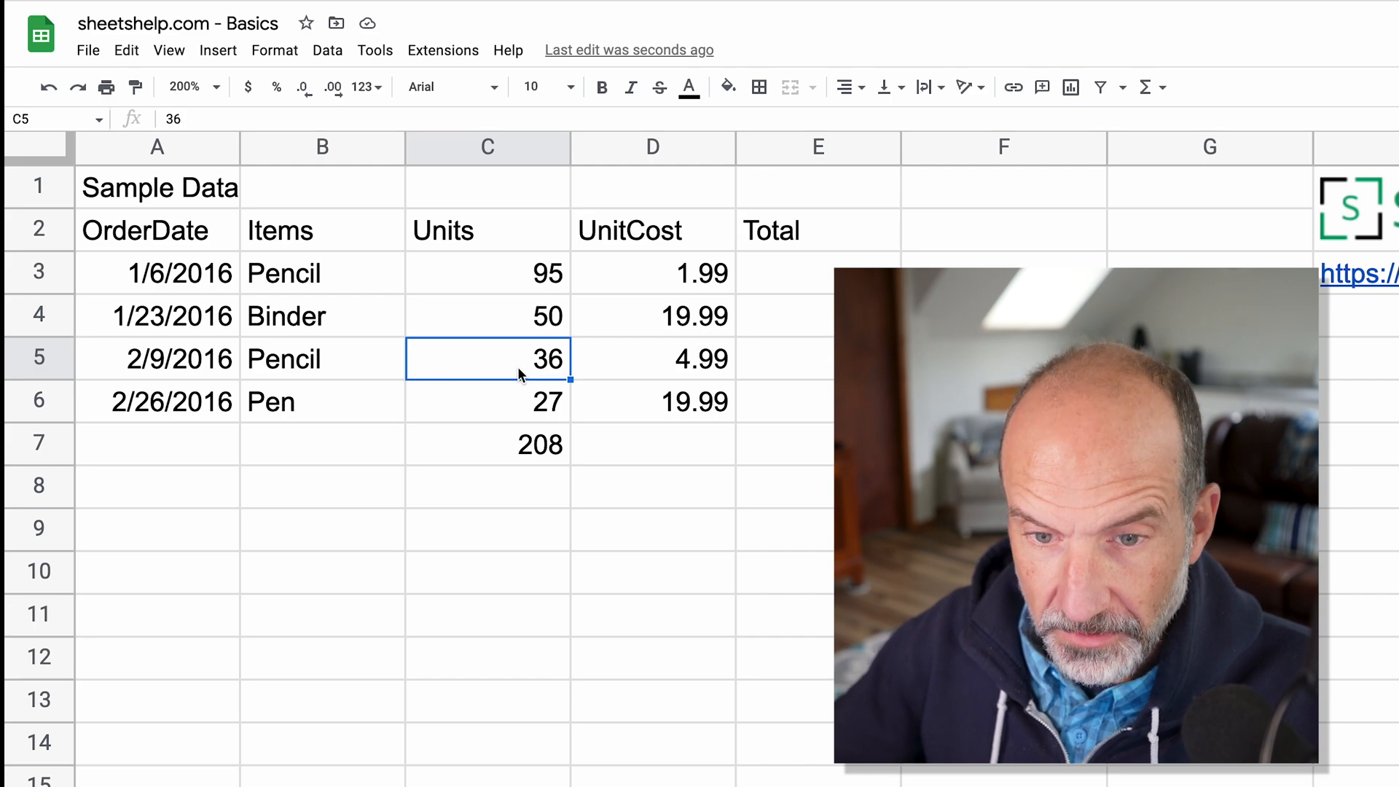
type("40")
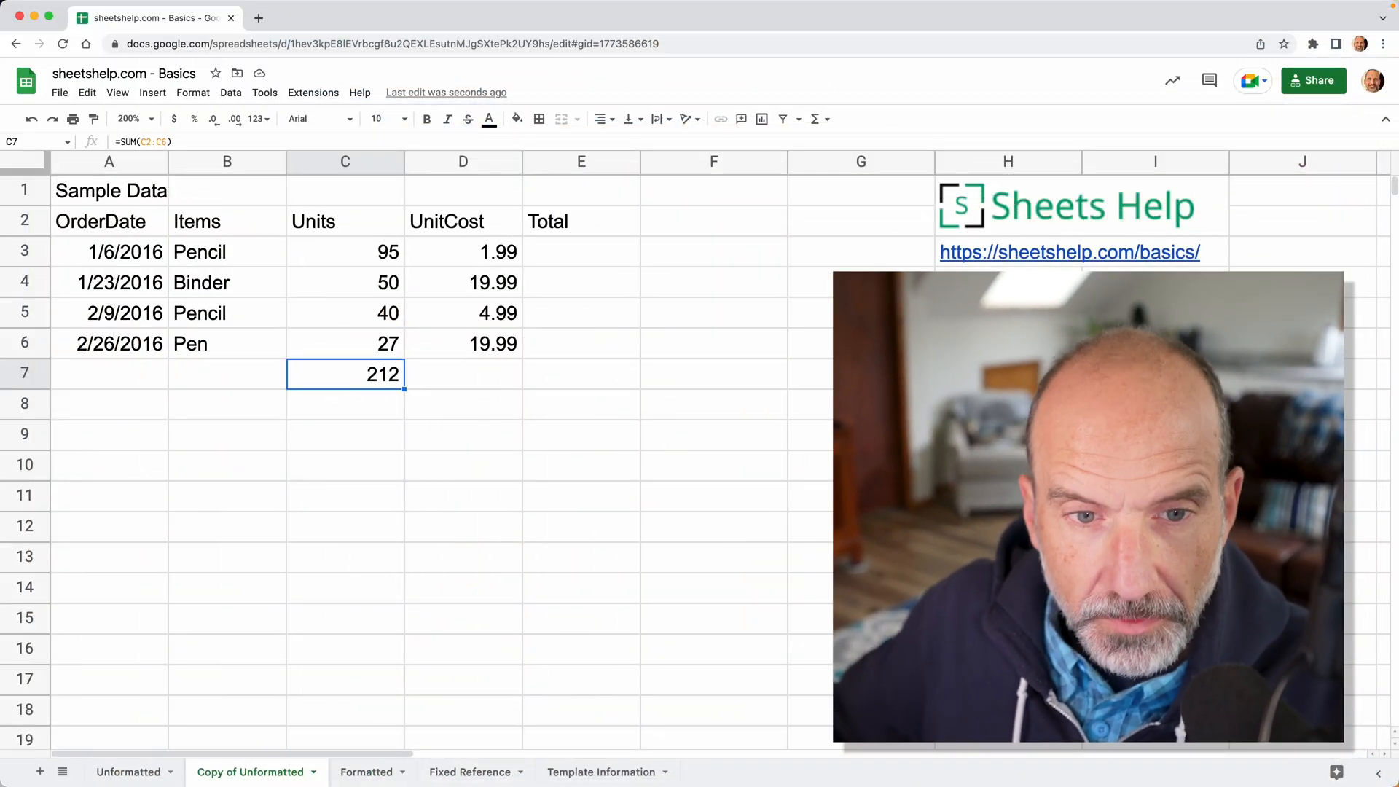
Format the UnitCost cells D3:D6 as dollar currency, e.g. $1.99 and $19.99.
left_click(581, 252)
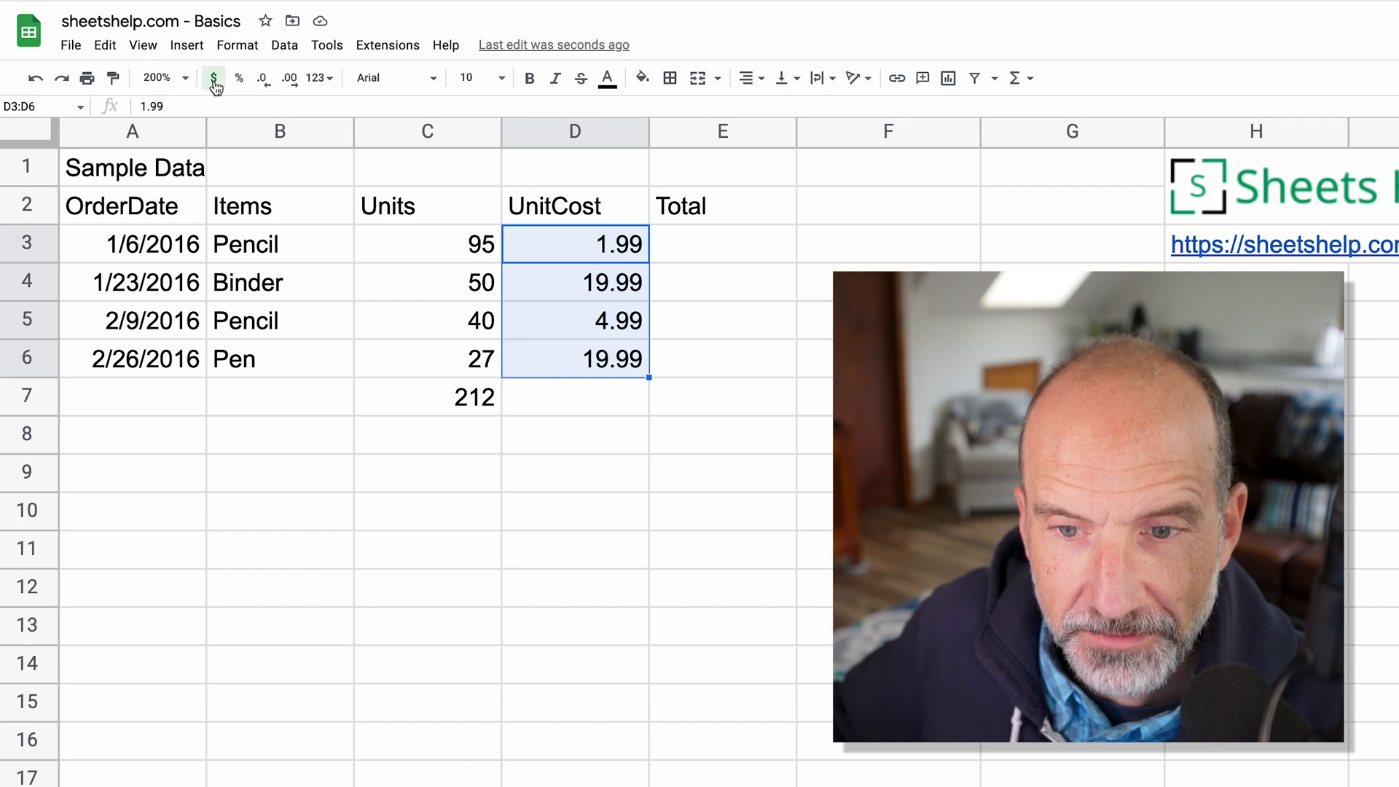
left_click(214, 78)
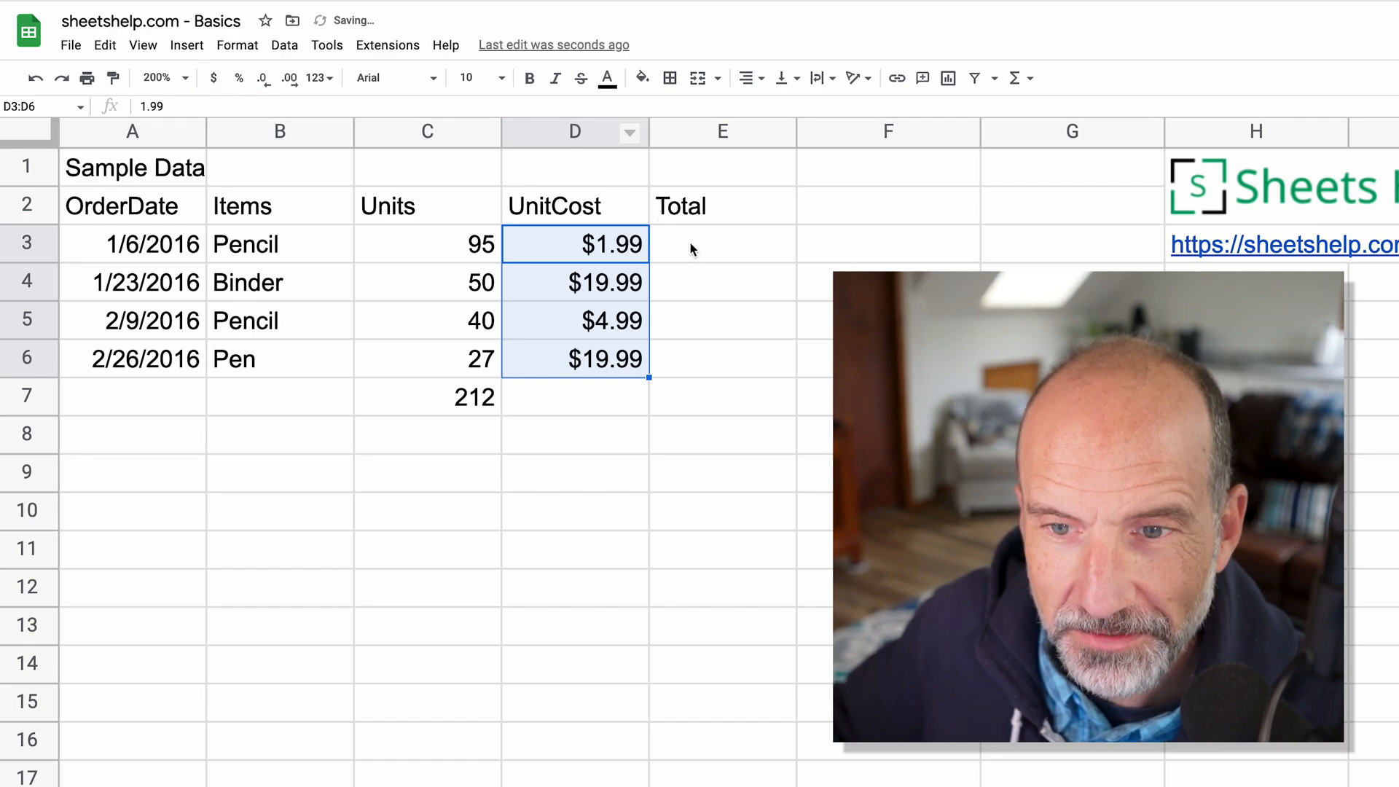
left_click(723, 244)
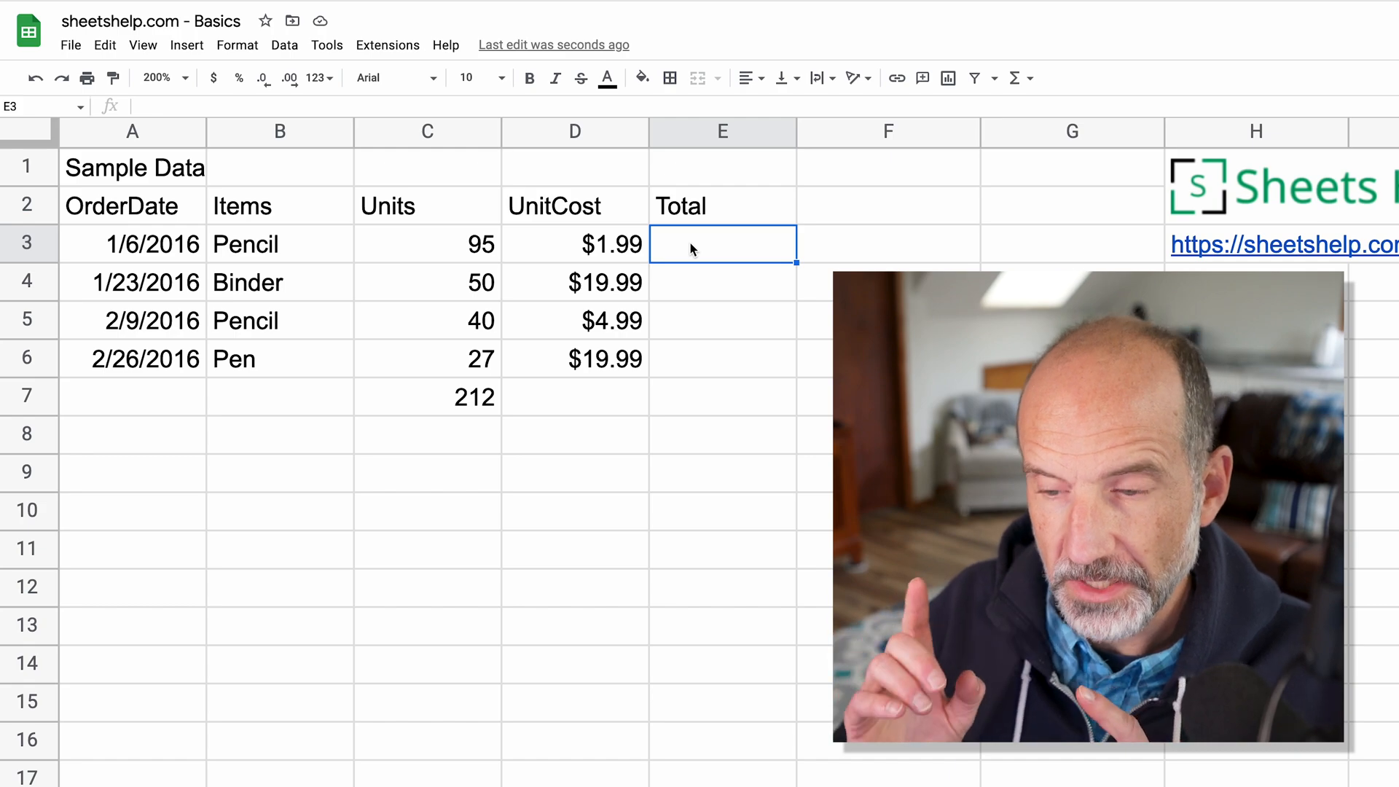
Enter =C3*D3 in E3 so the first order total shows $189.05.
type("=C3*D3")
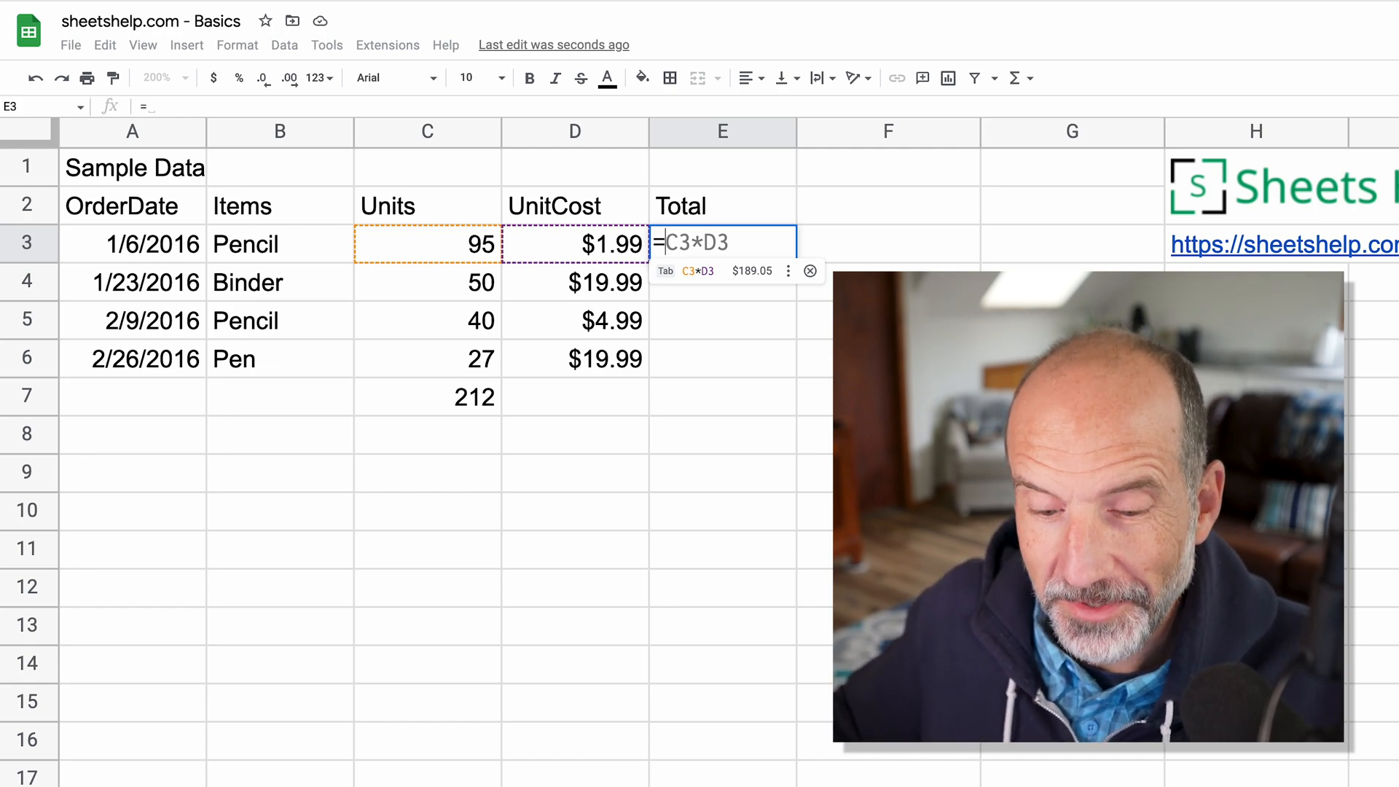
key("Enter")
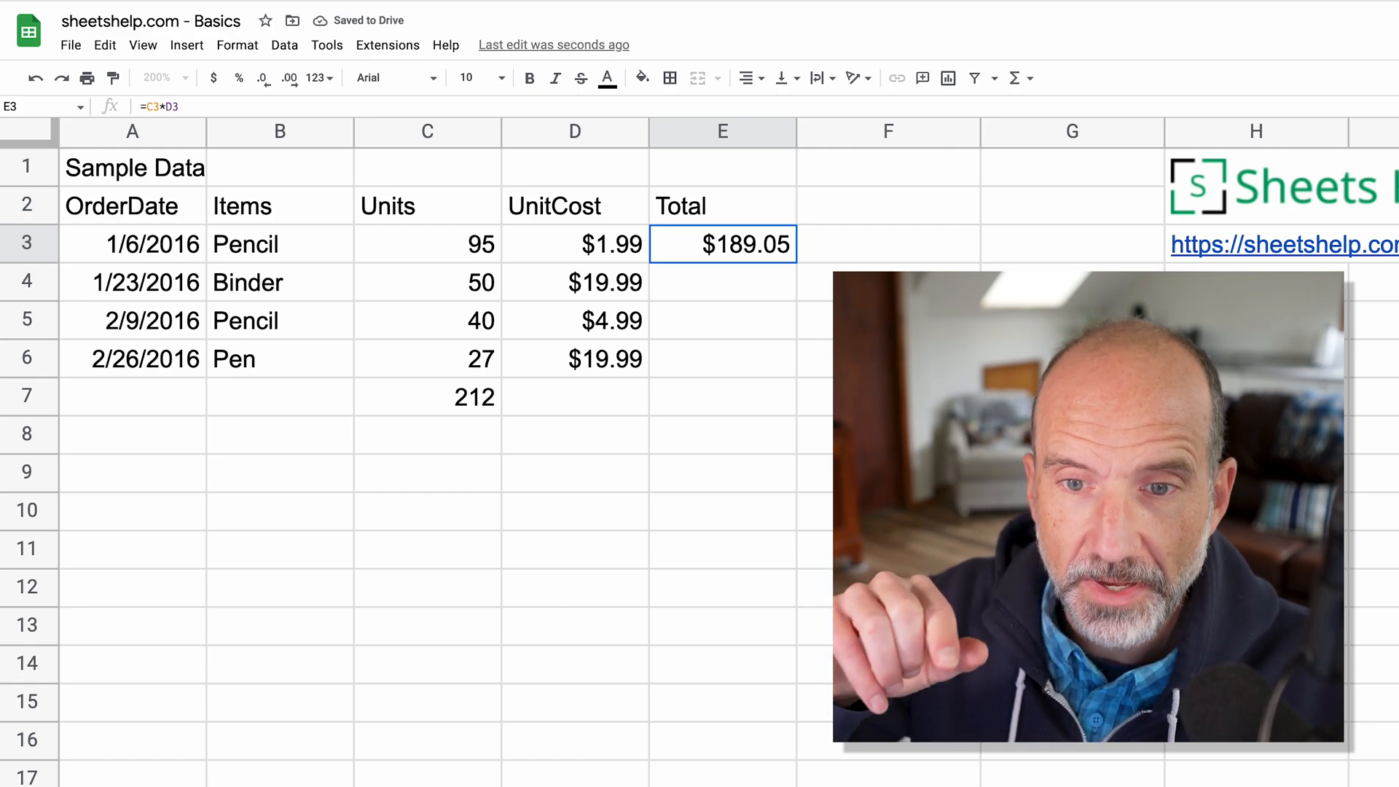
mouse_move(729, 270)
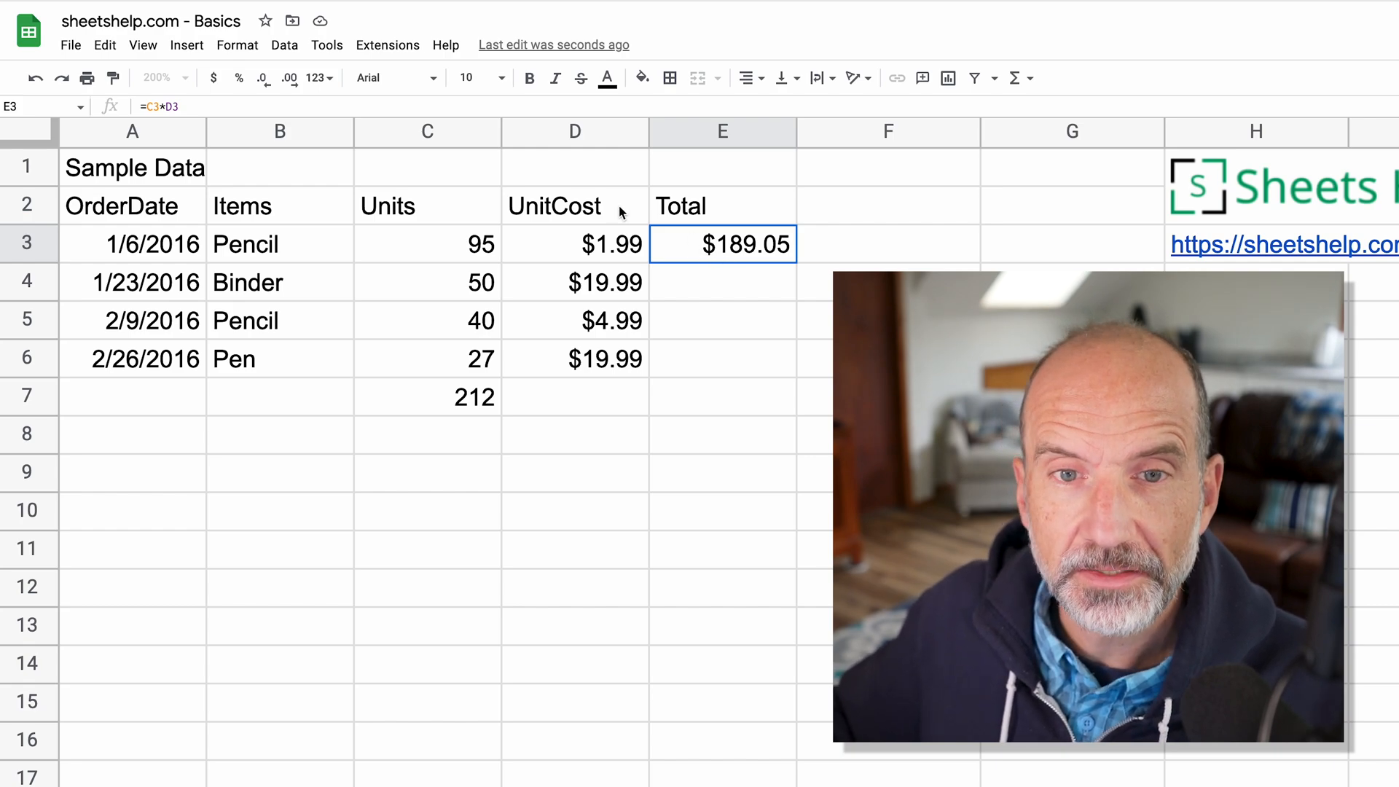
mouse_move(370, 78)
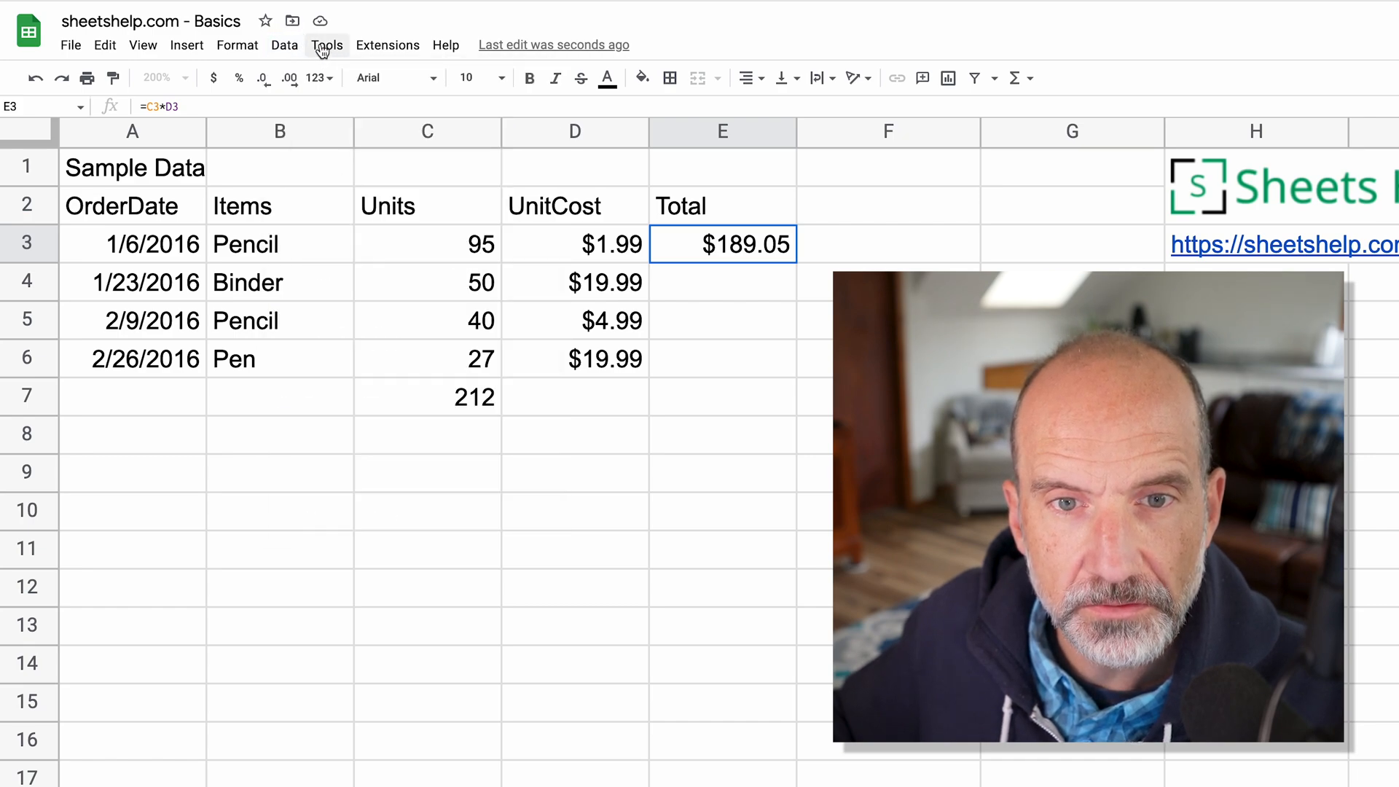
left_click(327, 44)
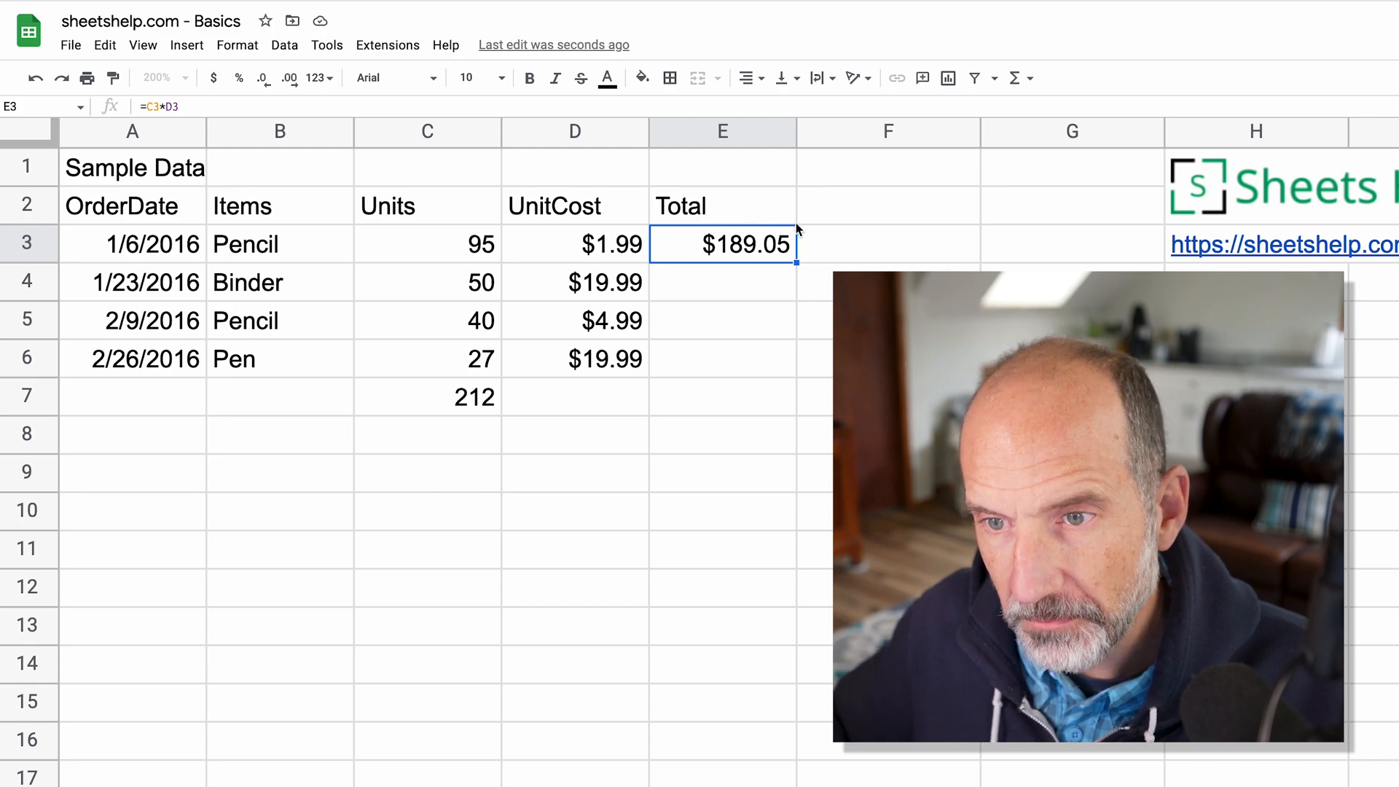
mouse_move(652, 243)
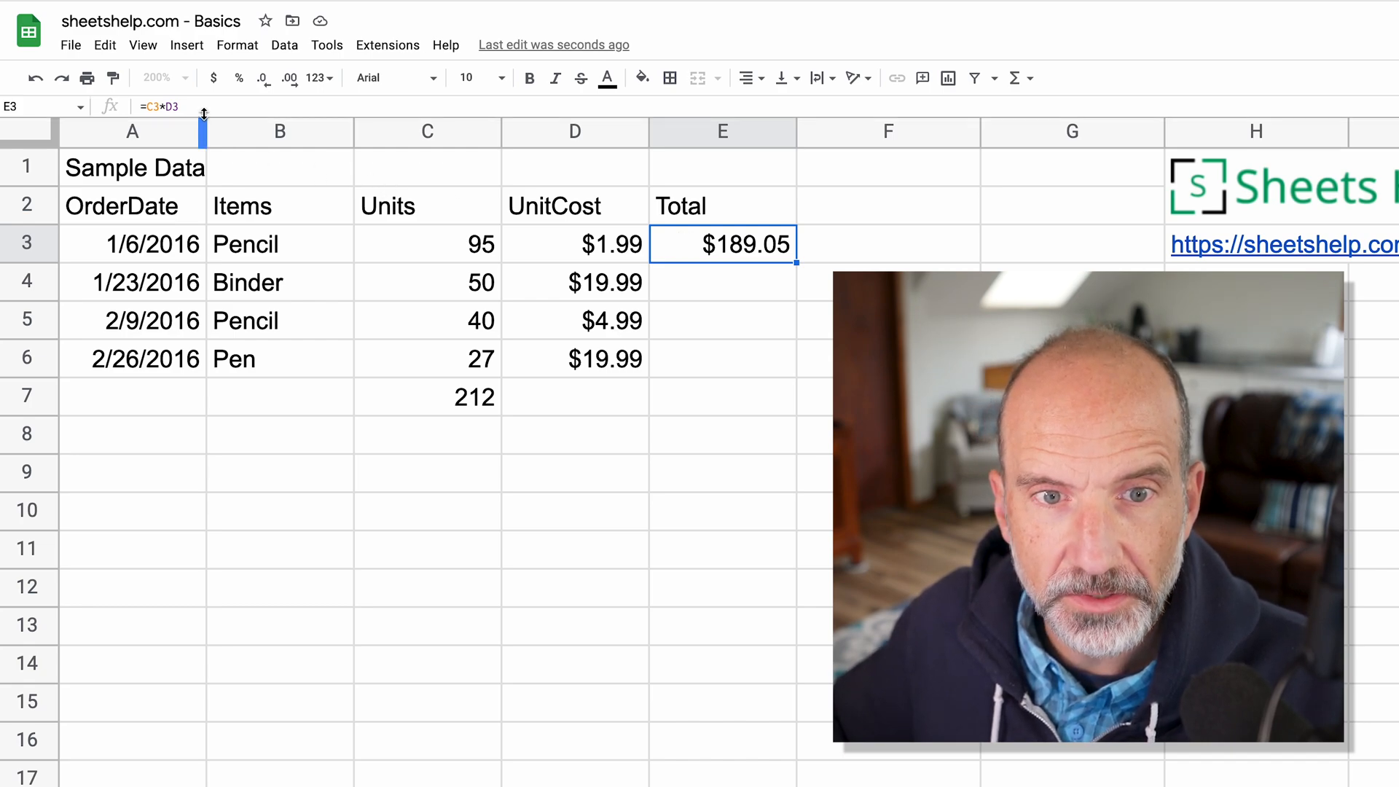
double_click(722, 243)
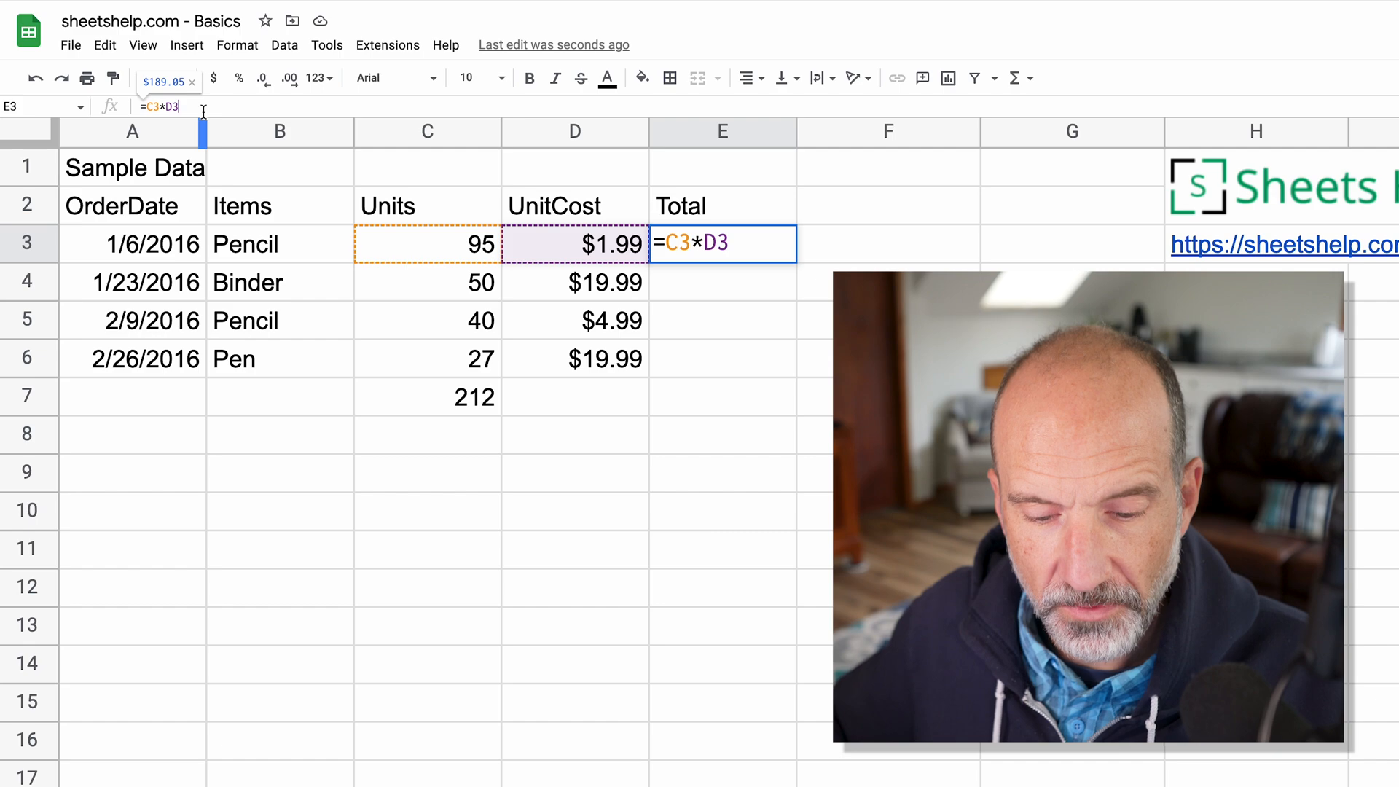
key("Enter")
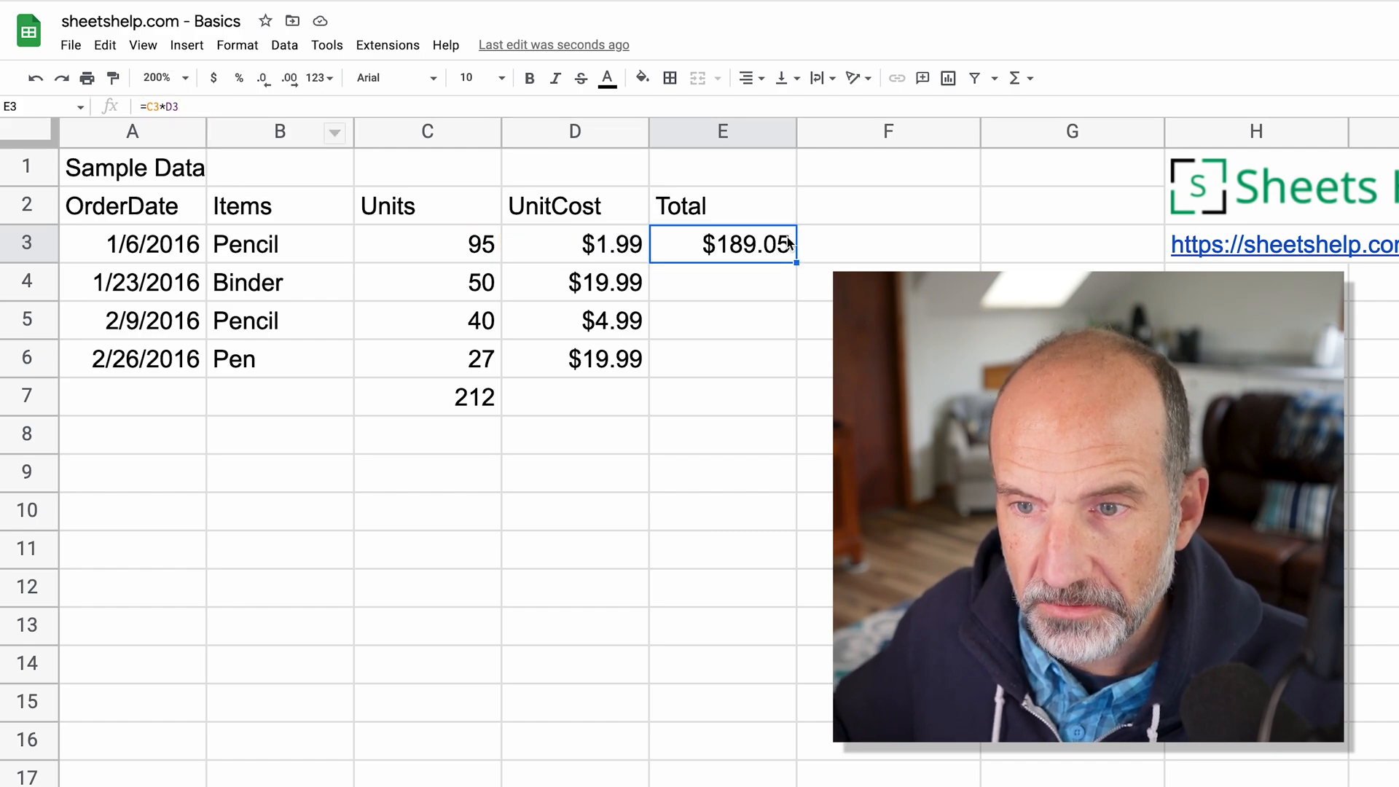
double_click(722, 243)
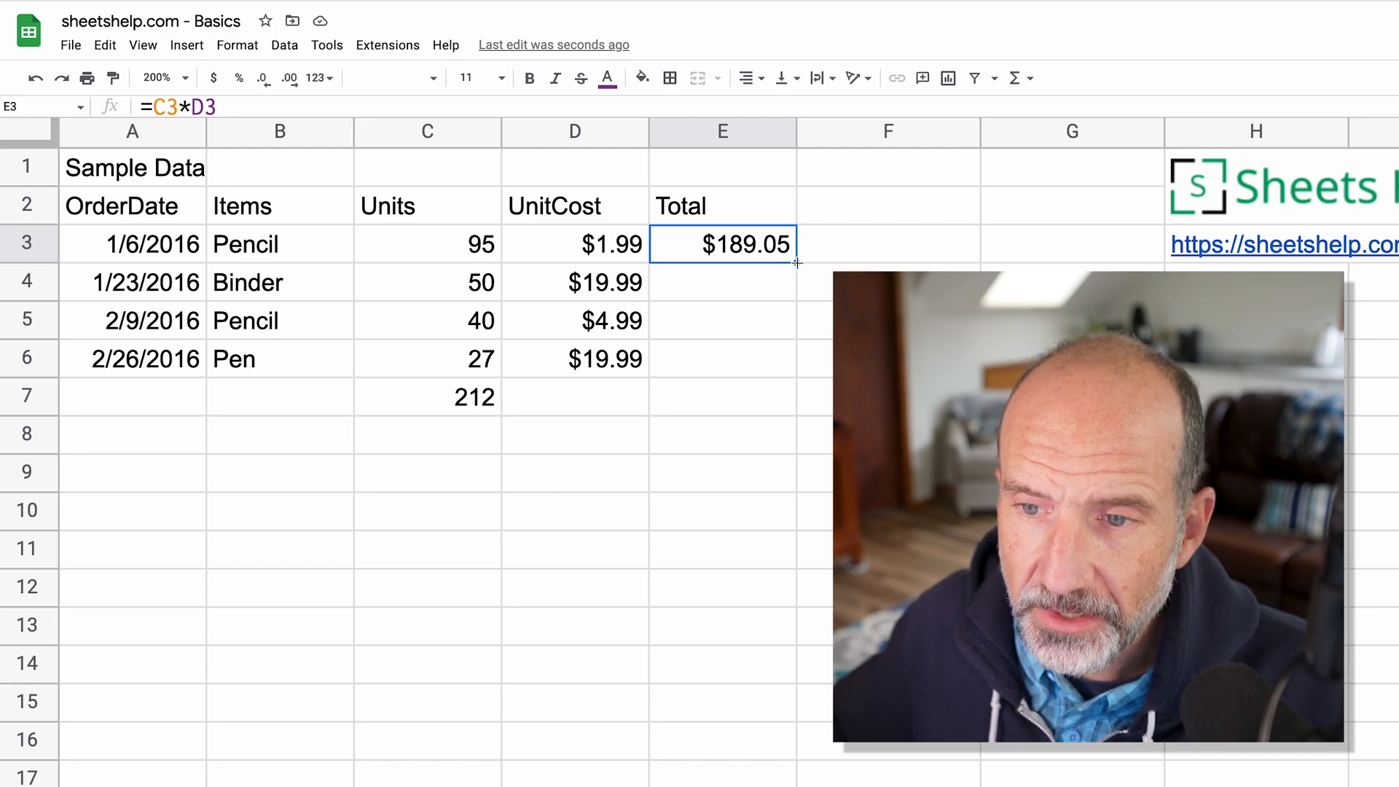
left_click_drag(793, 262, 794, 370)
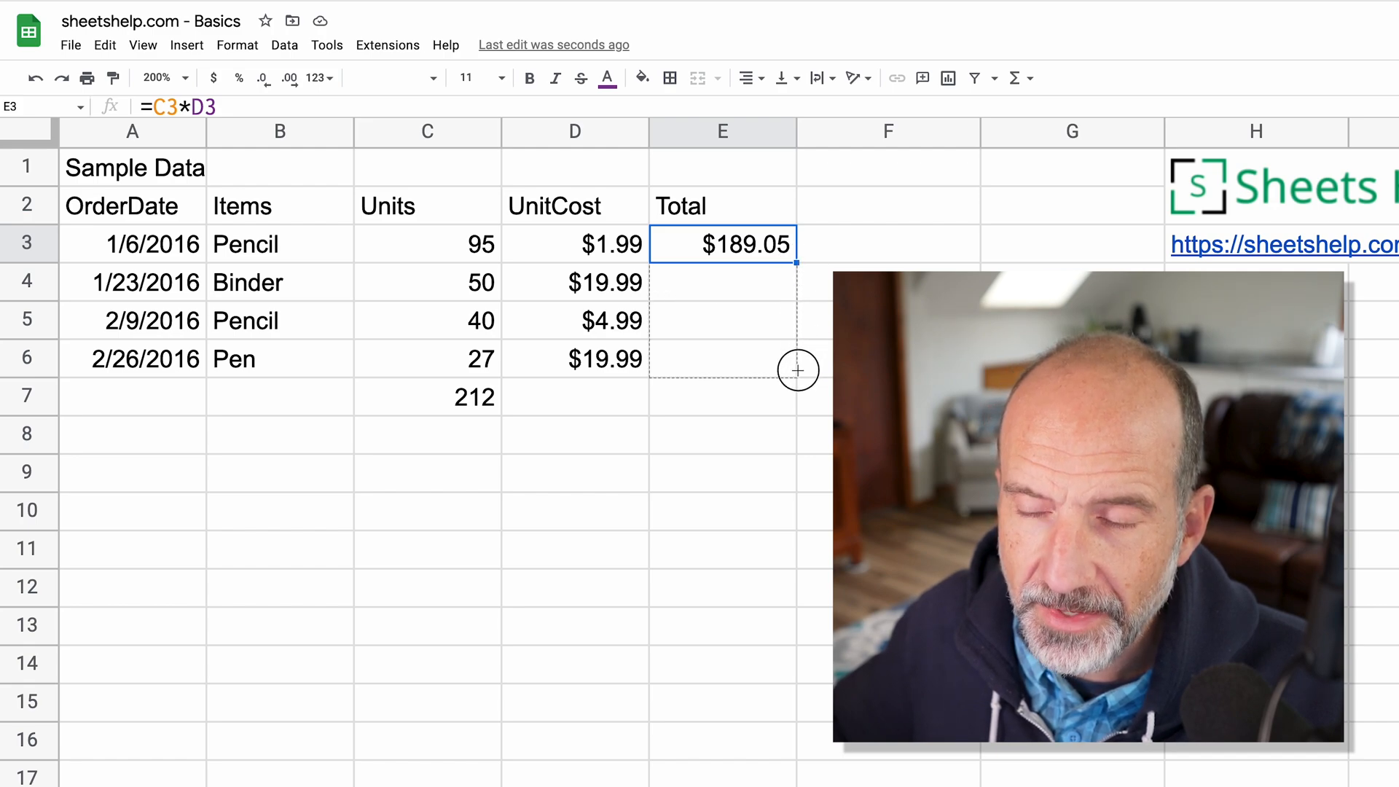
left_click_drag(798, 259, 798, 375)
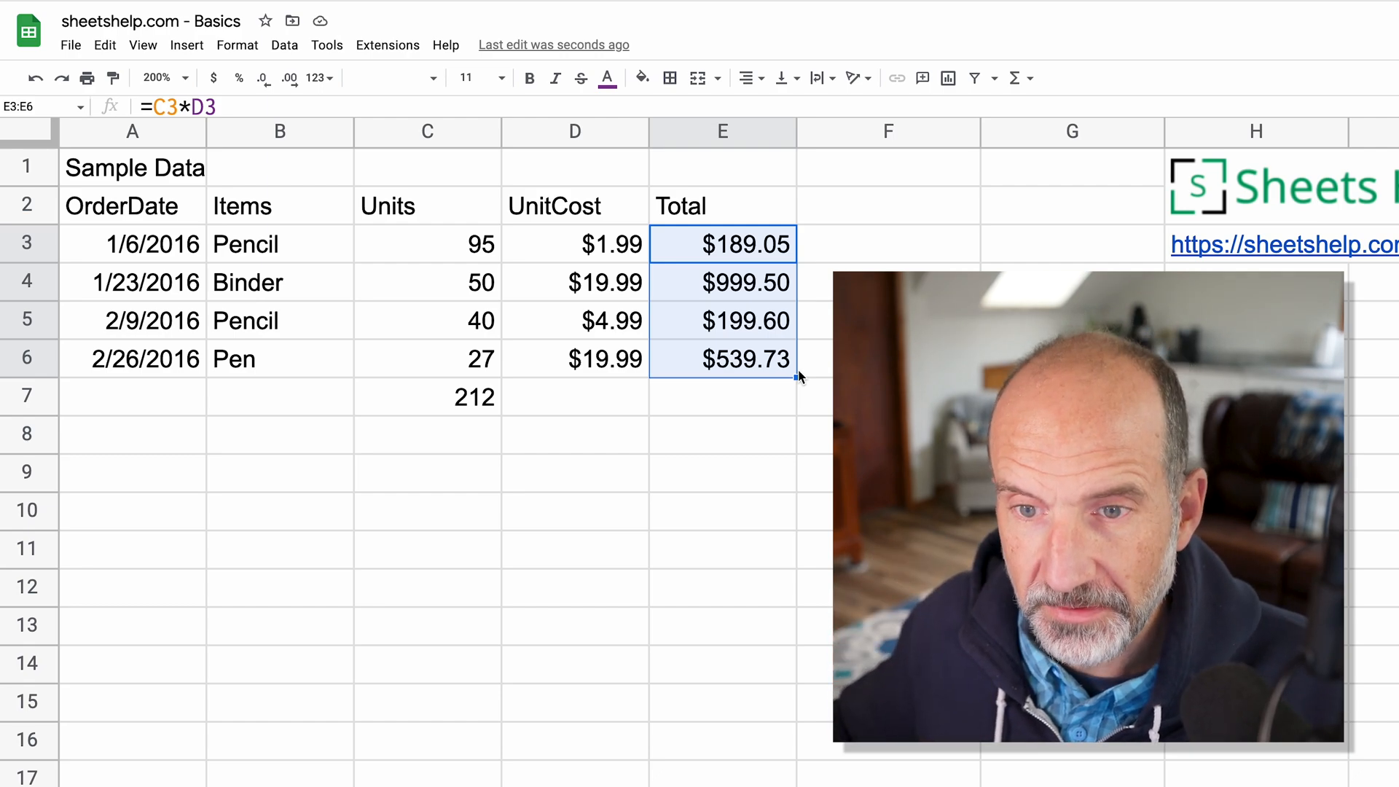
left_click(721, 282)
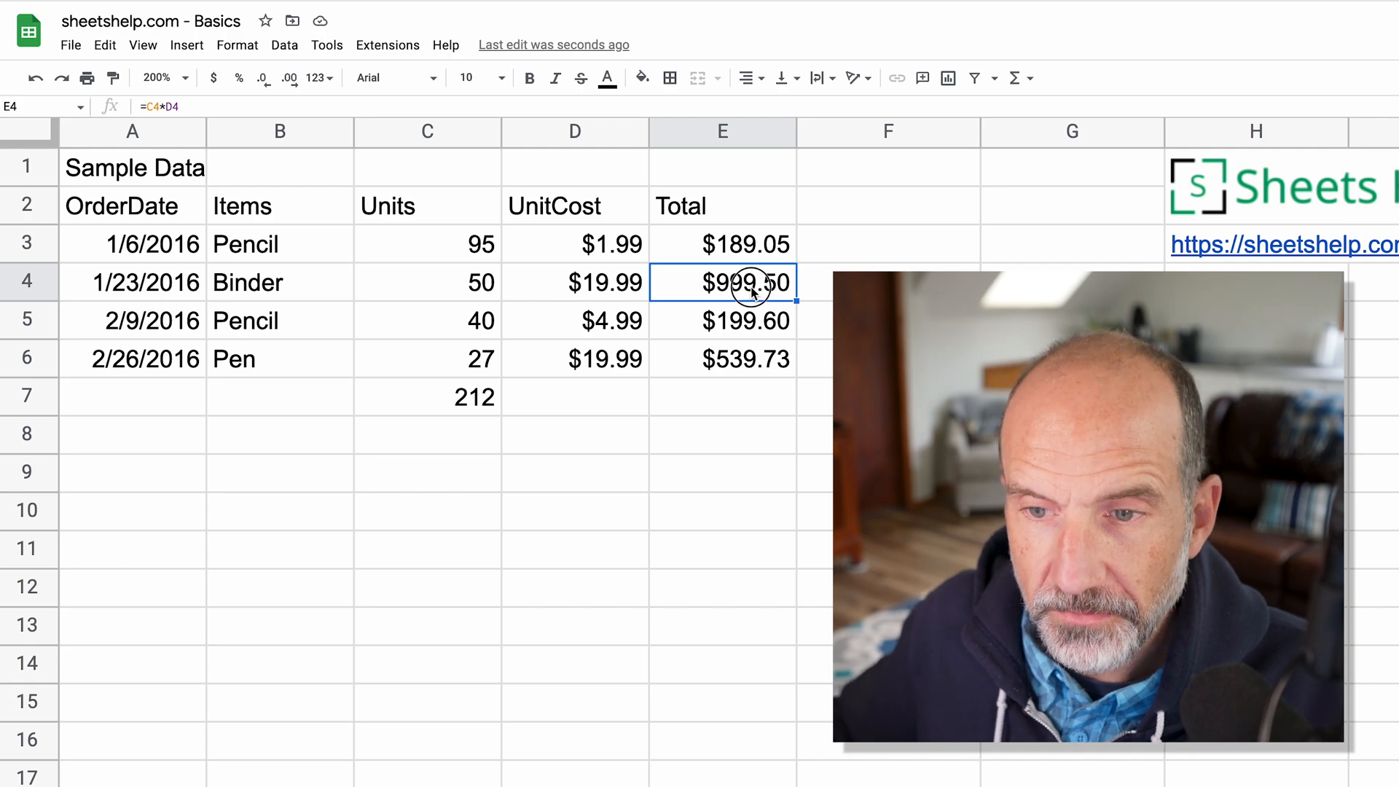
double_click(721, 282)
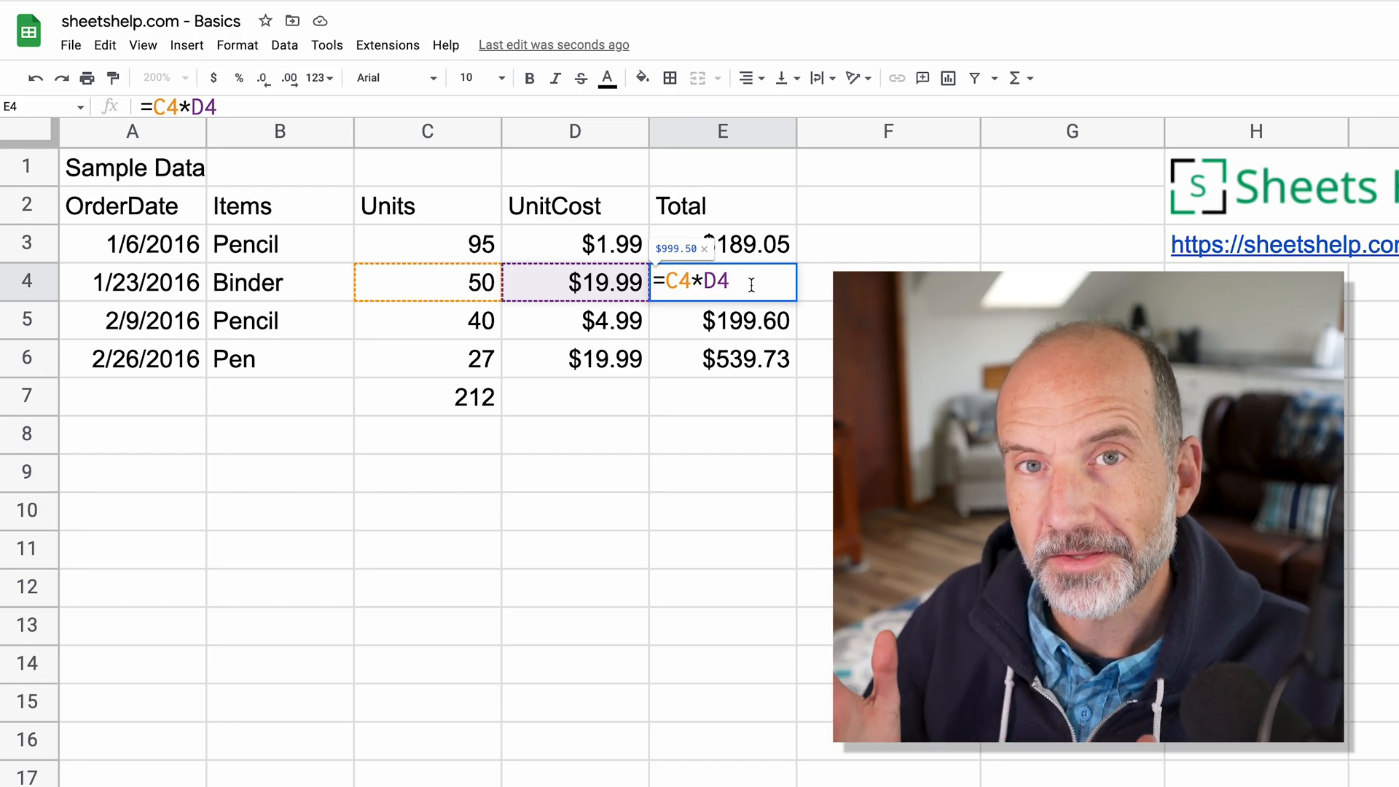
key("Enter")
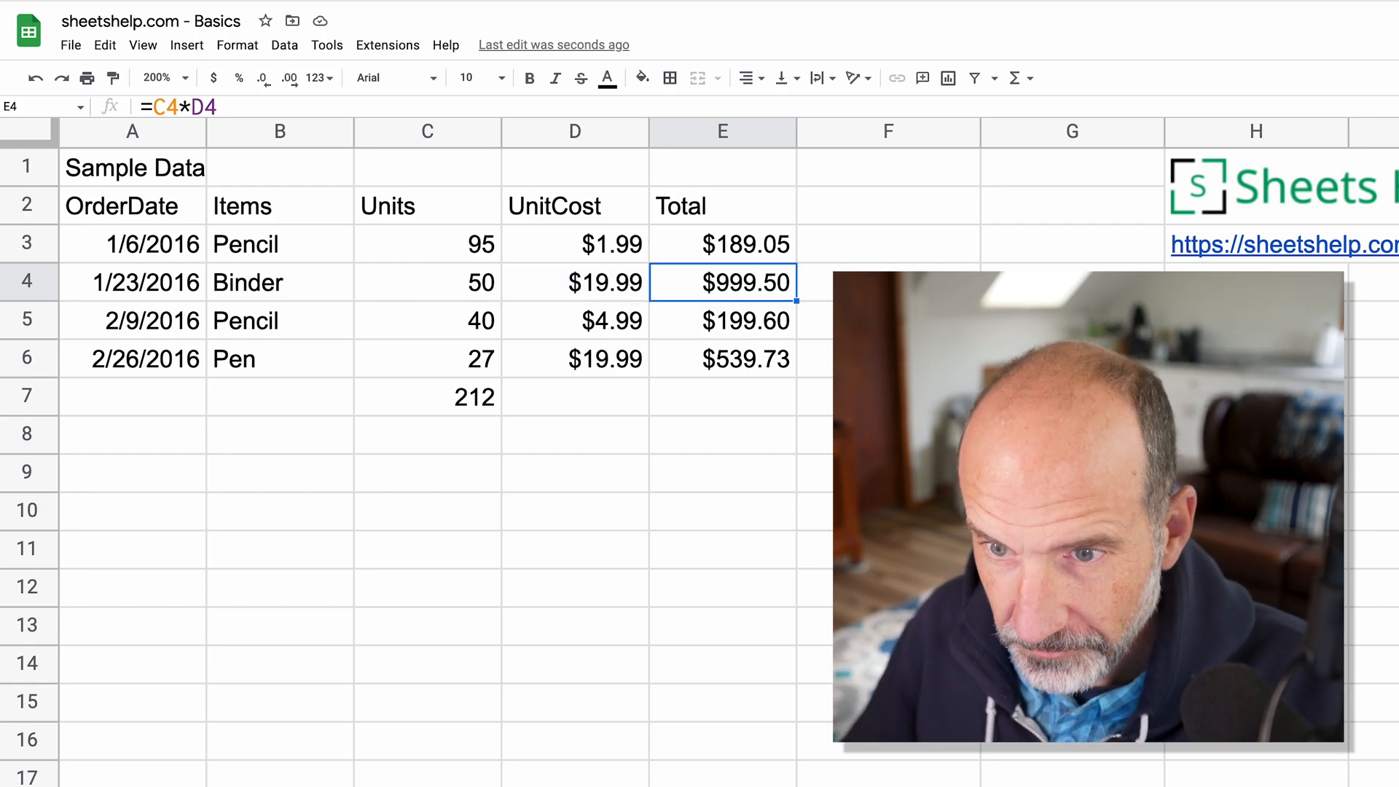
mouse_move(683, 246)
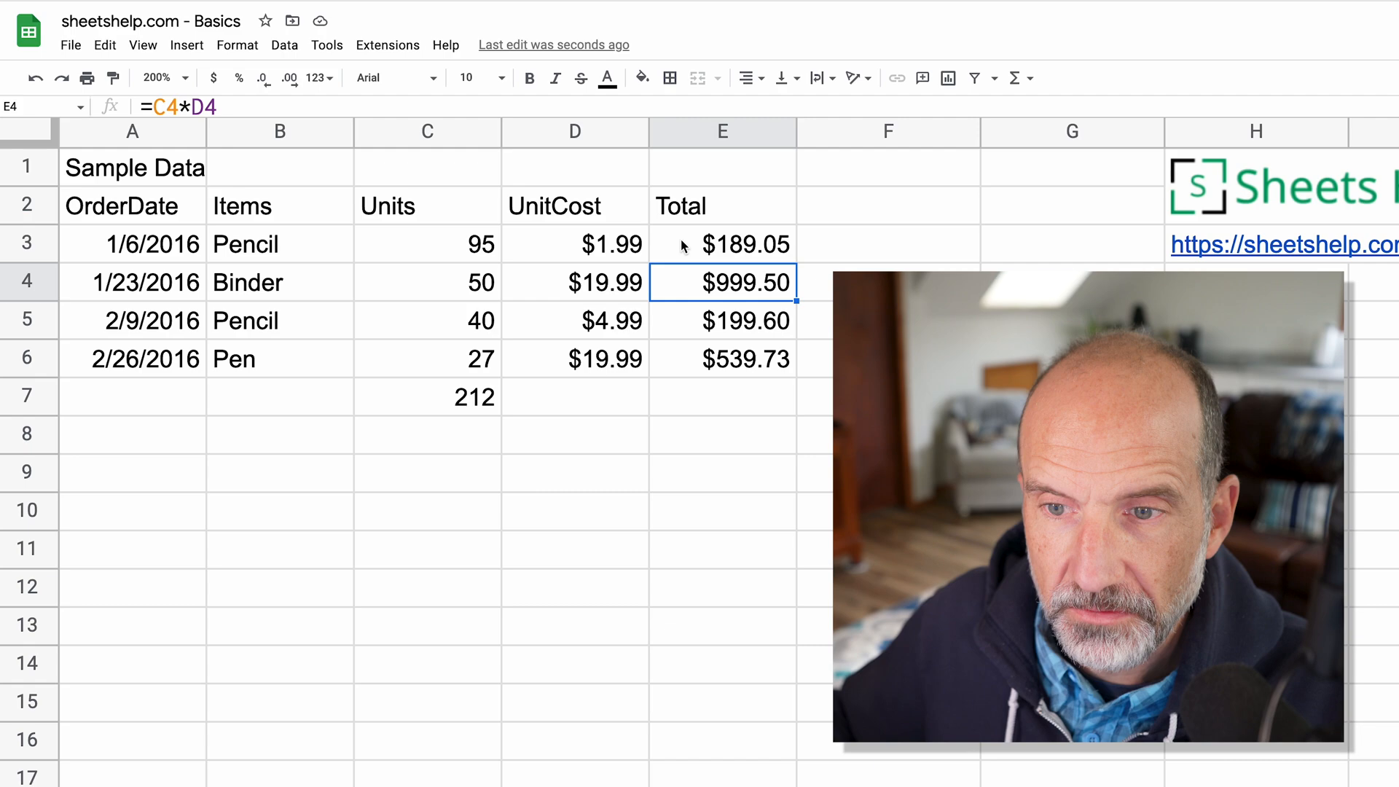
mouse_move(591, 332)
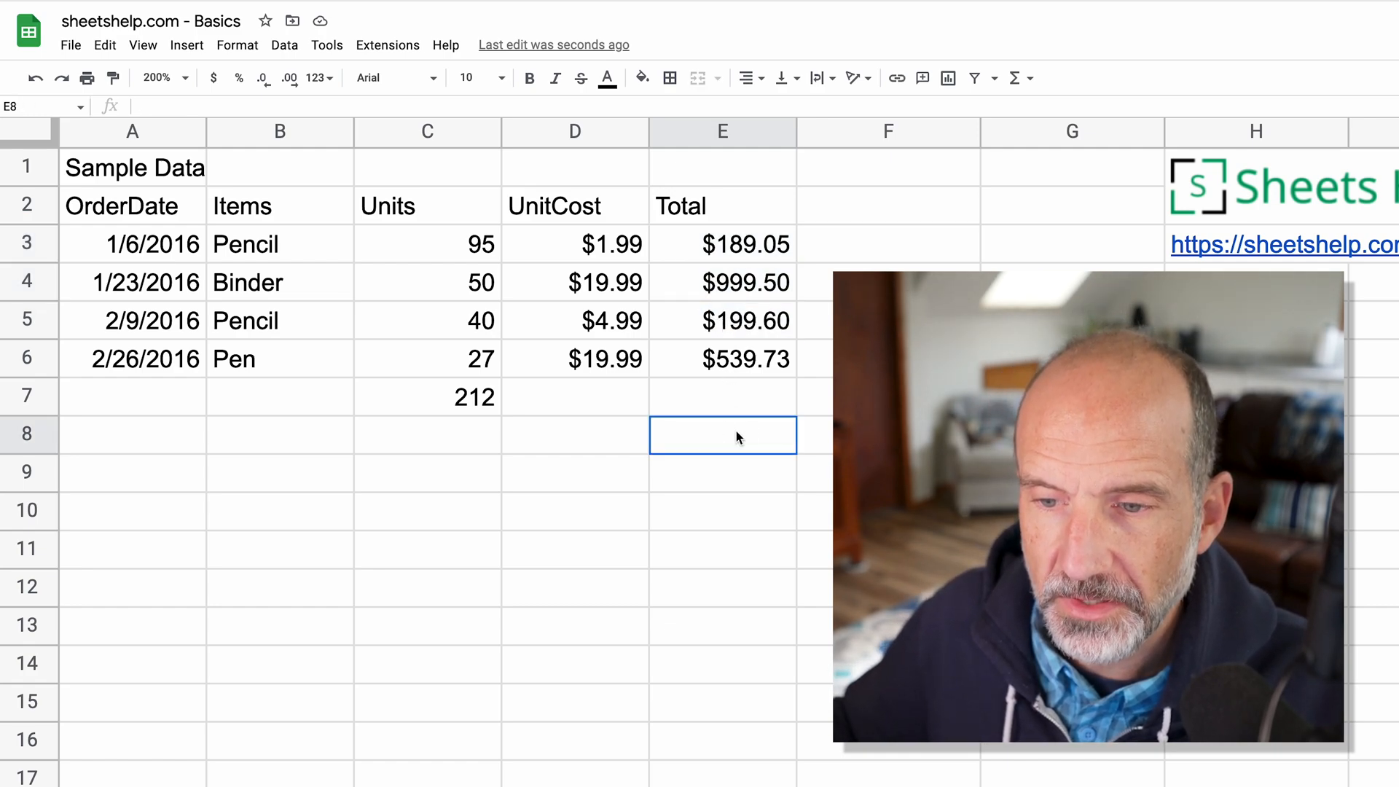
Start the E8 formula as =SUM(E3:E6) followed by a division sign.
type("=SUM(E2:E6)")
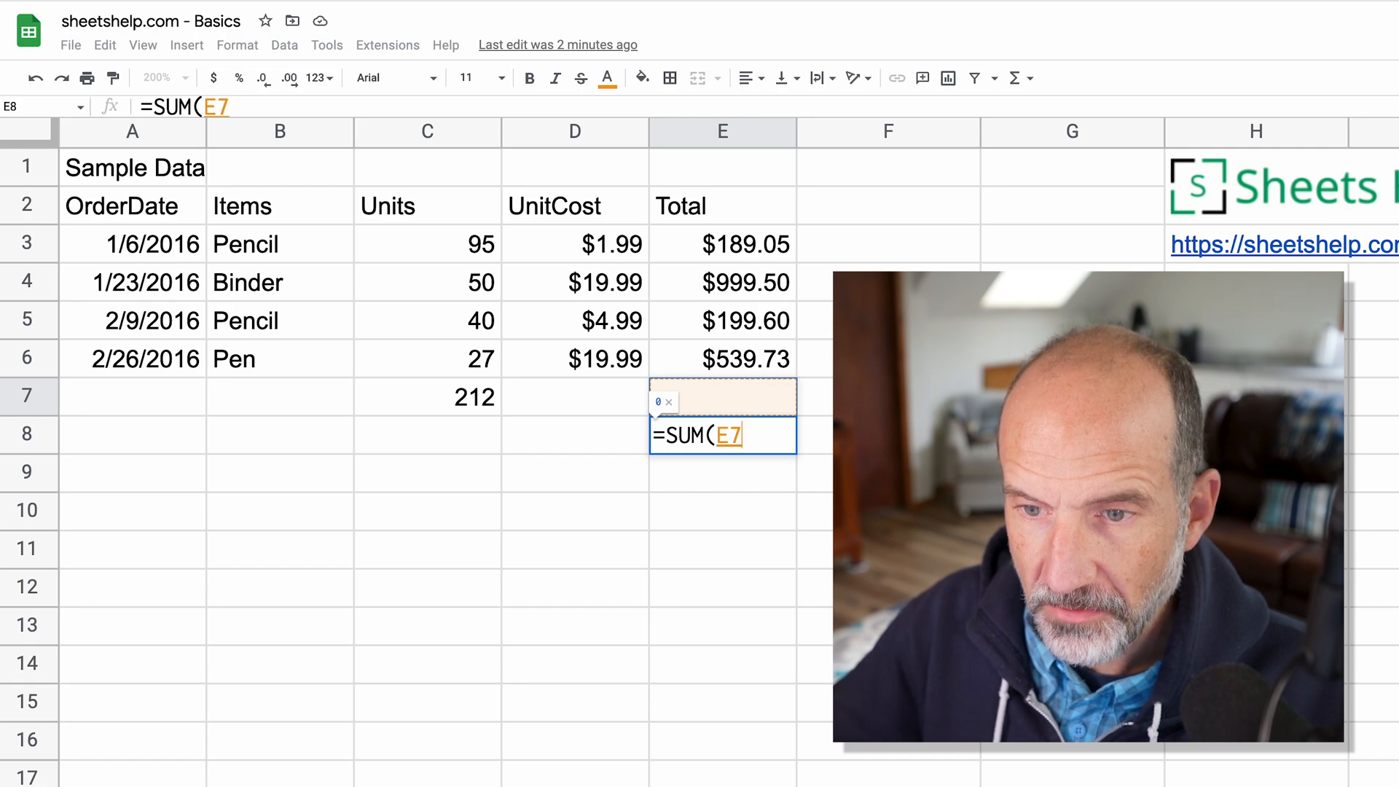
left_click(723, 358)
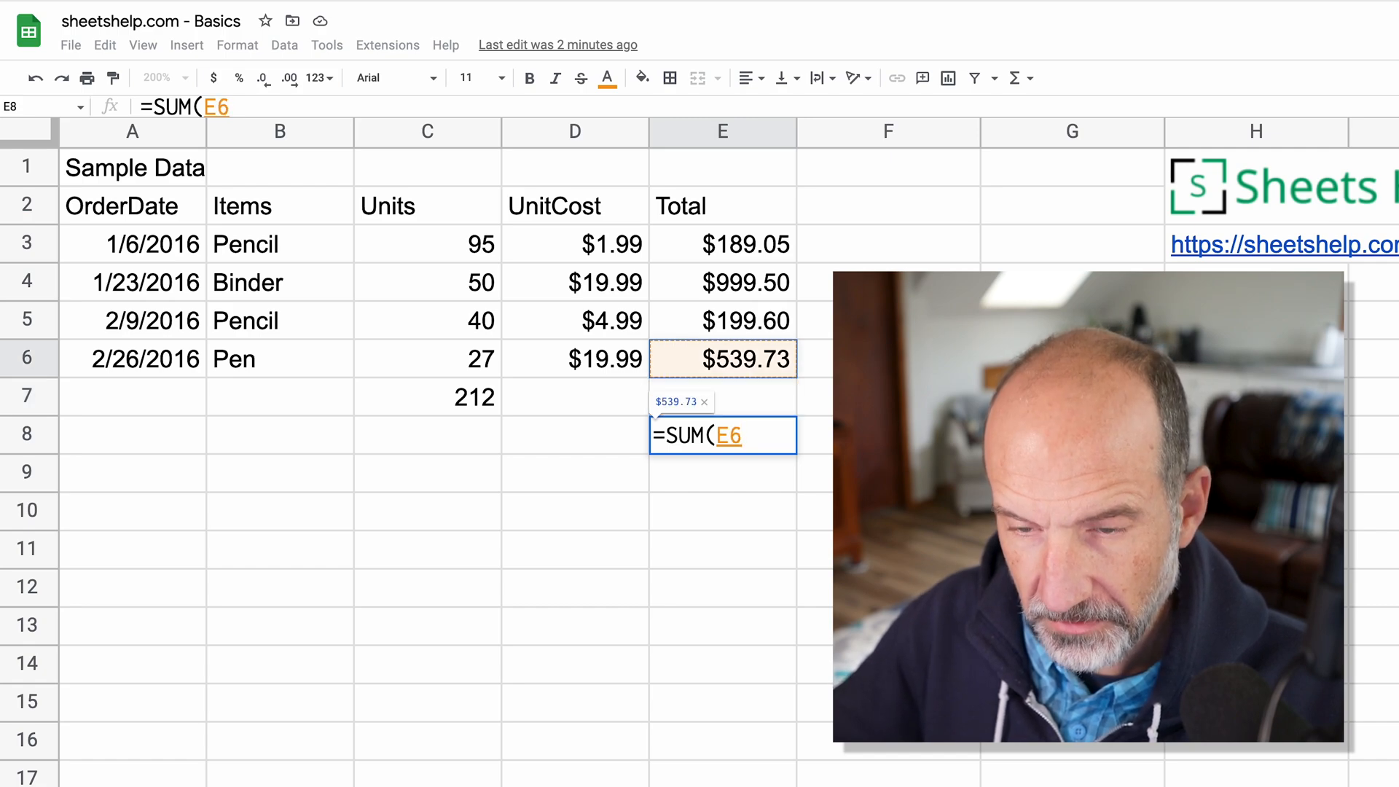
left_click_drag(722, 358, 723, 319)
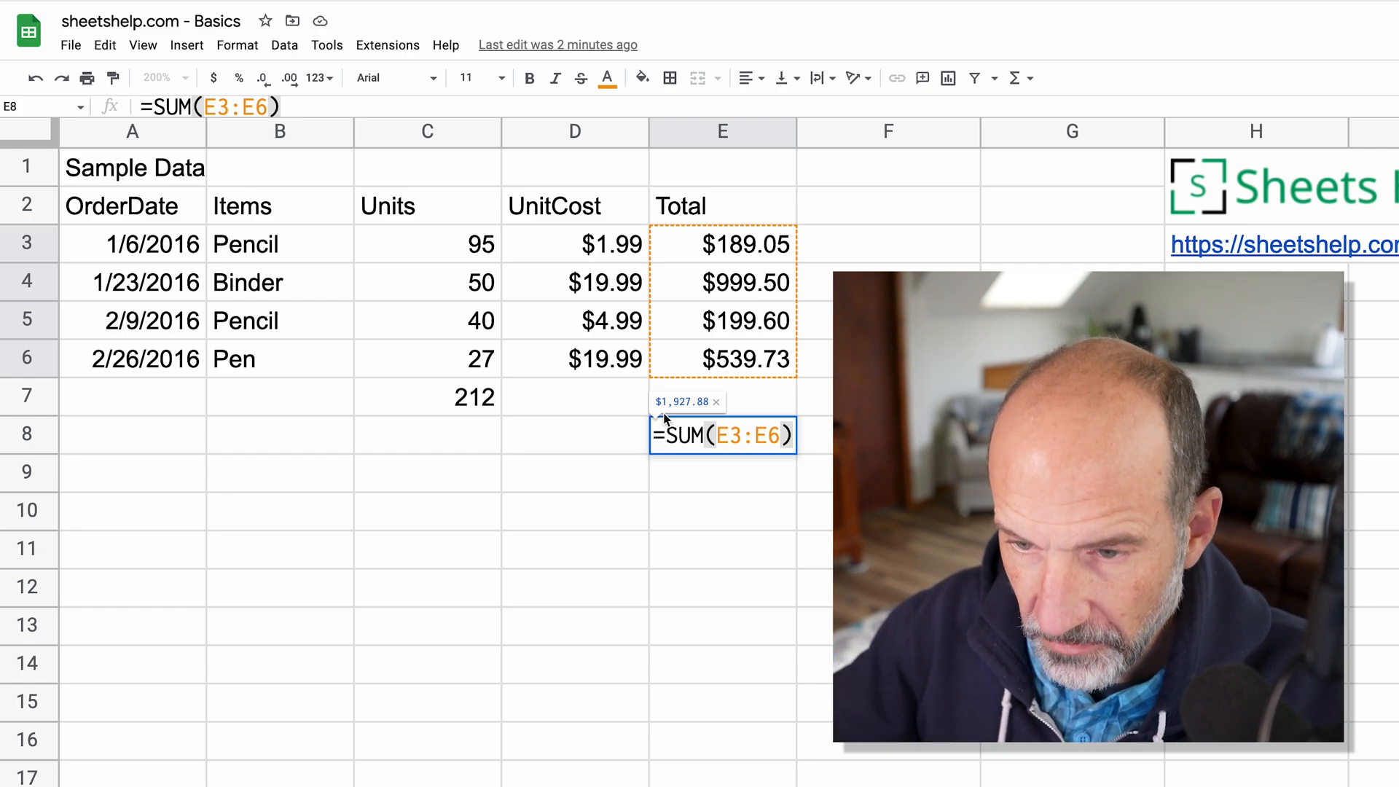
type("/")
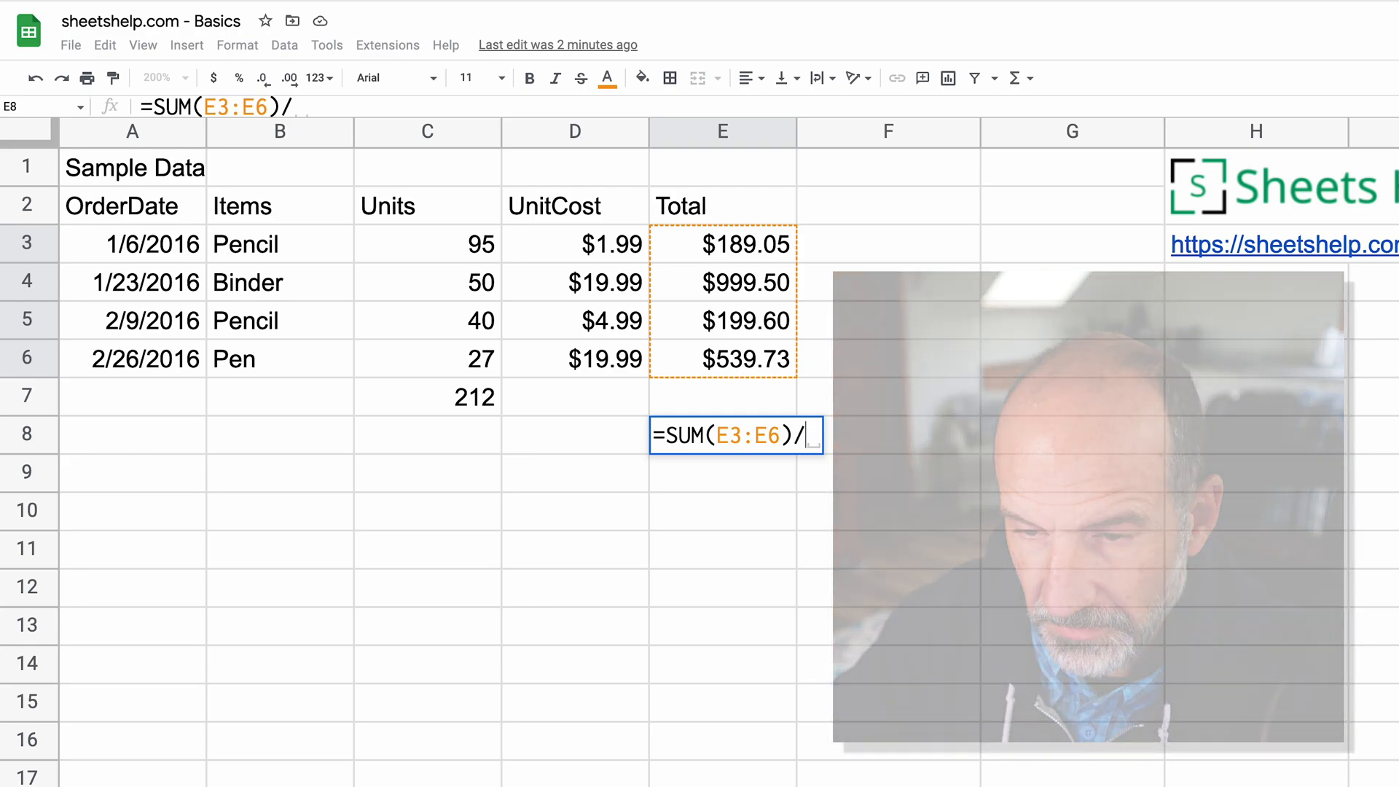
Divide by COUNT(E3:E6) to finish the average formula, giving $481.97.
type("COU")
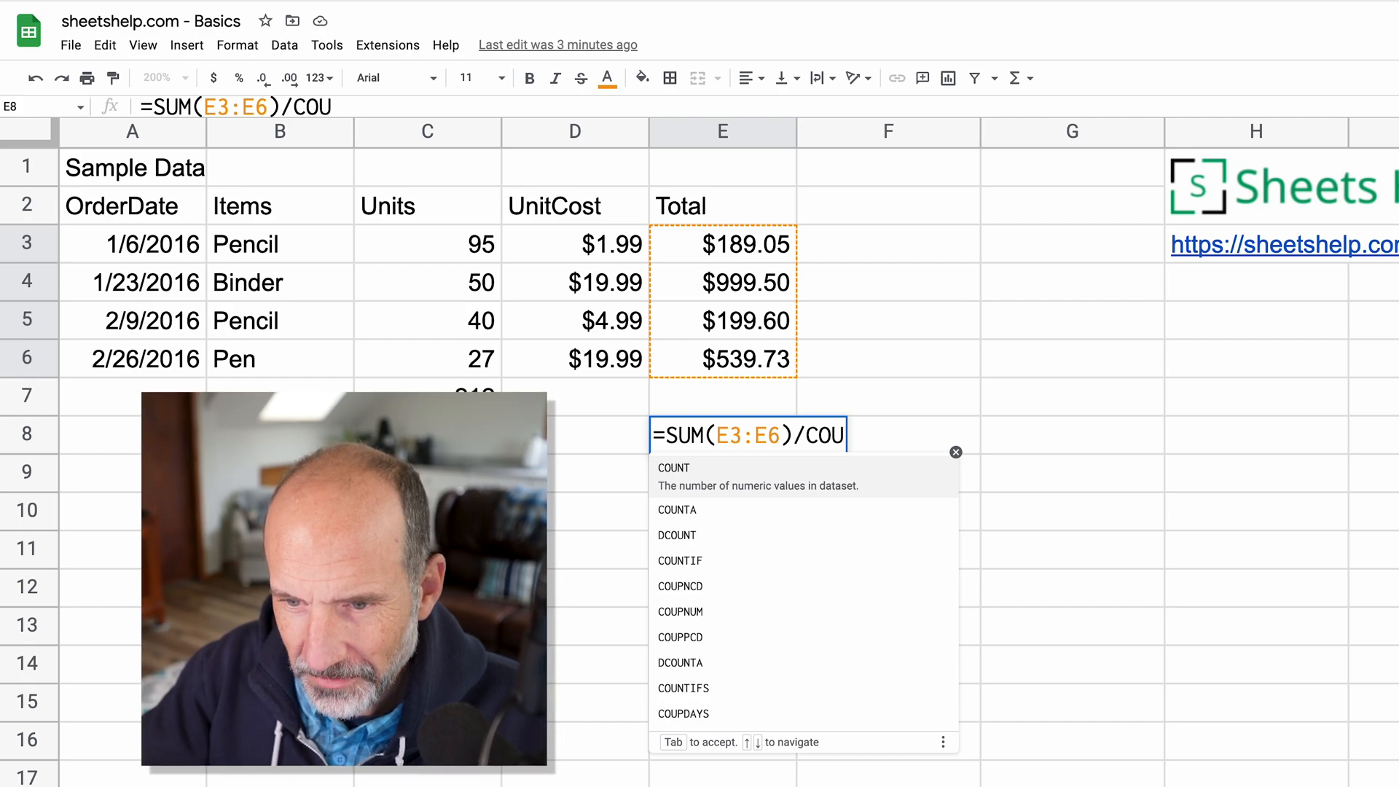
type("NT")
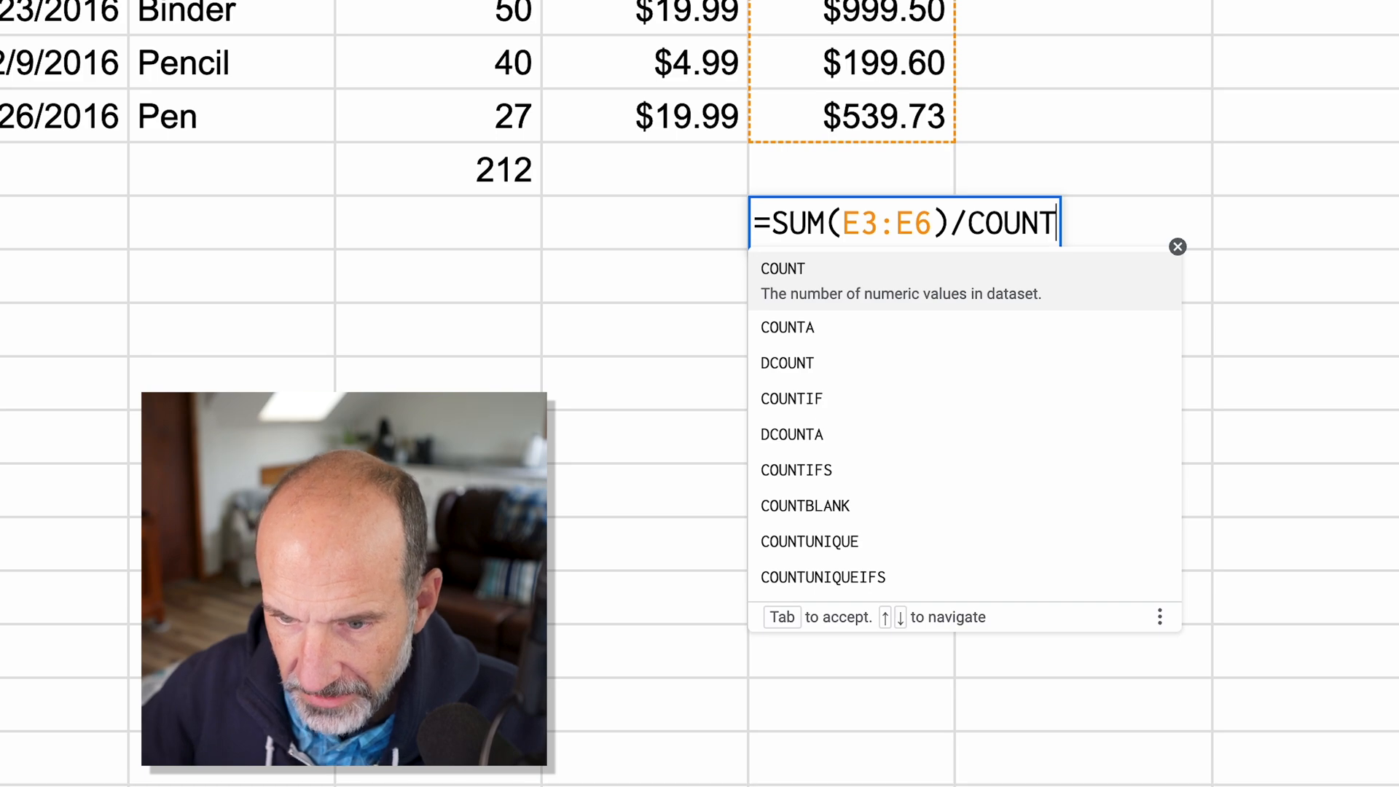
key("down")
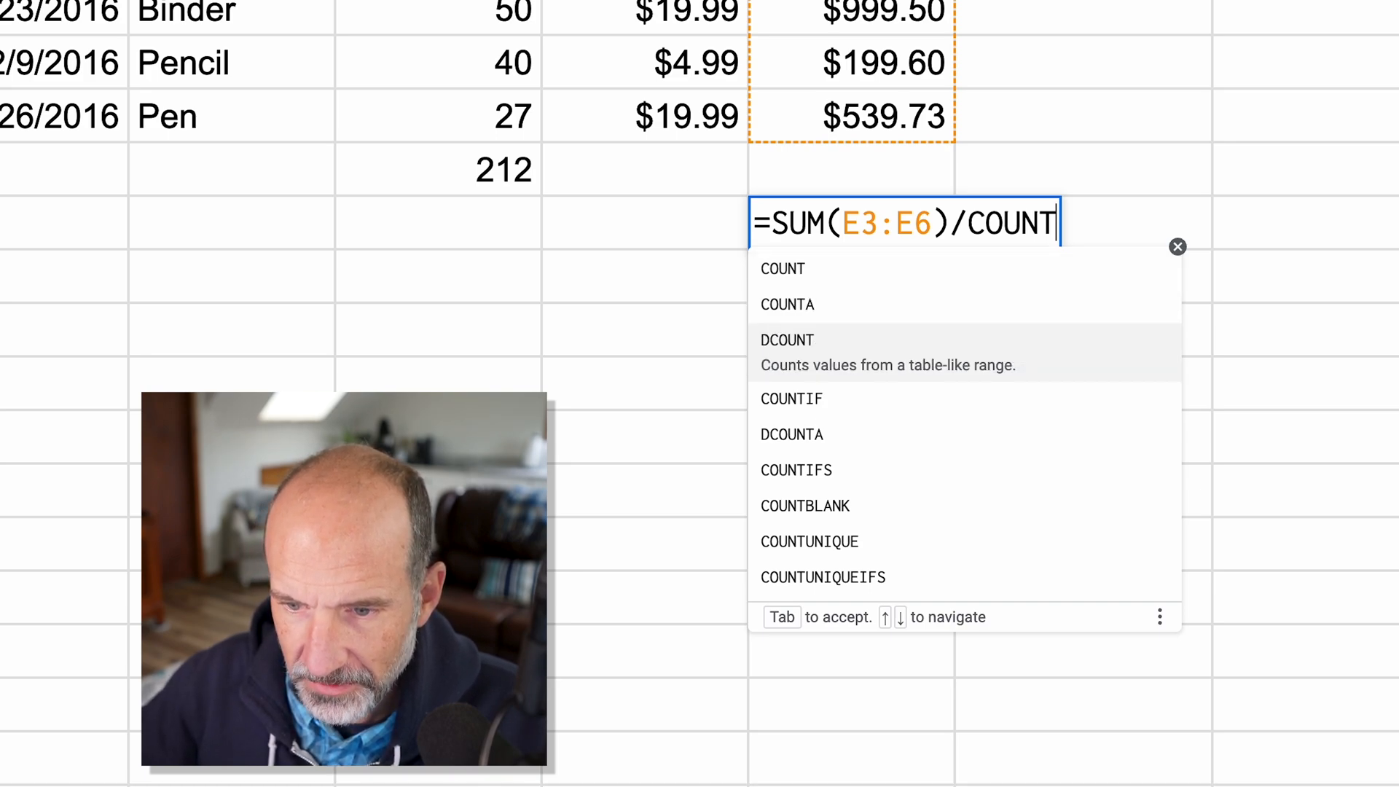
key("up")
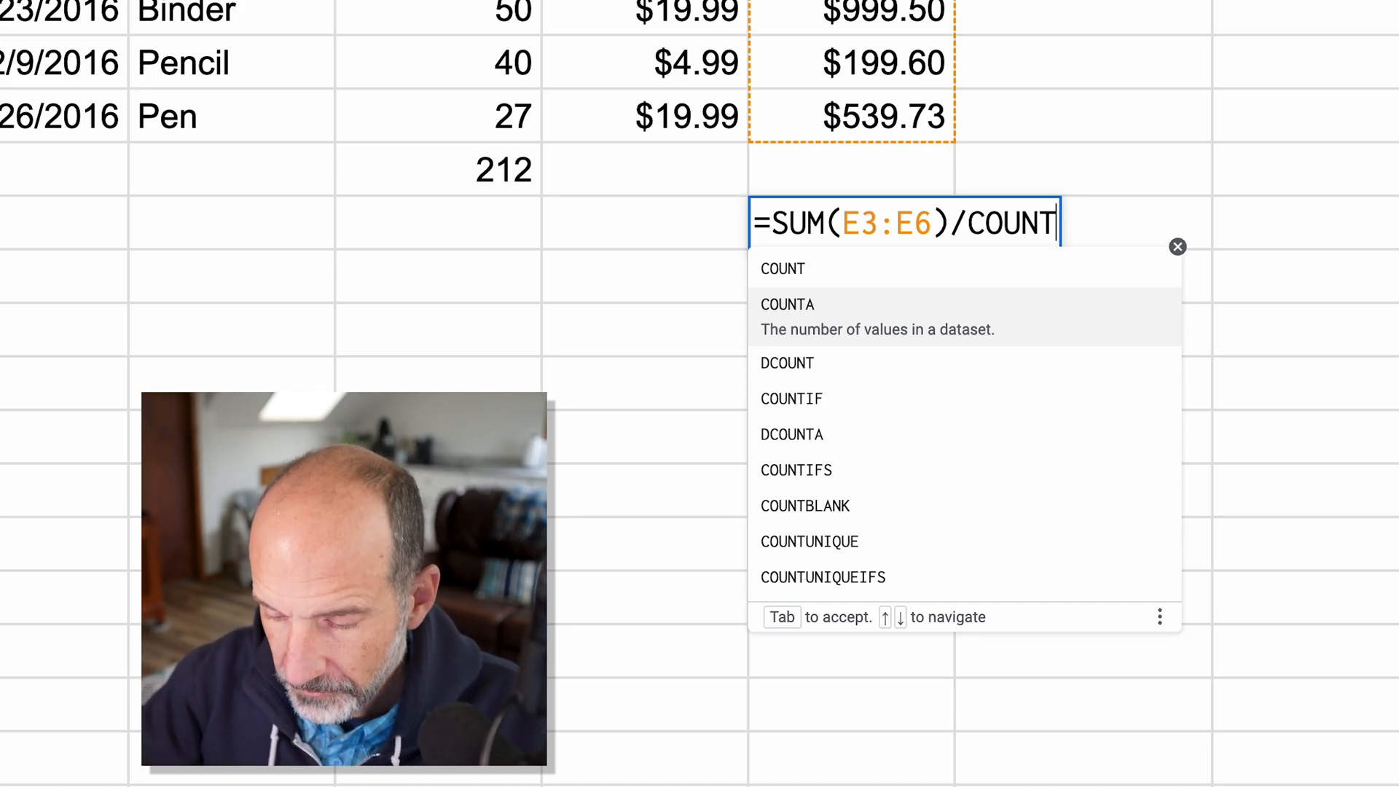
type("(")
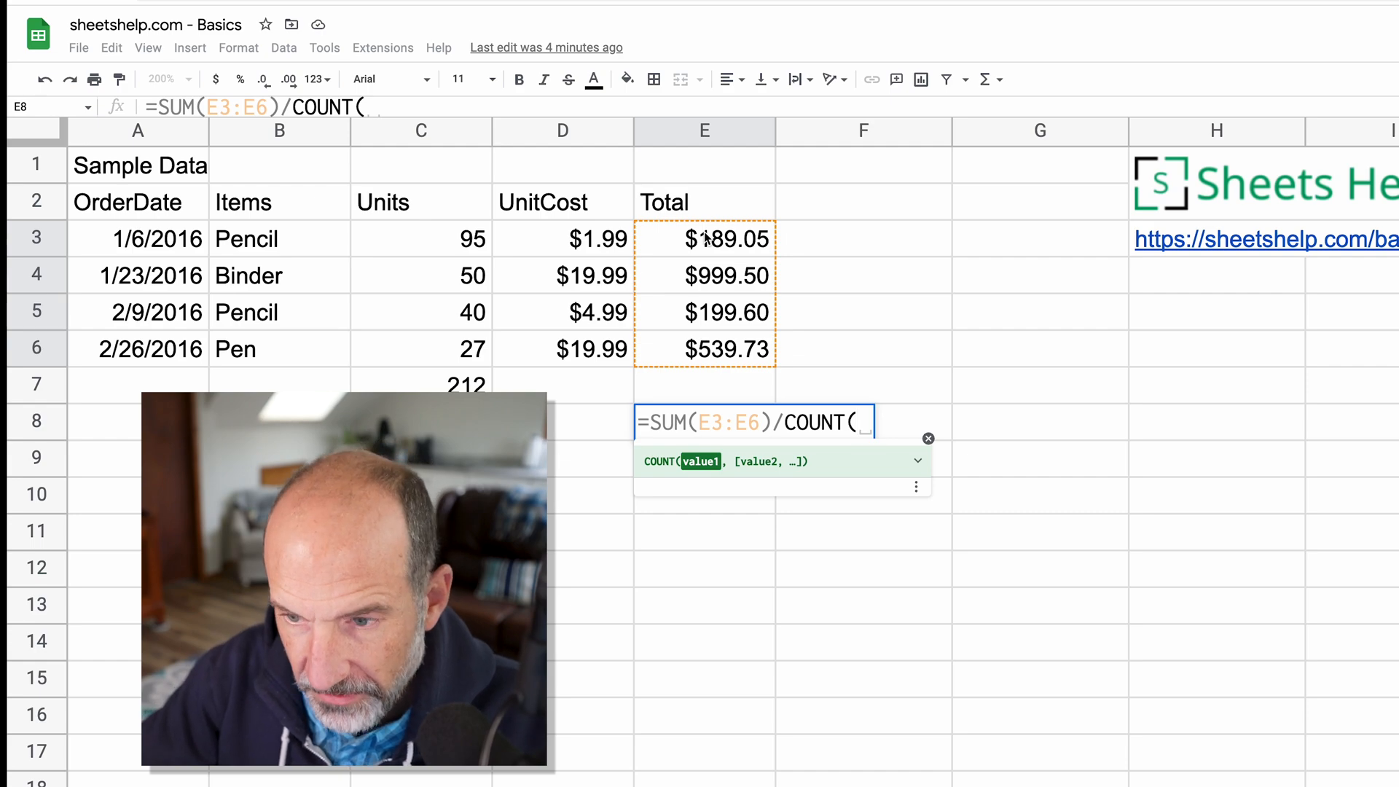
type("E3:")
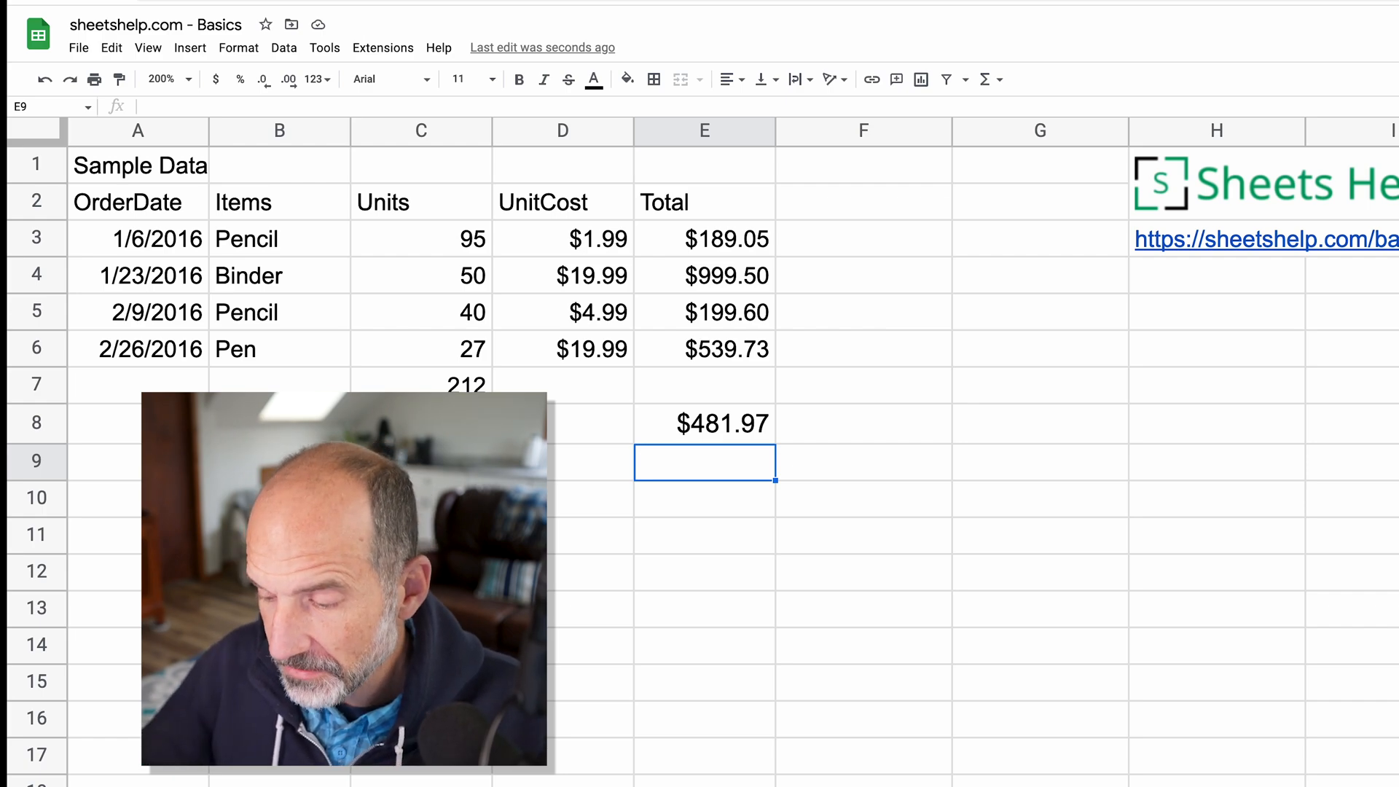
left_click(704, 423)
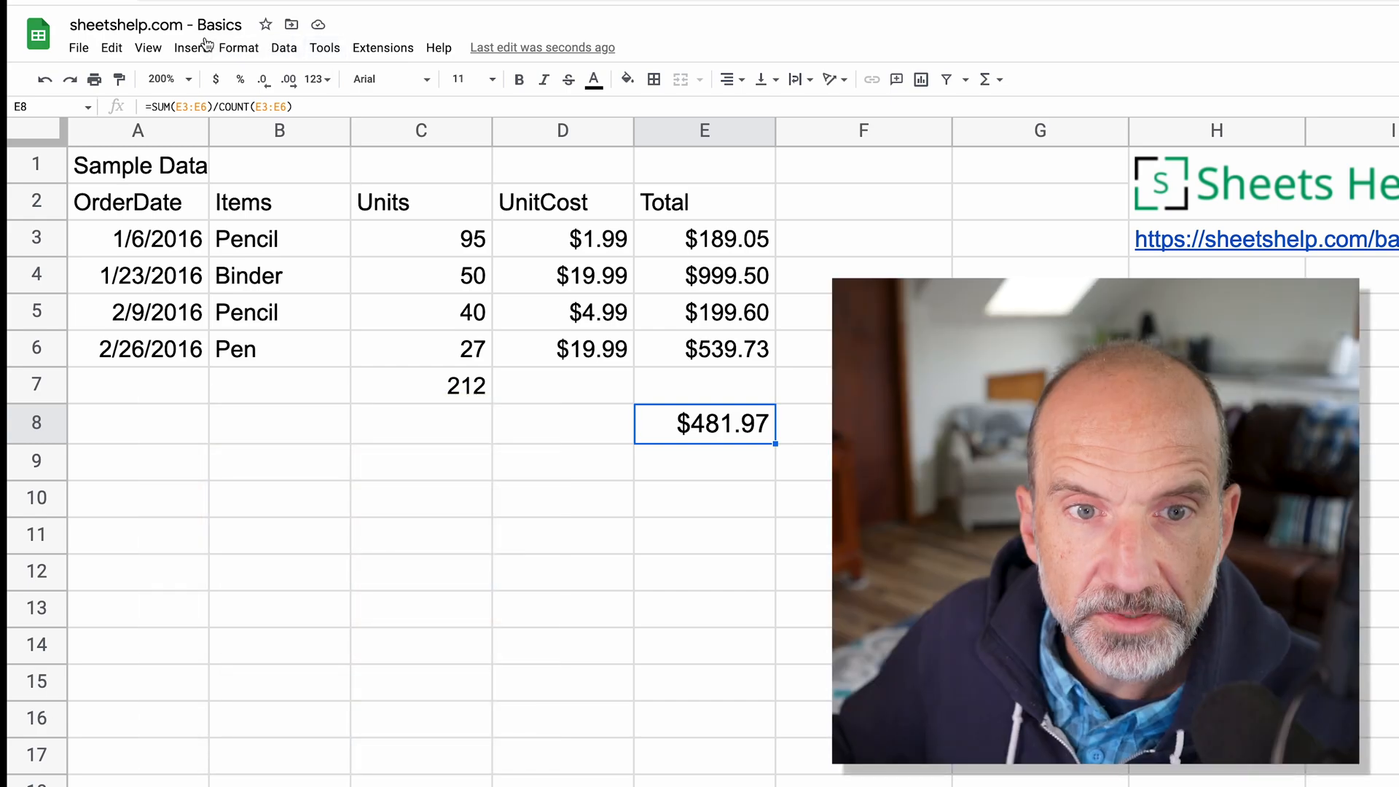
Insert the AVERAGE function into E8 from the Insert > Function menu.
left_click(190, 48)
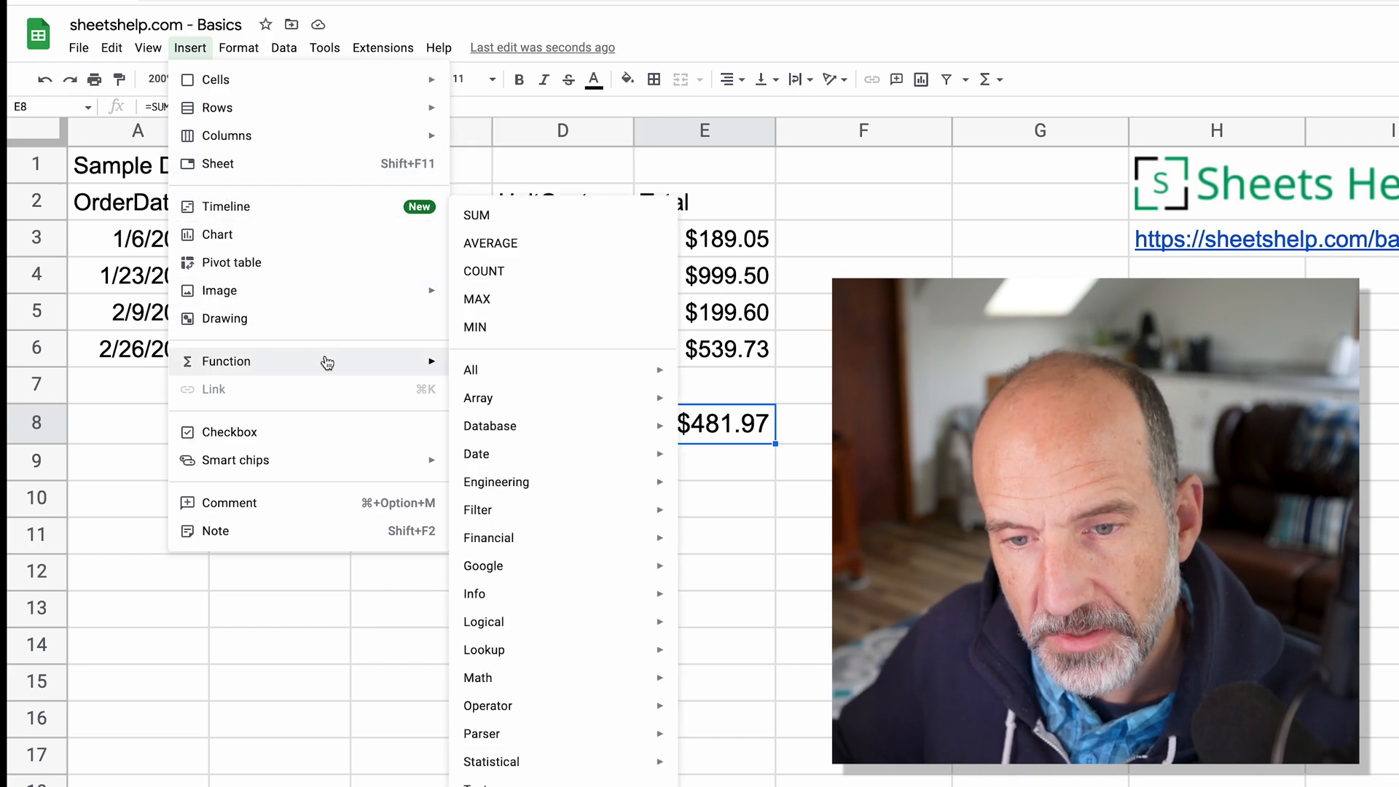
mouse_move(595, 271)
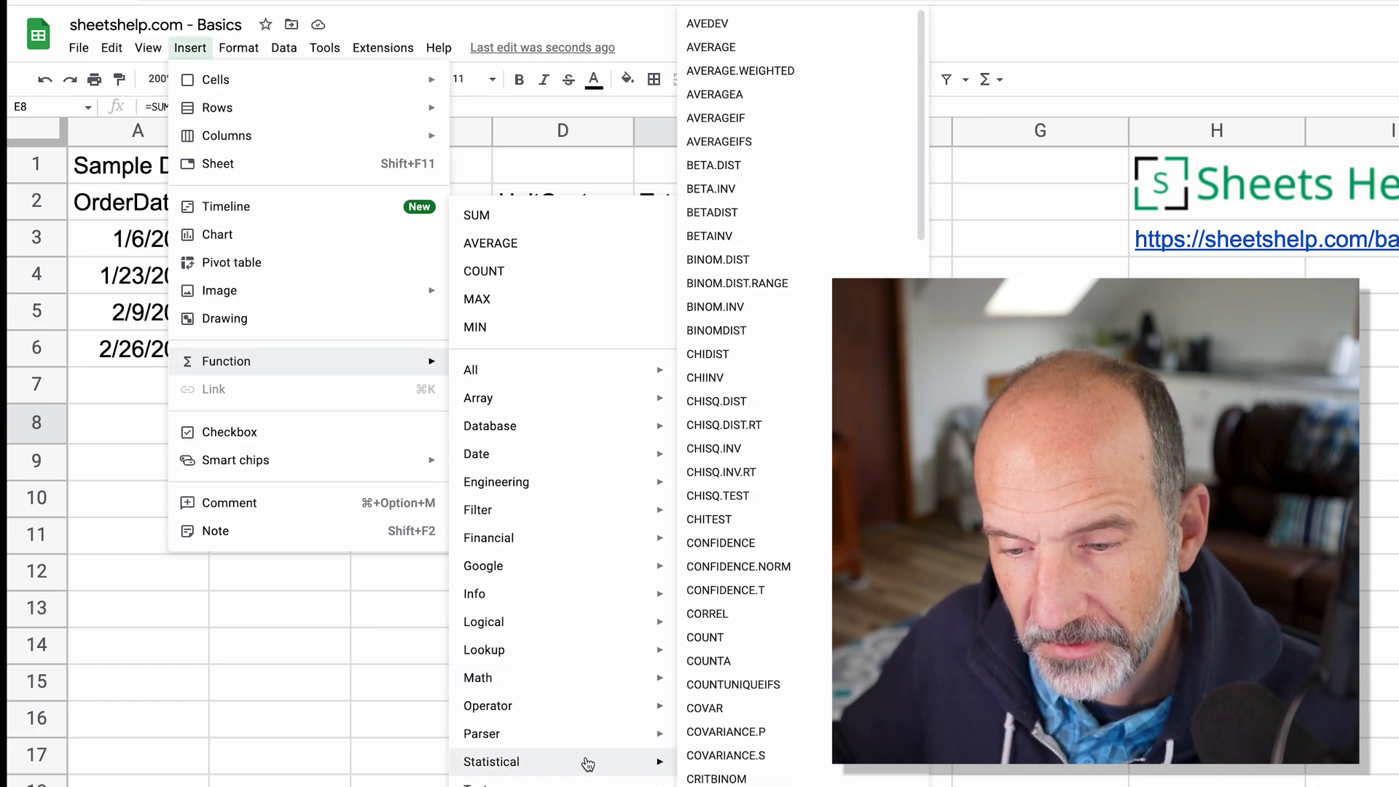
mouse_move(716, 117)
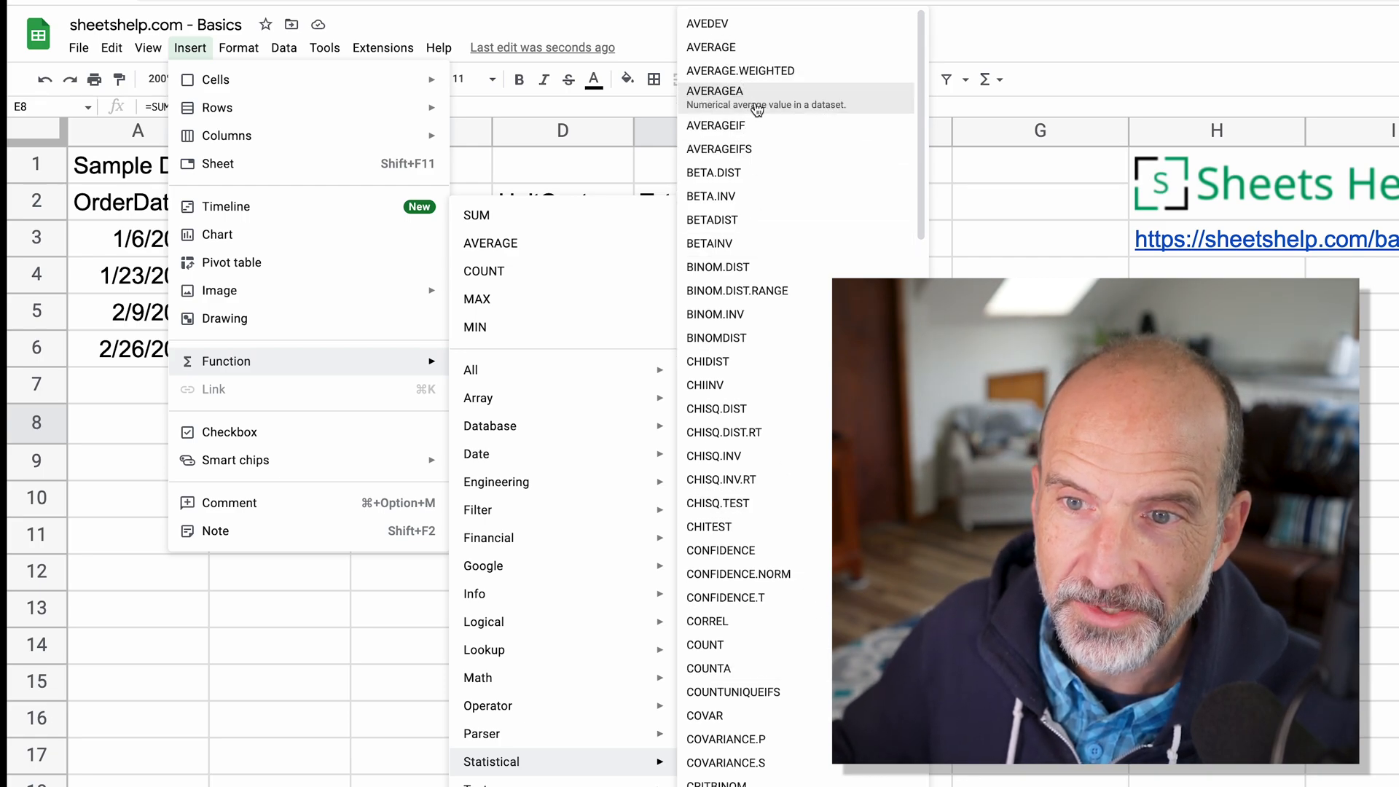
mouse_move(715, 114)
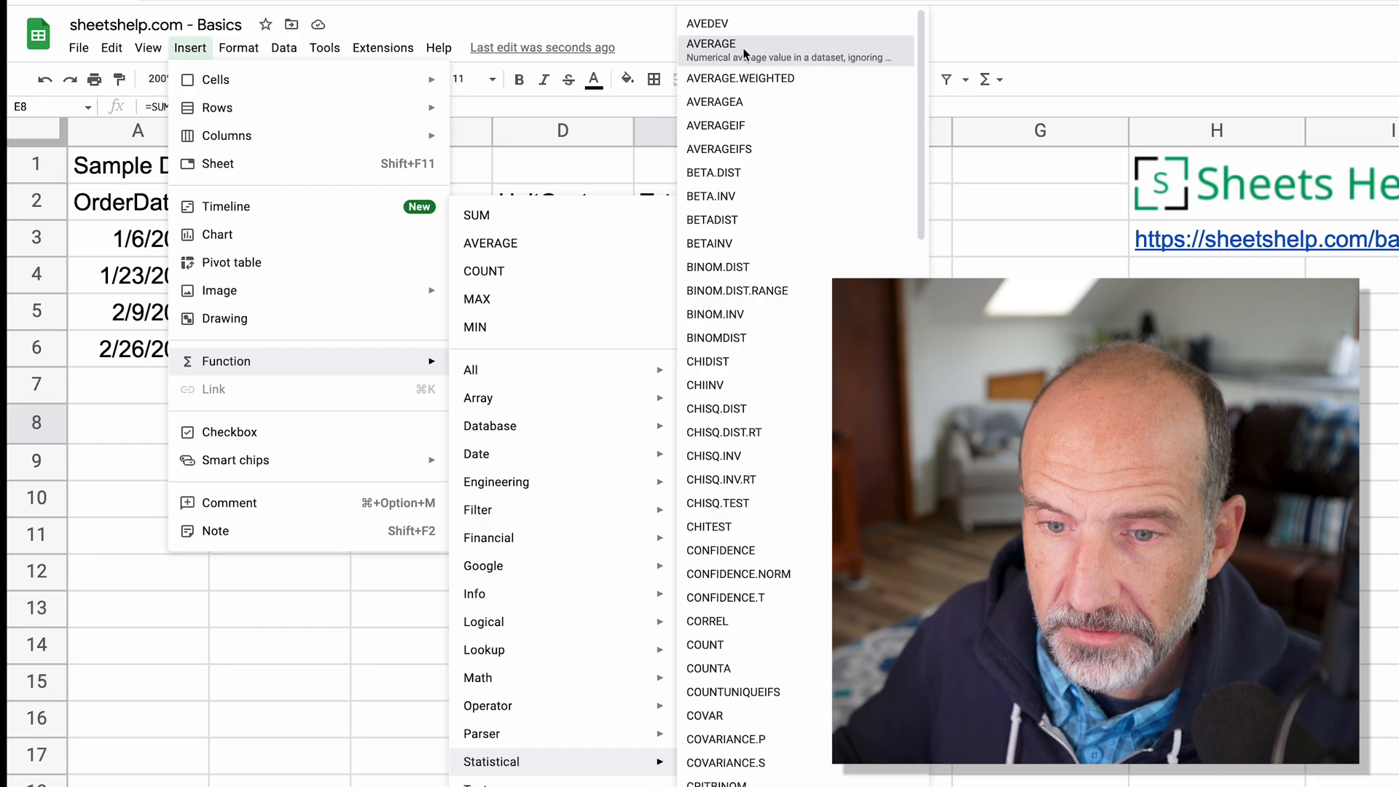
left_click(712, 43)
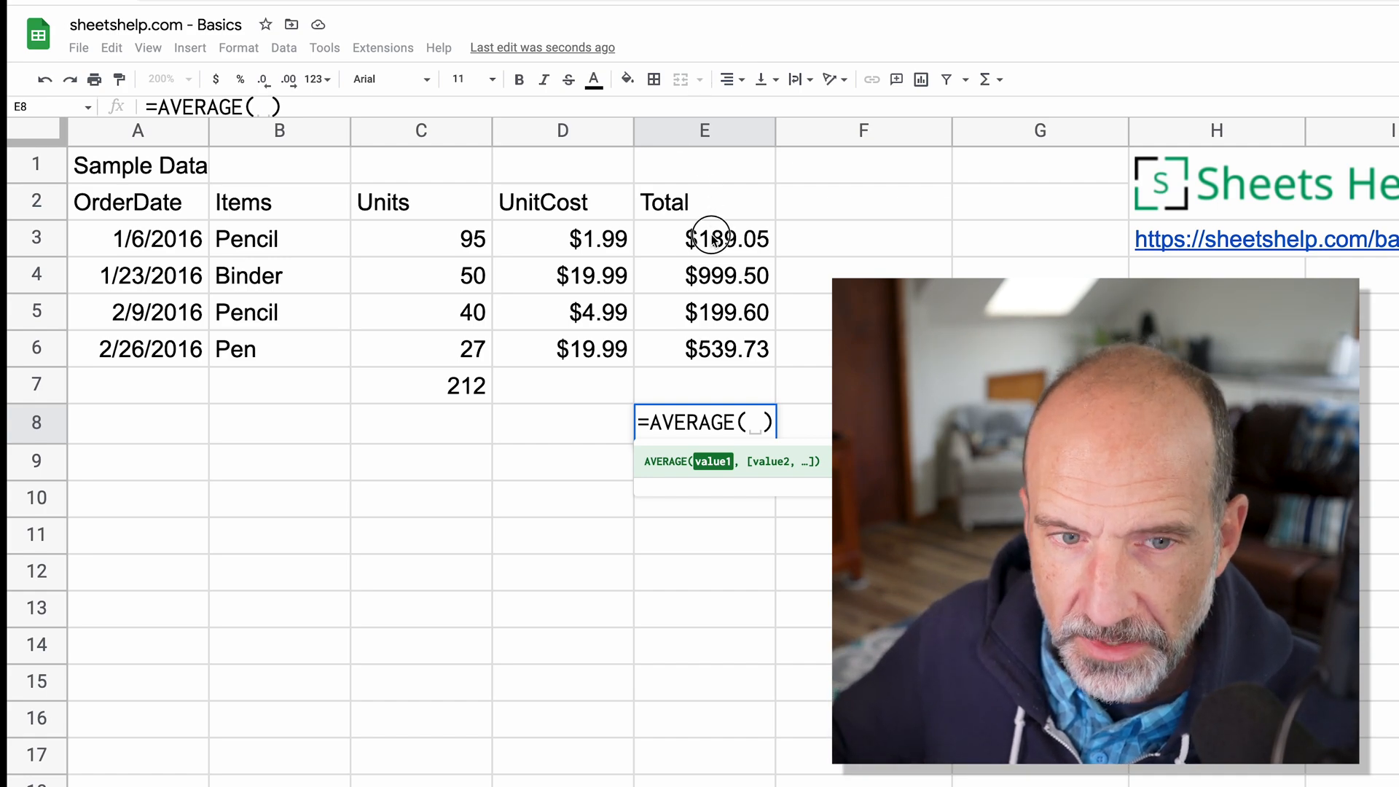
Set the AVERAGE range to E3:E6 and commit, showing $481.97.
left_click_drag(704, 239, 704, 349)
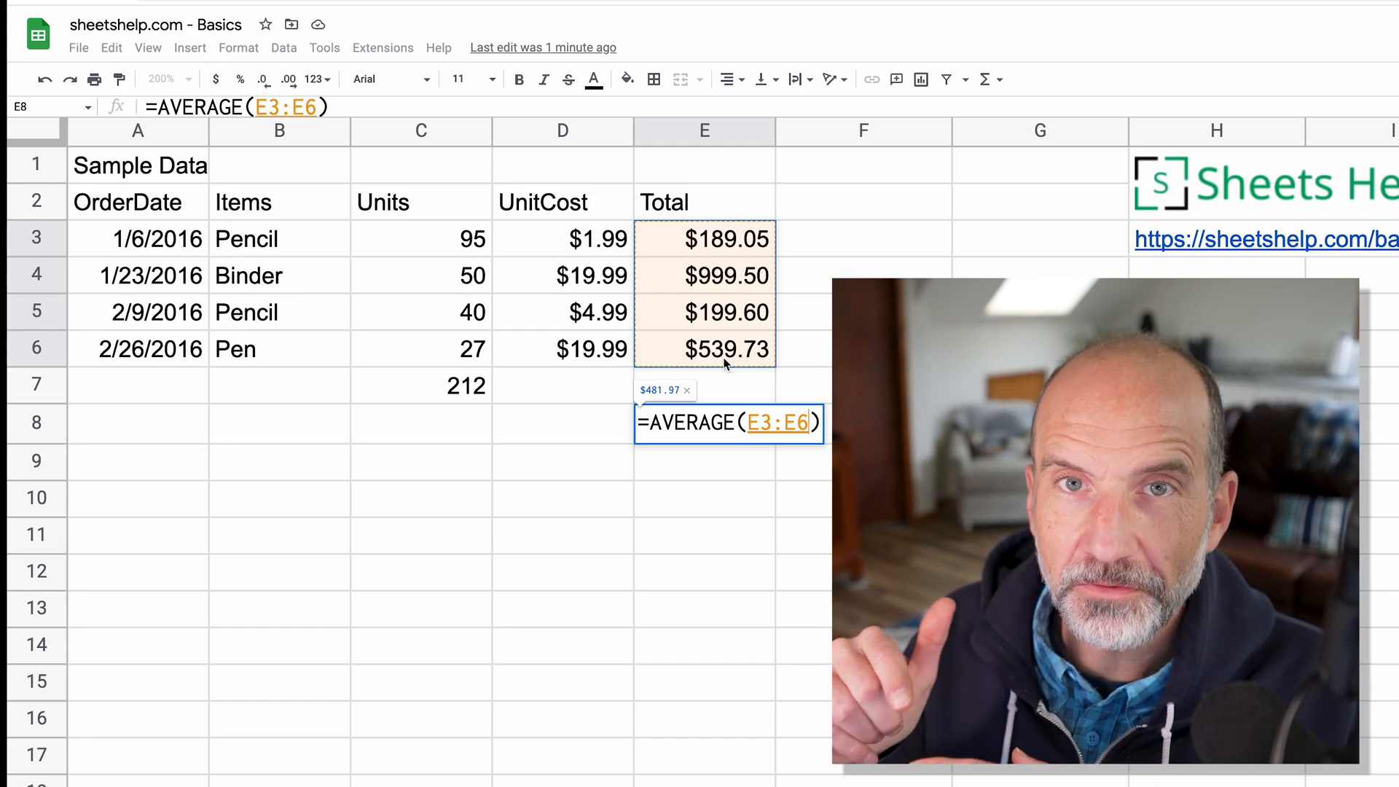
key("Enter")
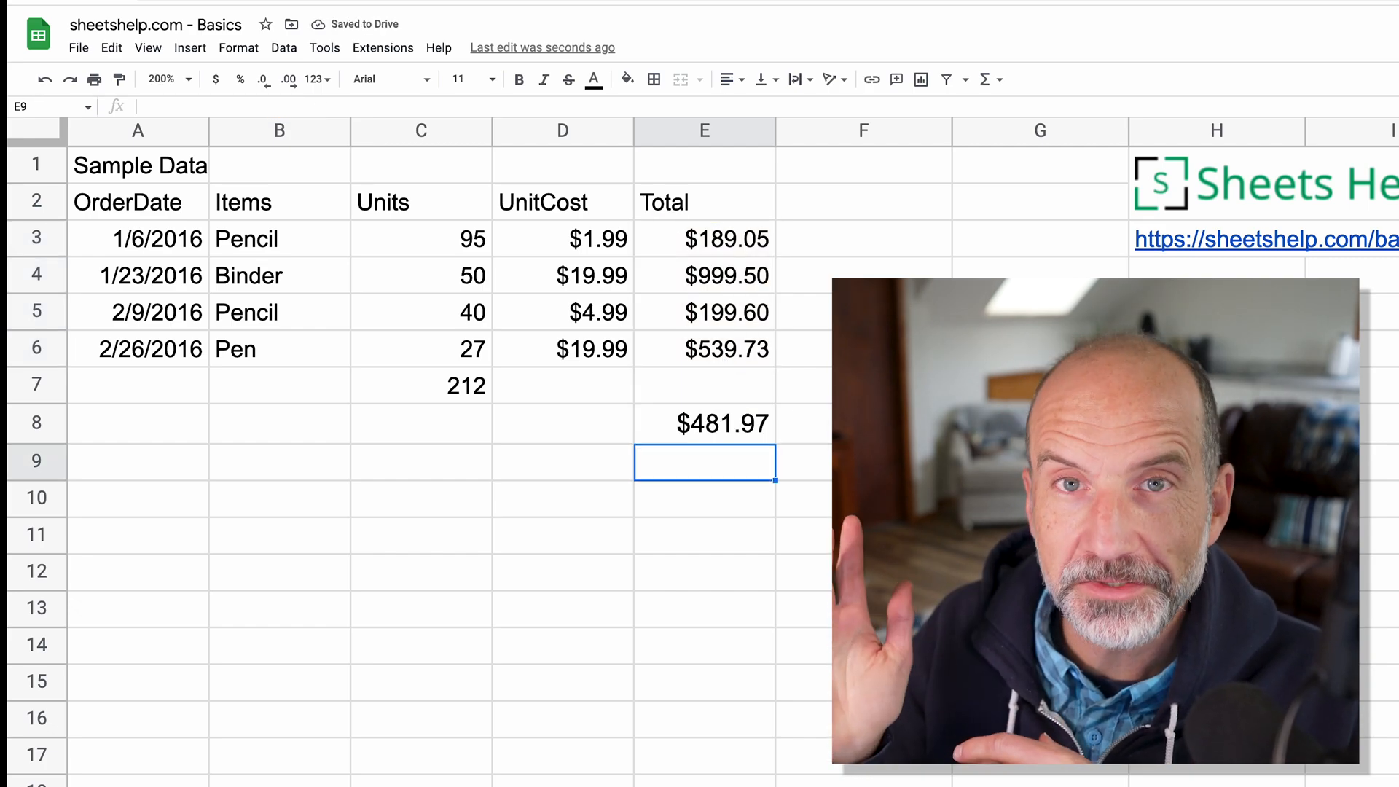
left_click(704, 422)
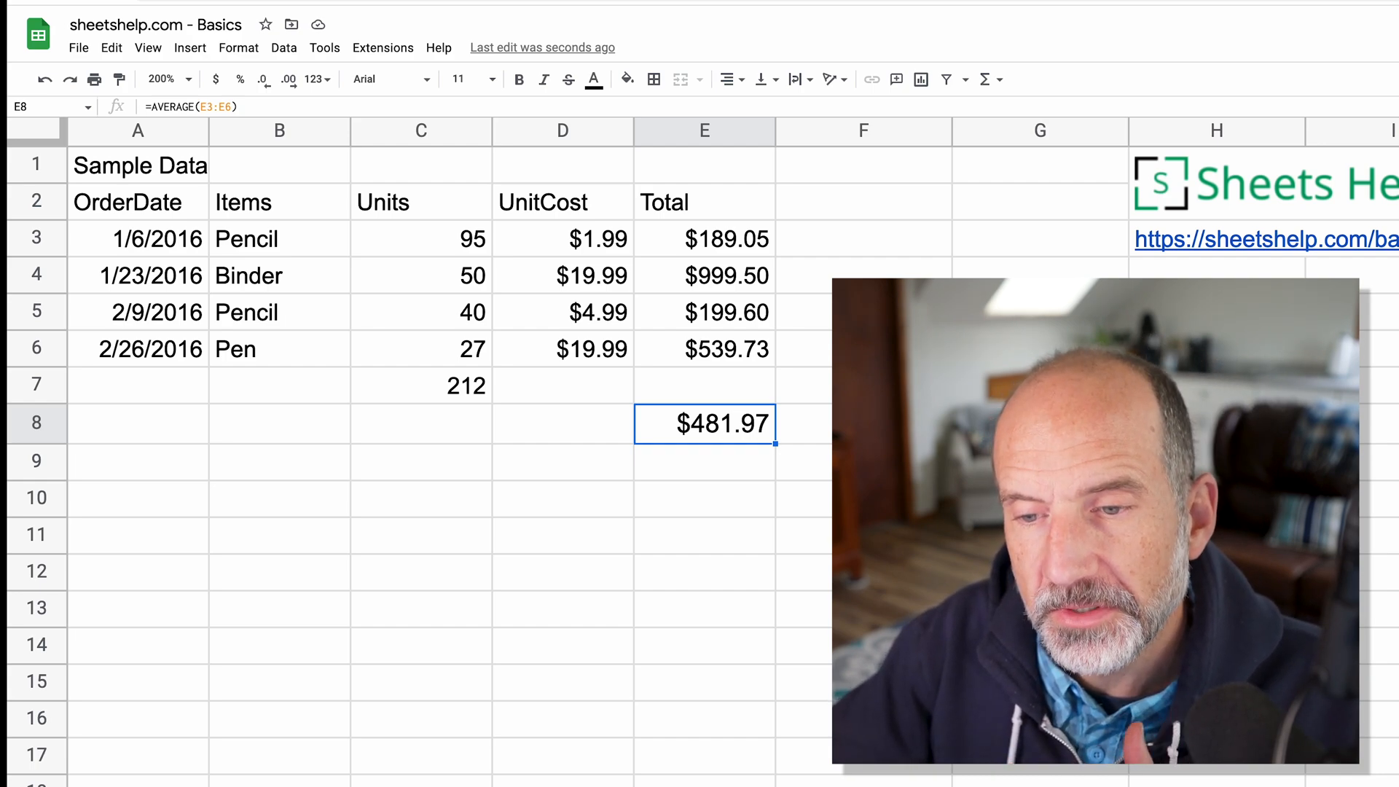
Clear E8 and retype the formula as =AVERAGE(E3:E7).
key("Delete")
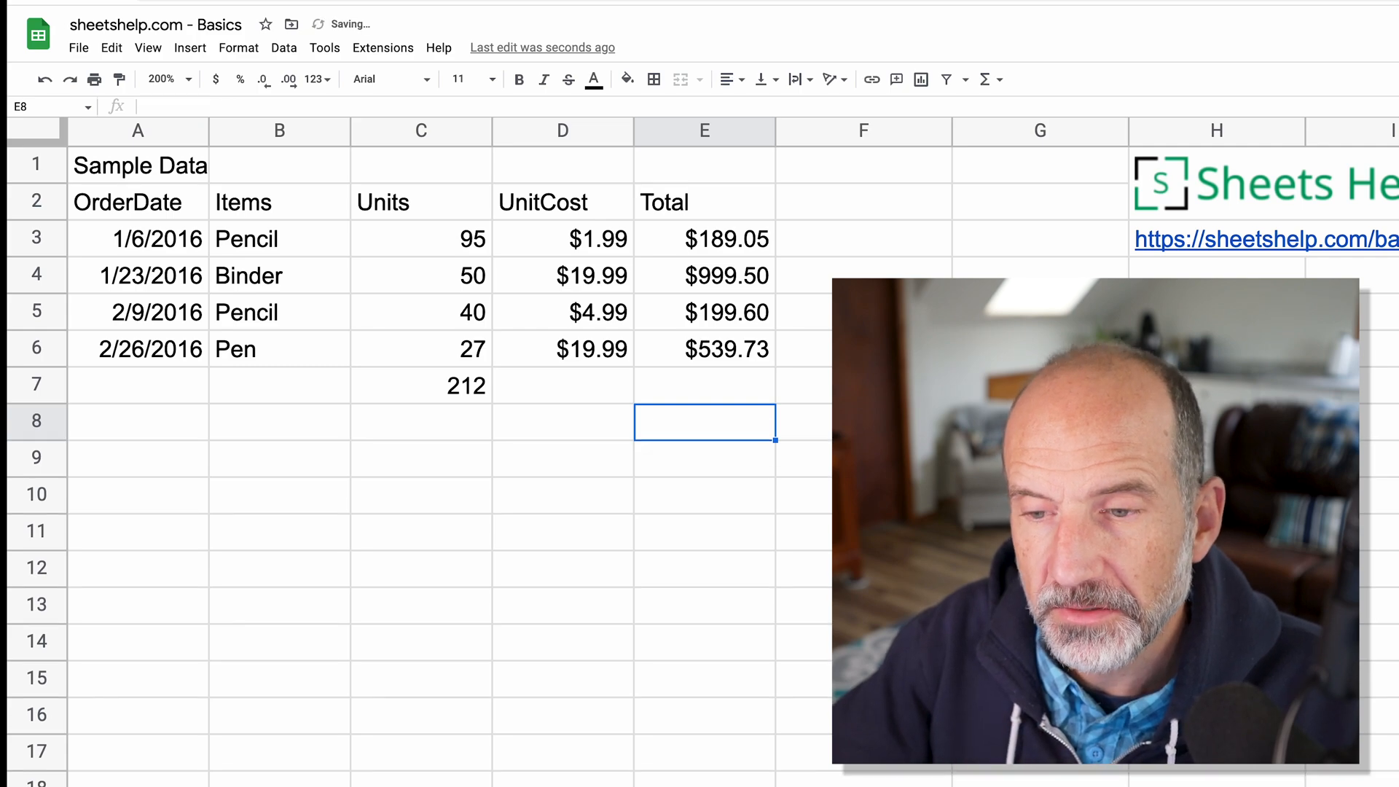
type("=SUM(E2:E6)")
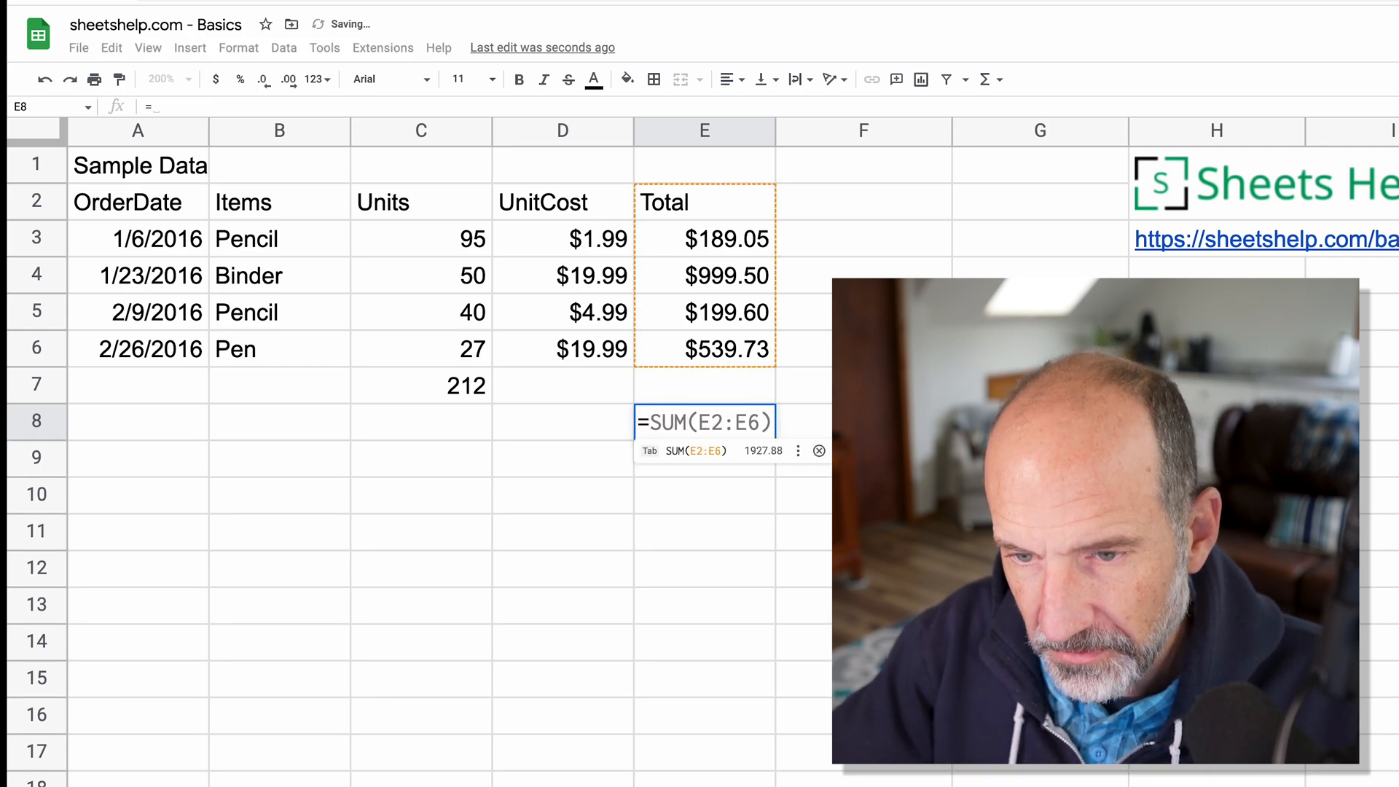
type("=AVERAGE(E3:E6)")
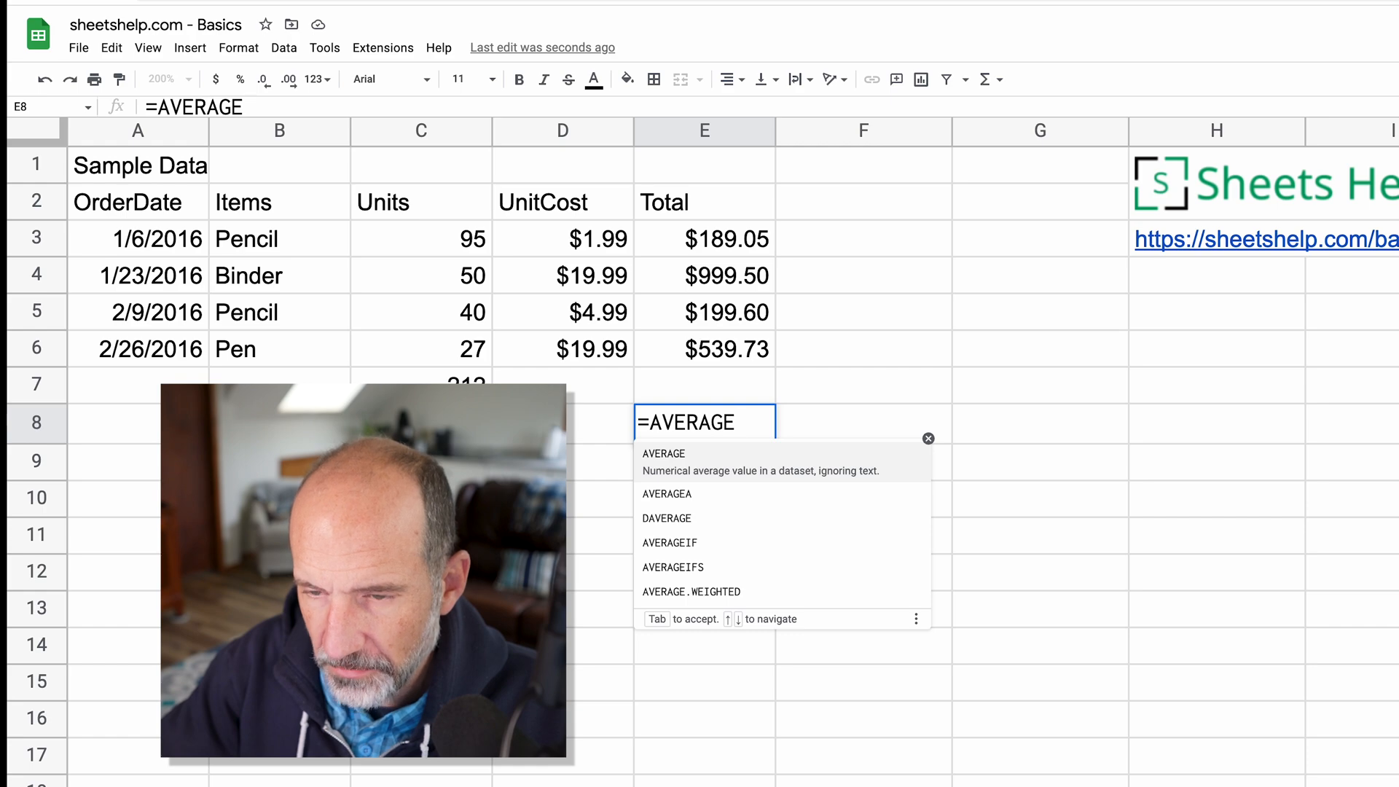
type("(E3:E7)")
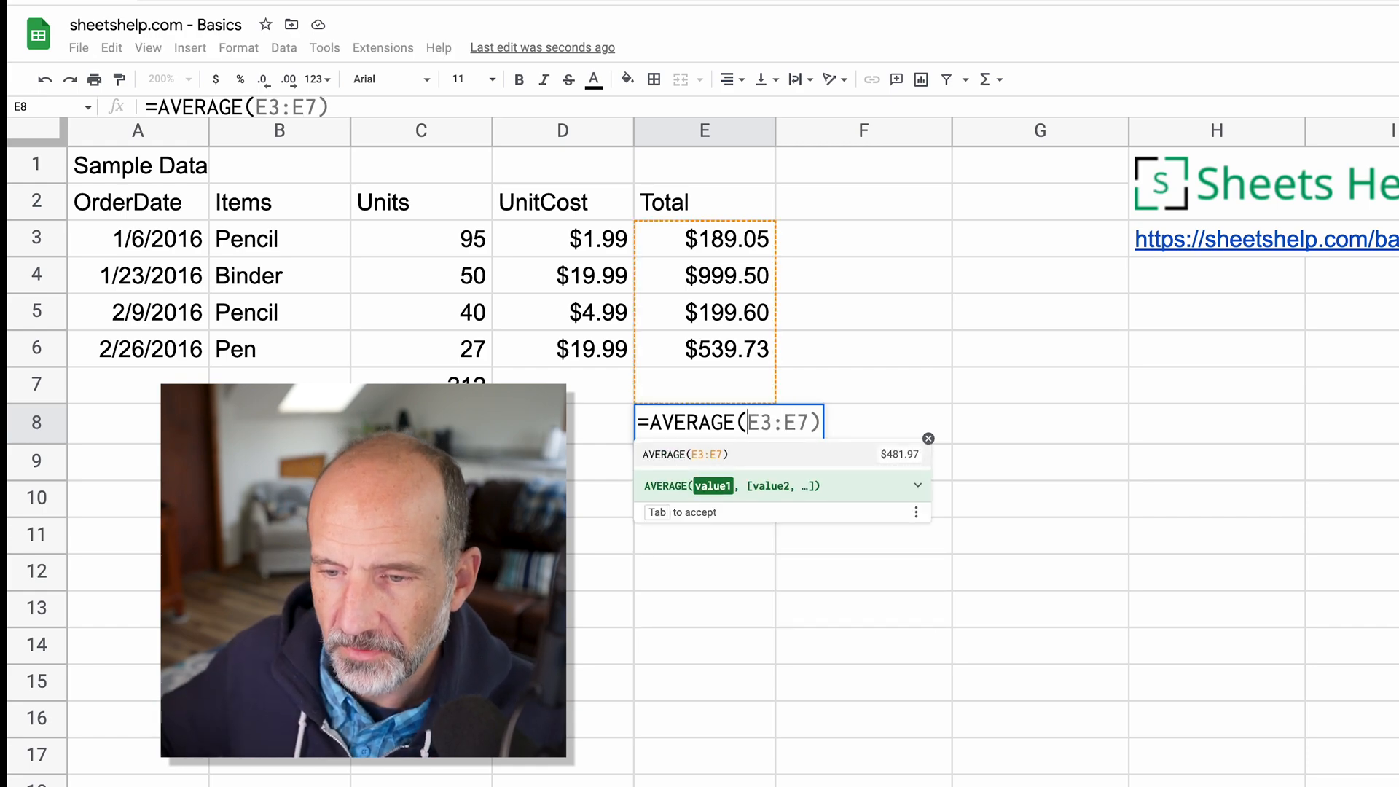
mouse_move(919, 487)
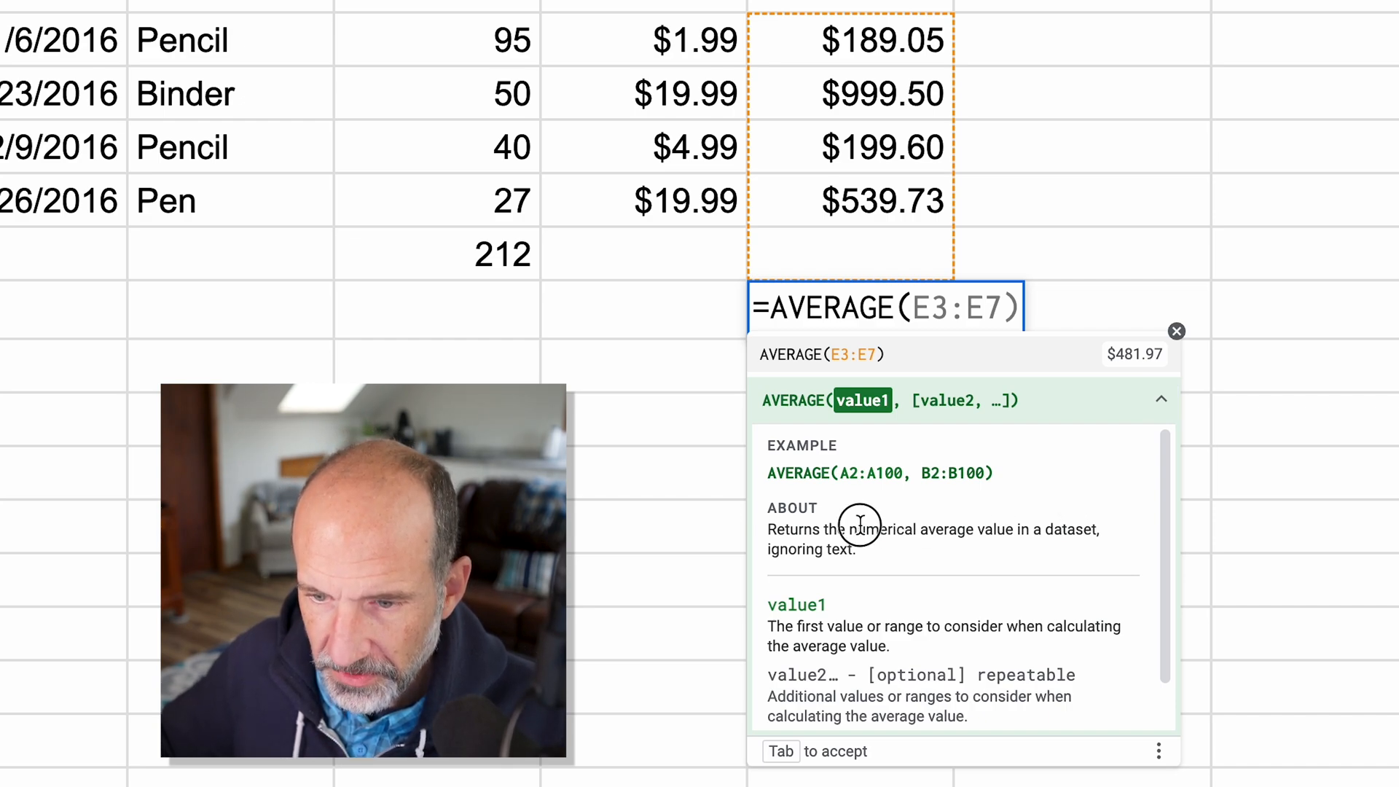
Expand the AVERAGE help card and open the sheetshelp.com article in a new tab.
left_click_drag(859, 528, 855, 550)
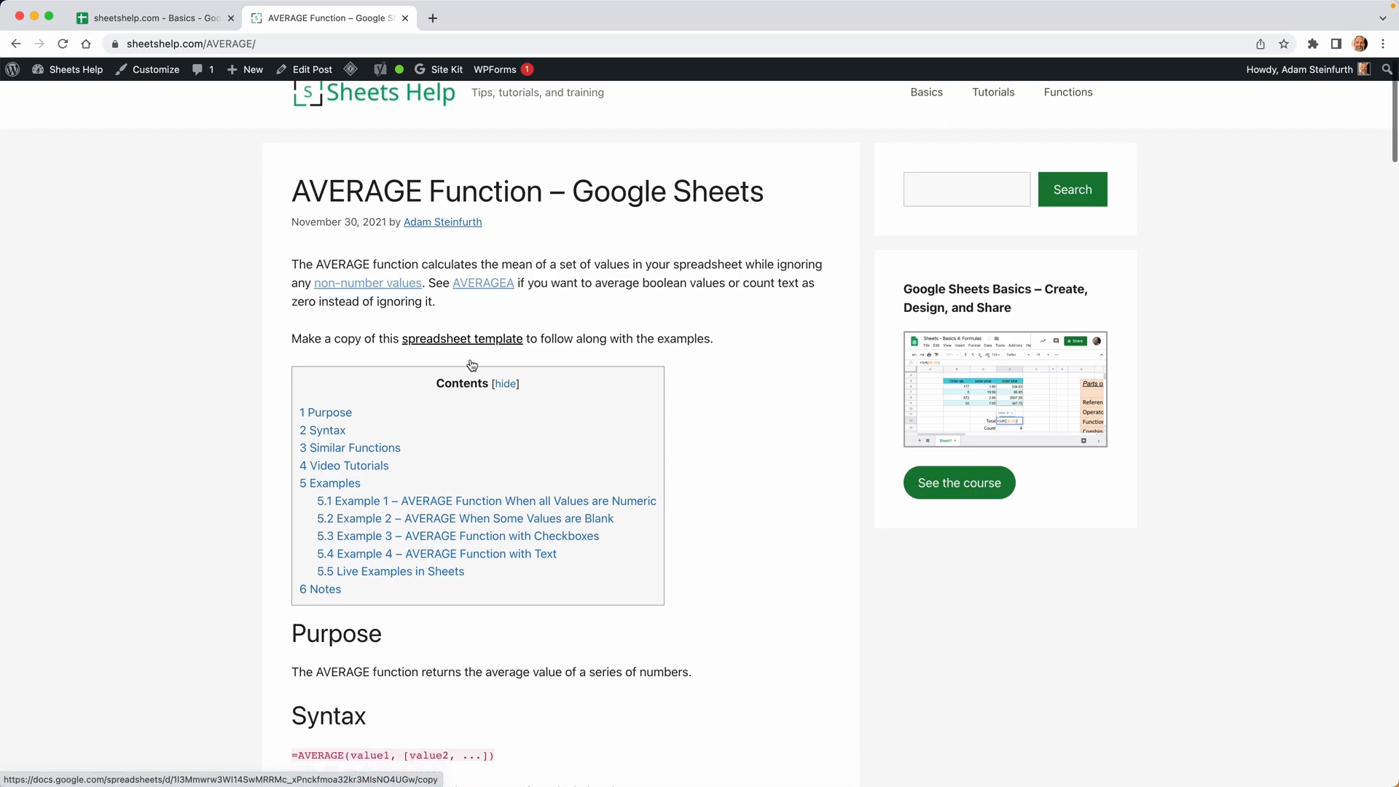
Scroll through the tutorial's all-numeric AVERAGE example, then return to the order data spreadsheet.
scroll("down", 3)
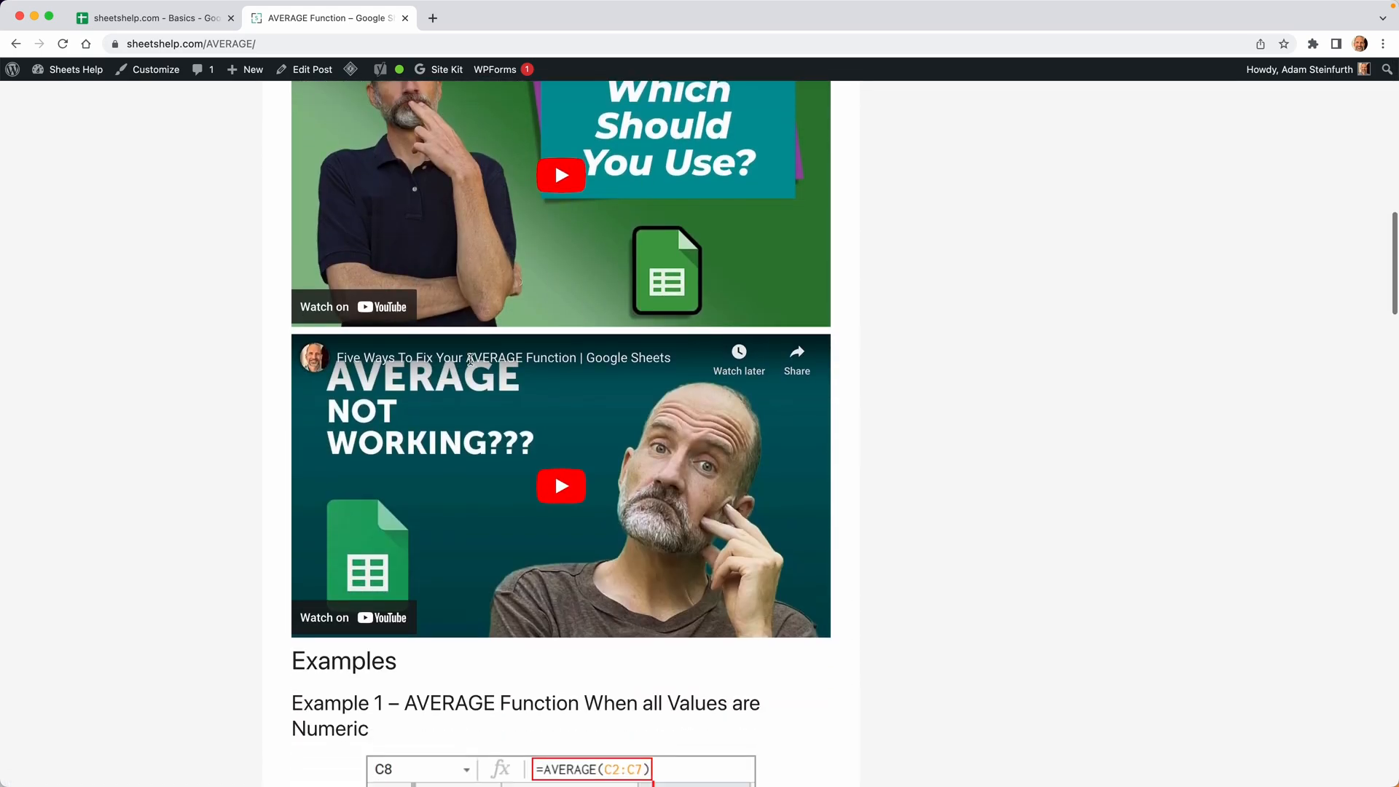
scroll("down", 3)
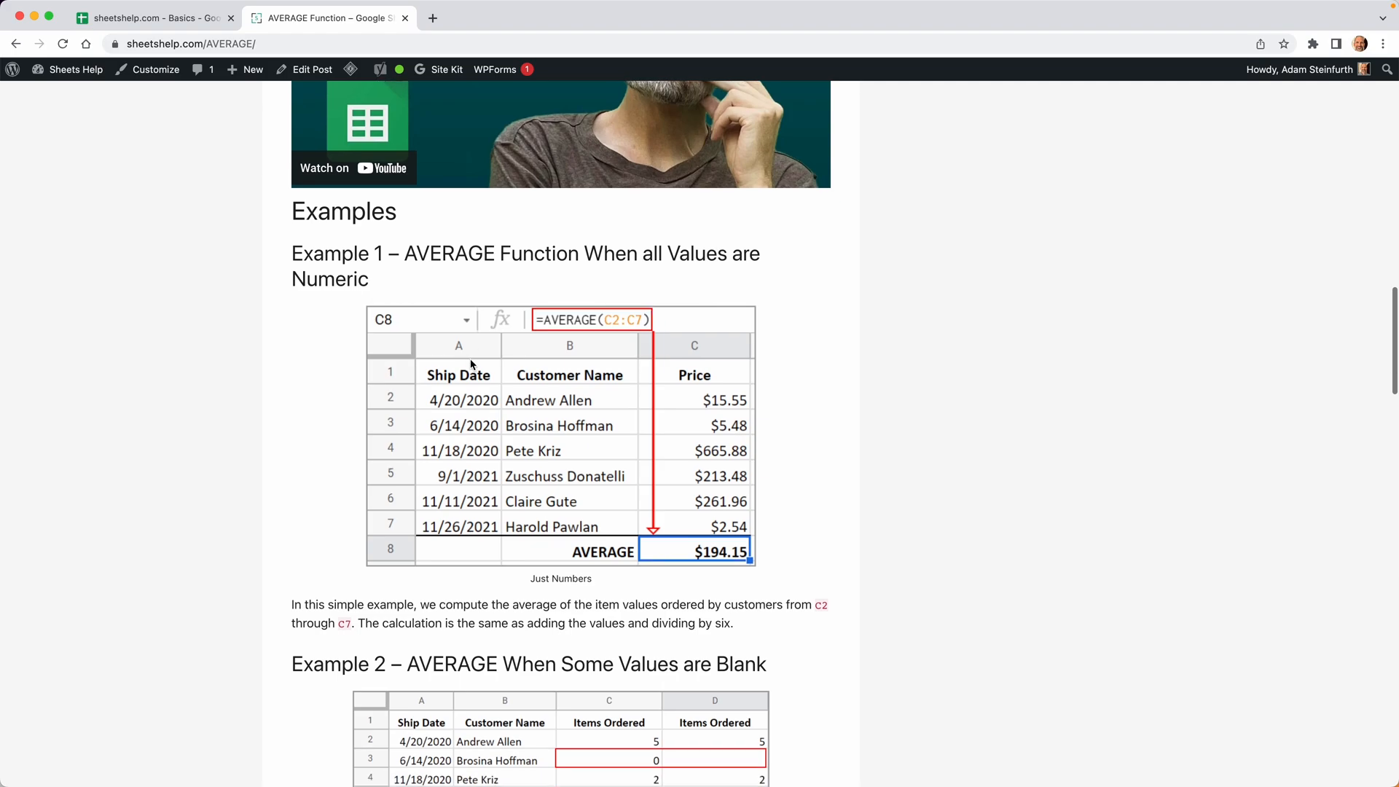
scroll("down", 3)
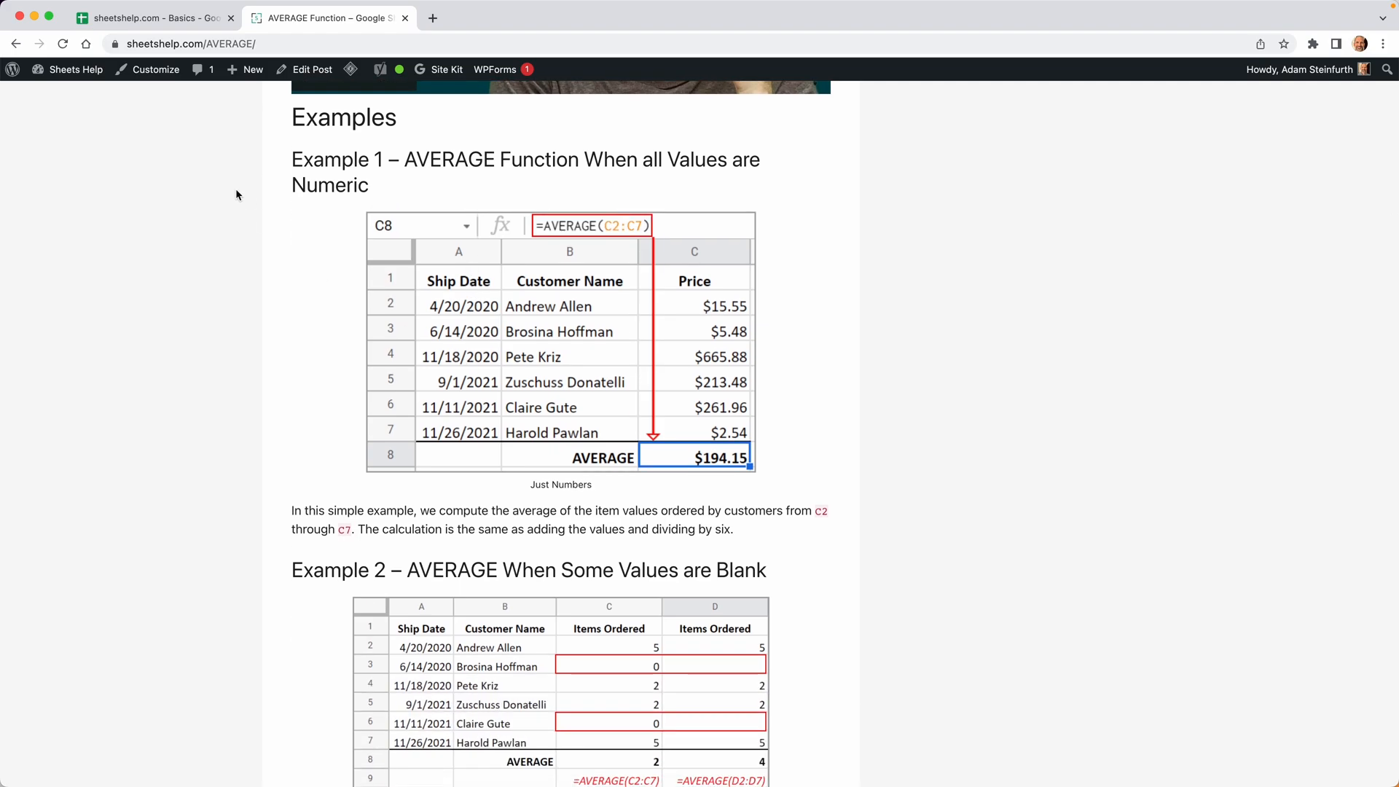
left_click(152, 18)
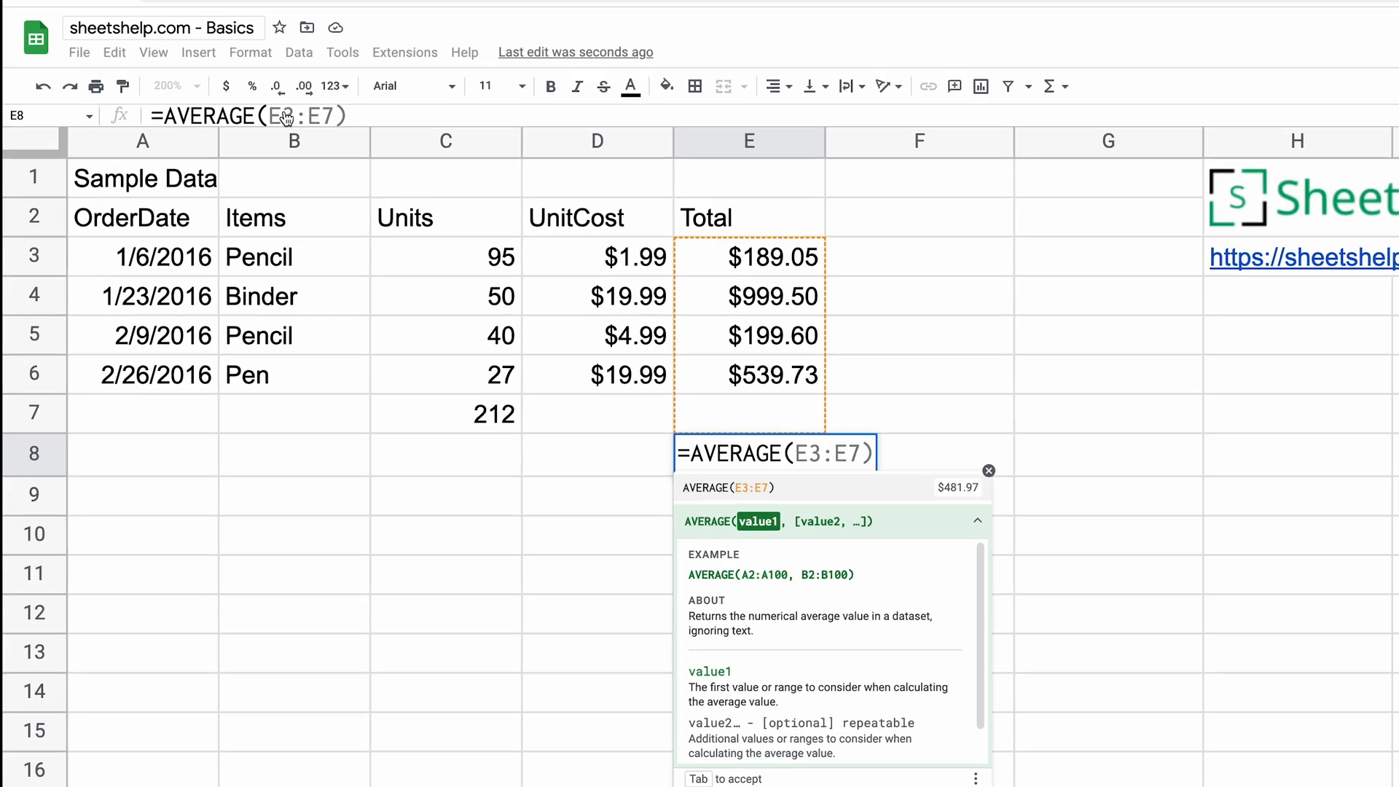
Commit =AVERAGE(E3:E7) in E8 to show the $481.97 average total.
key("enter")
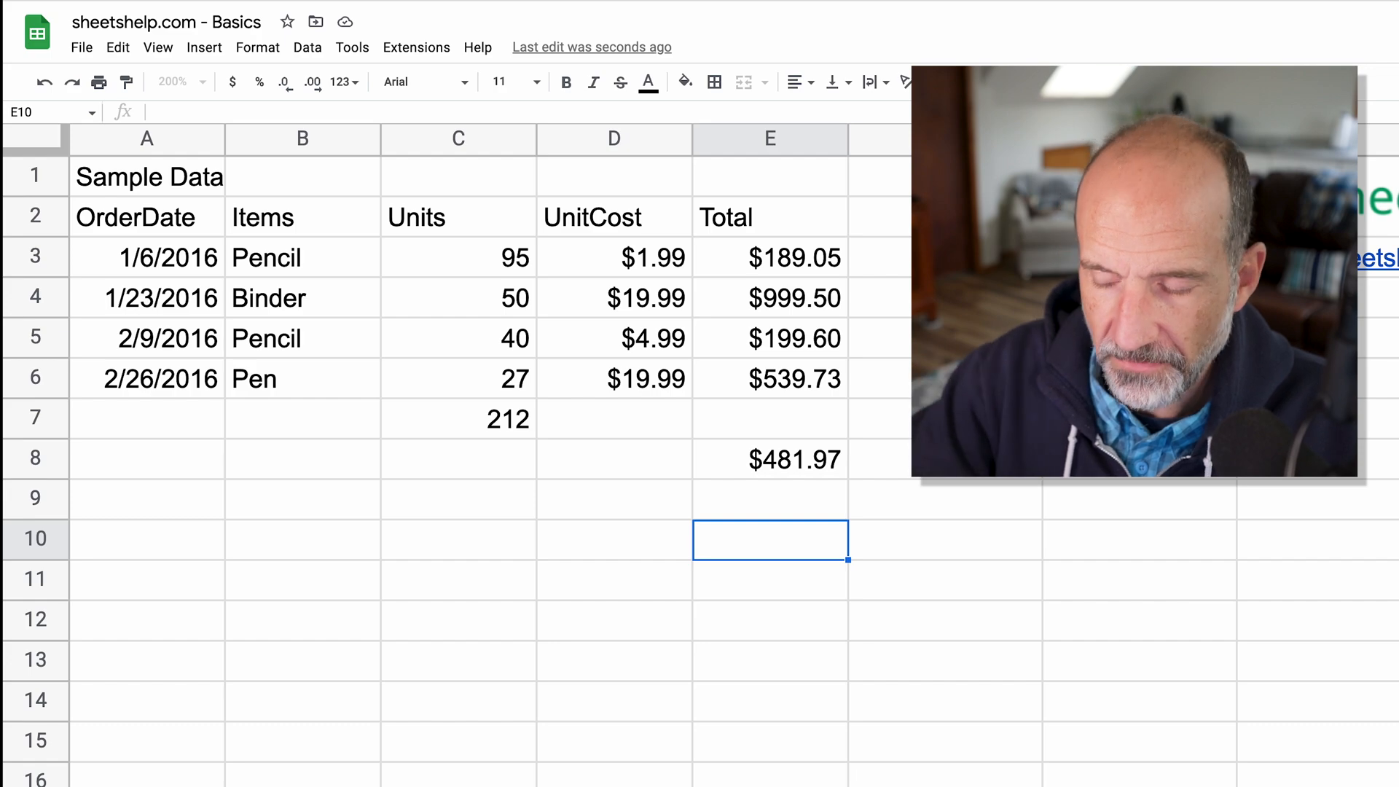
Type =COUNTIF(E3:E6,"<=200" in E10 to count totals of at most 200.
type("=SUM(E3:E6)")
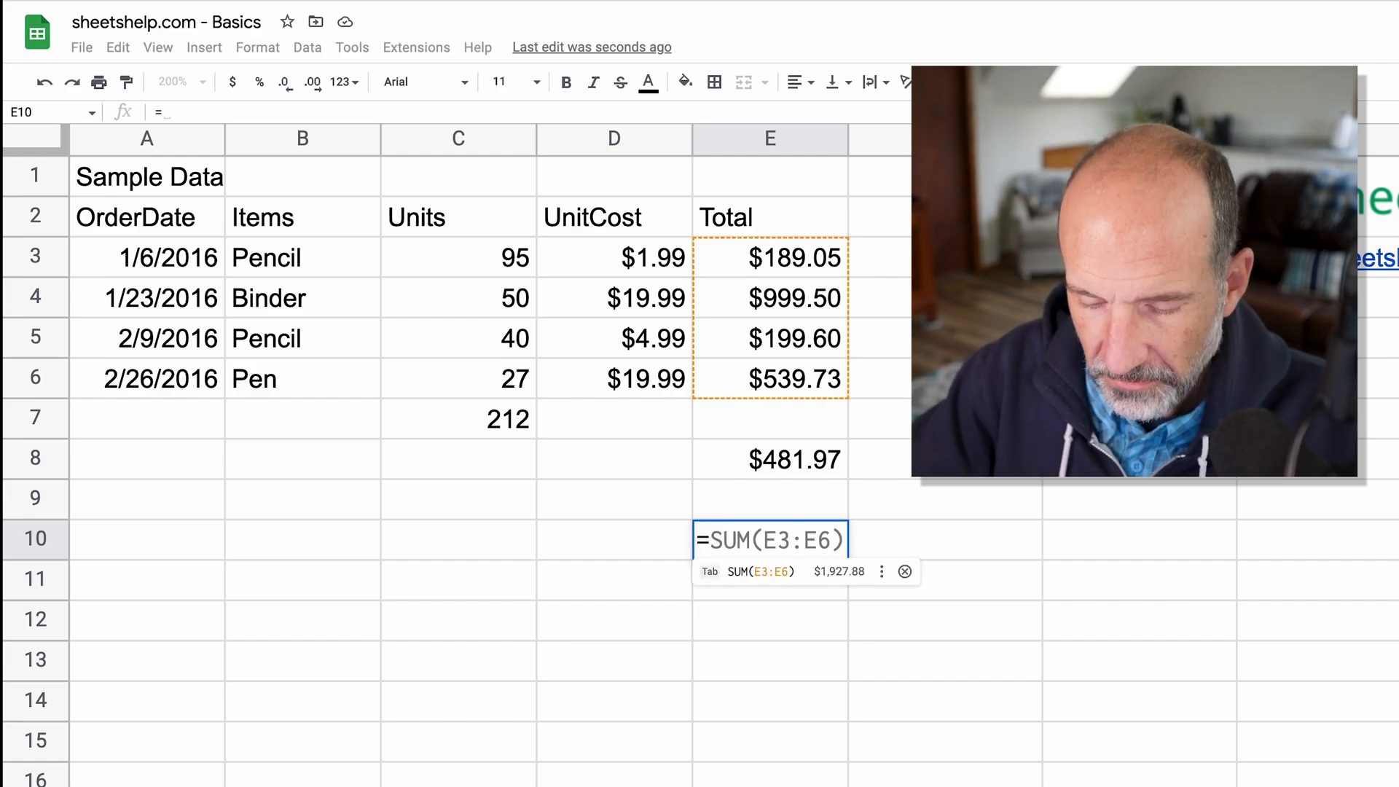
type("=COUNTIF(")
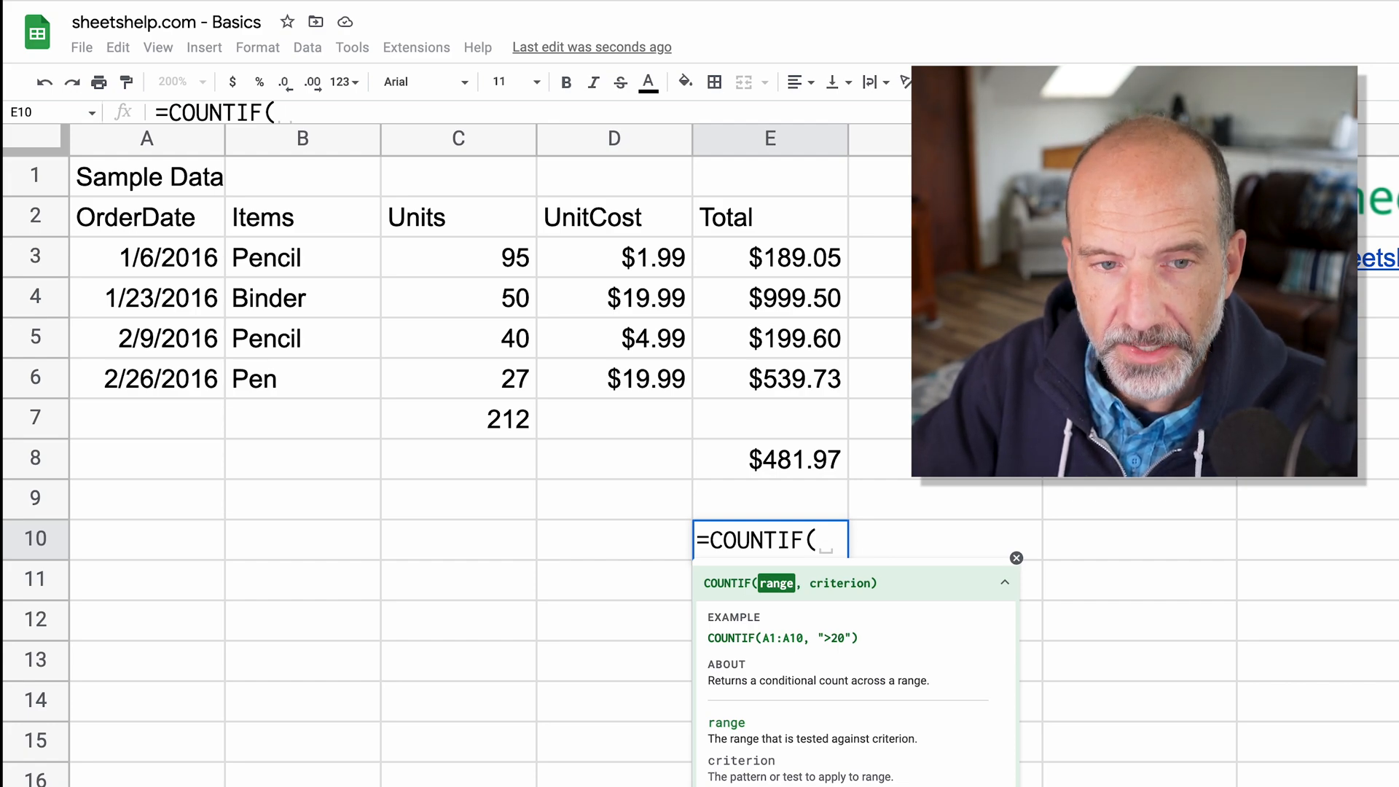
left_click(770, 257)
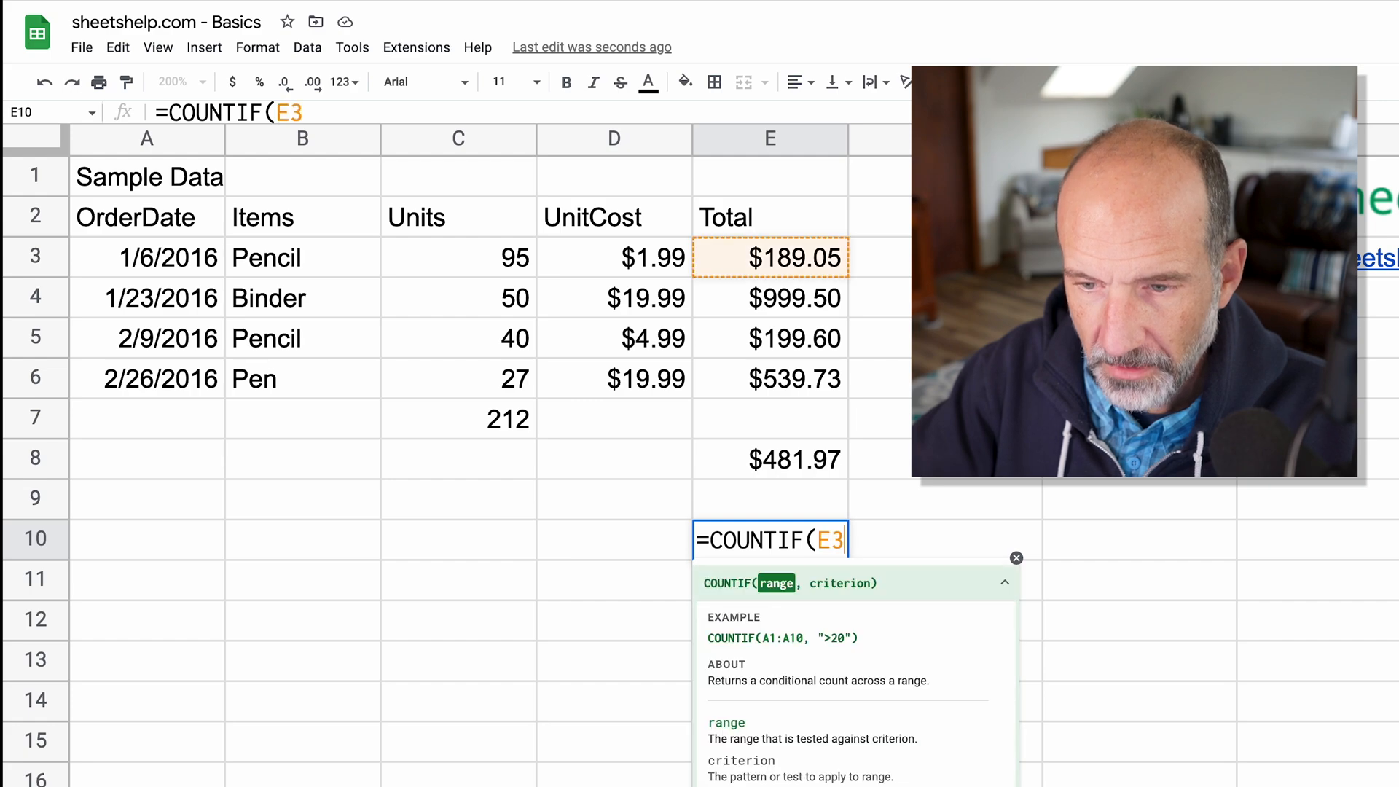
type(":E6")
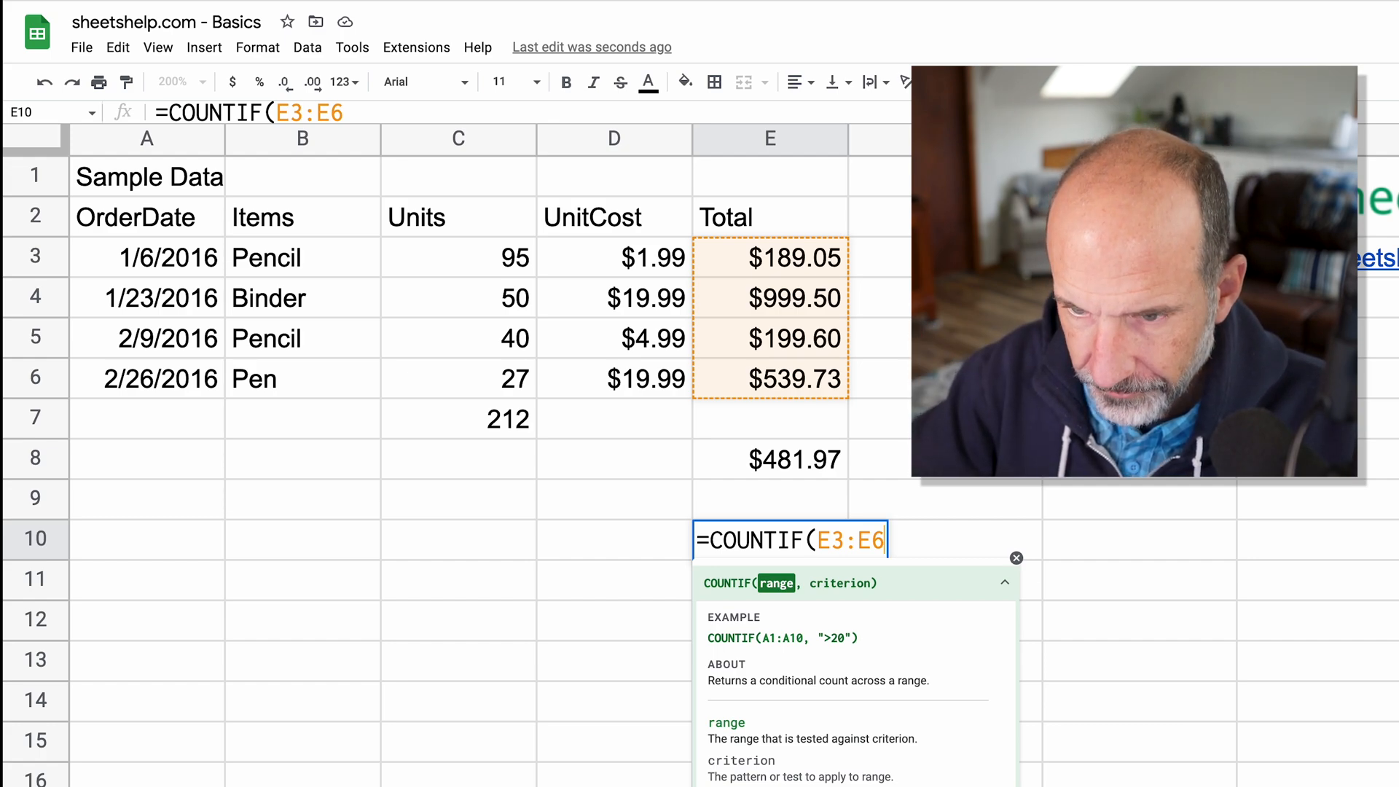
type(",")
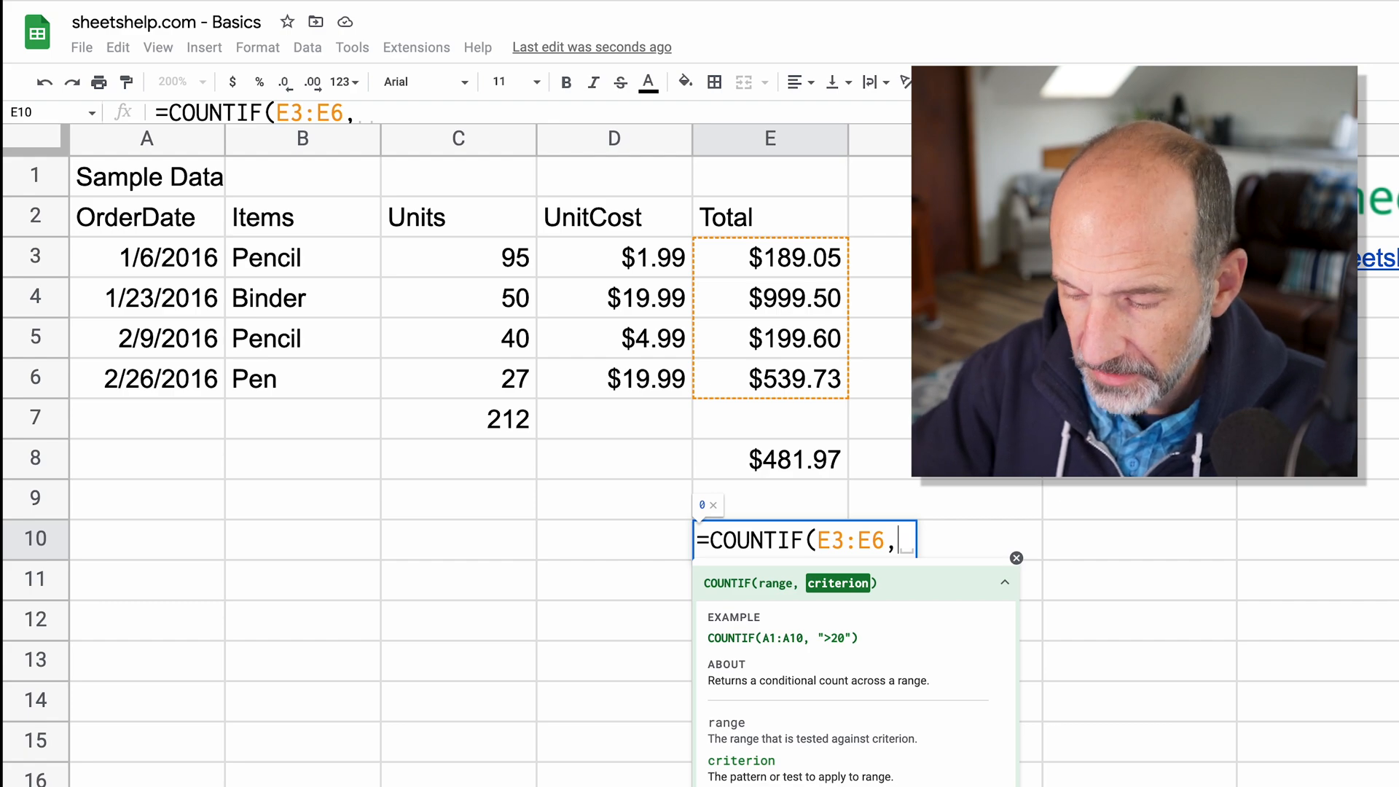
type("\"")
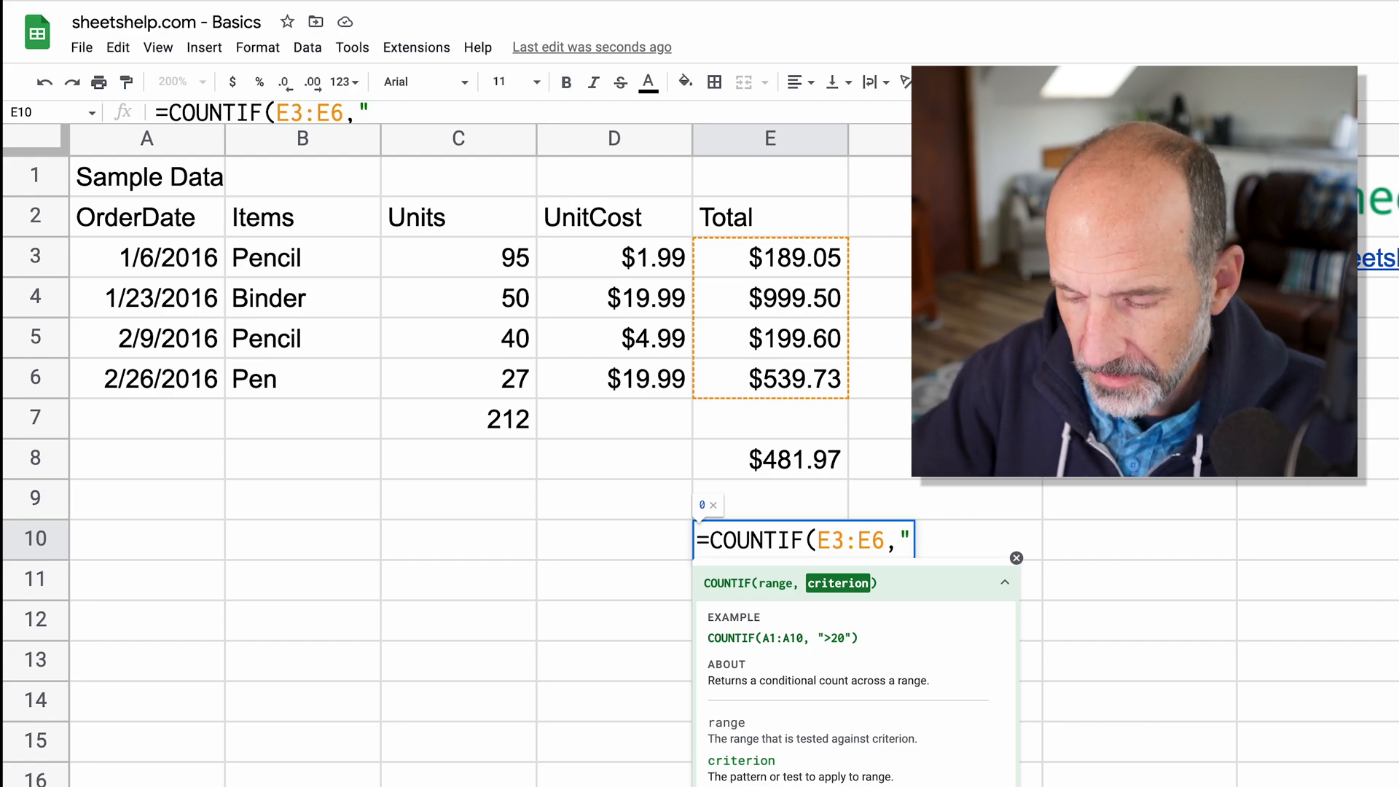
type("<")
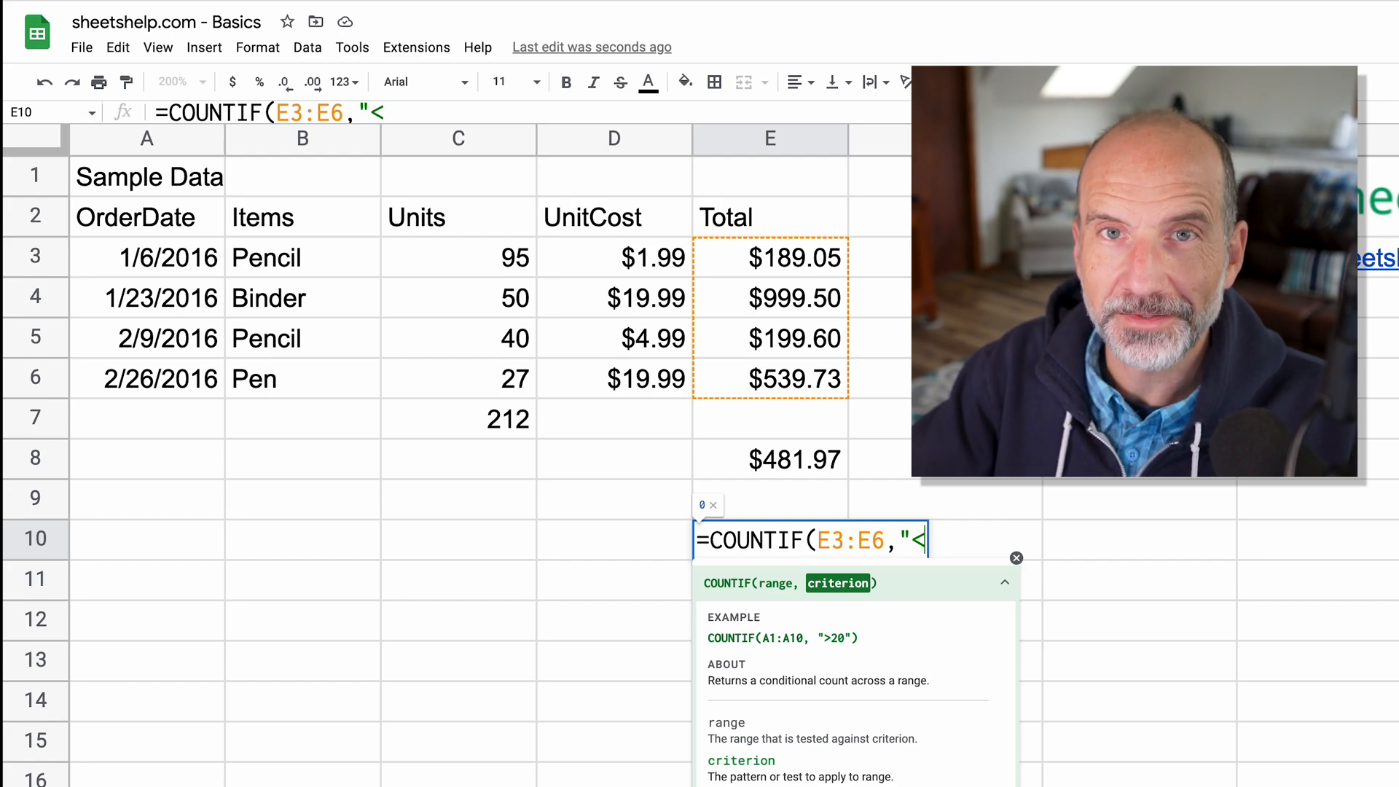
type("=")
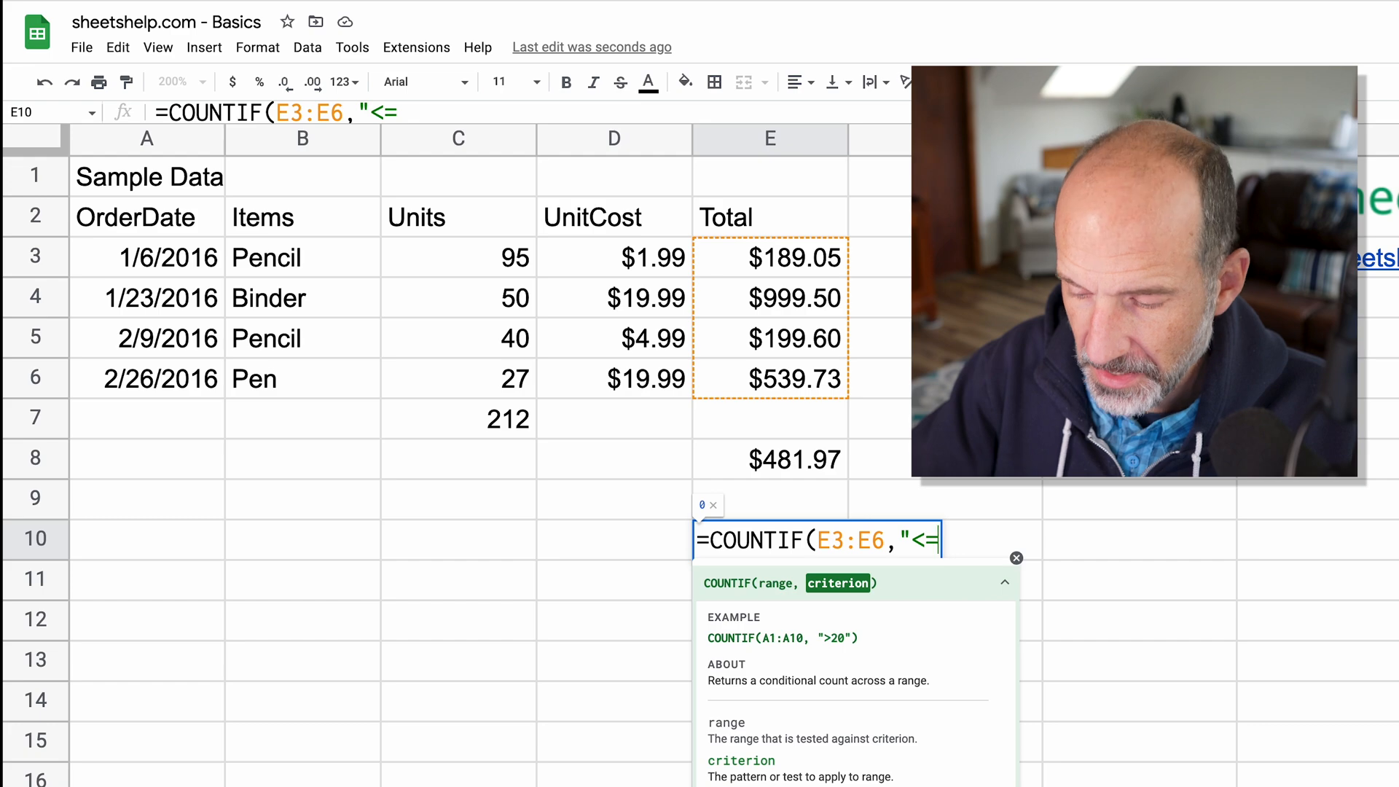
type("200")
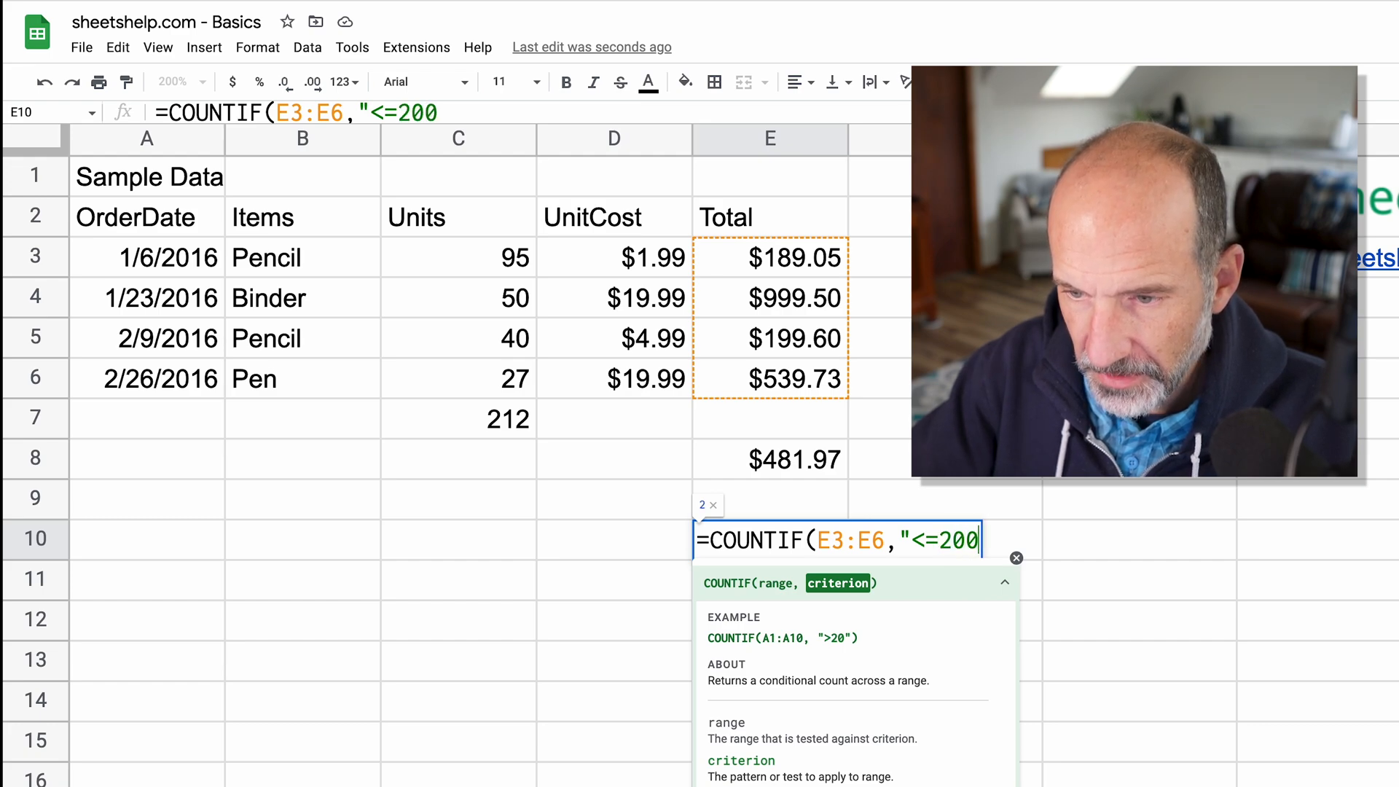